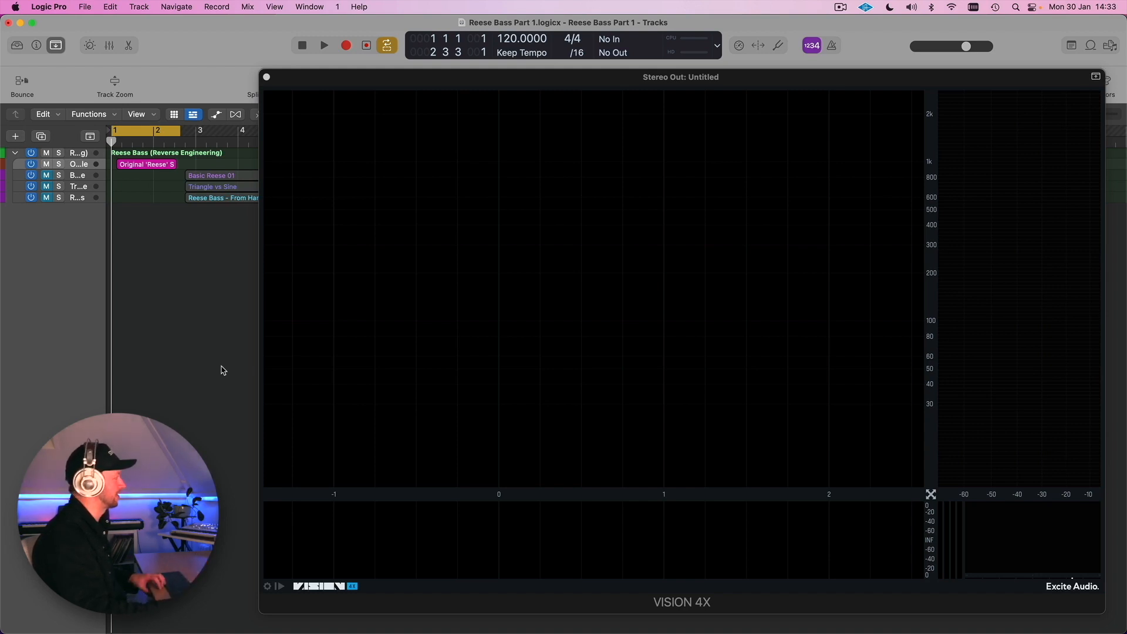
- Play the Original Reese track so Vision 4X draws its harmonic spectrogram
click(324, 45)
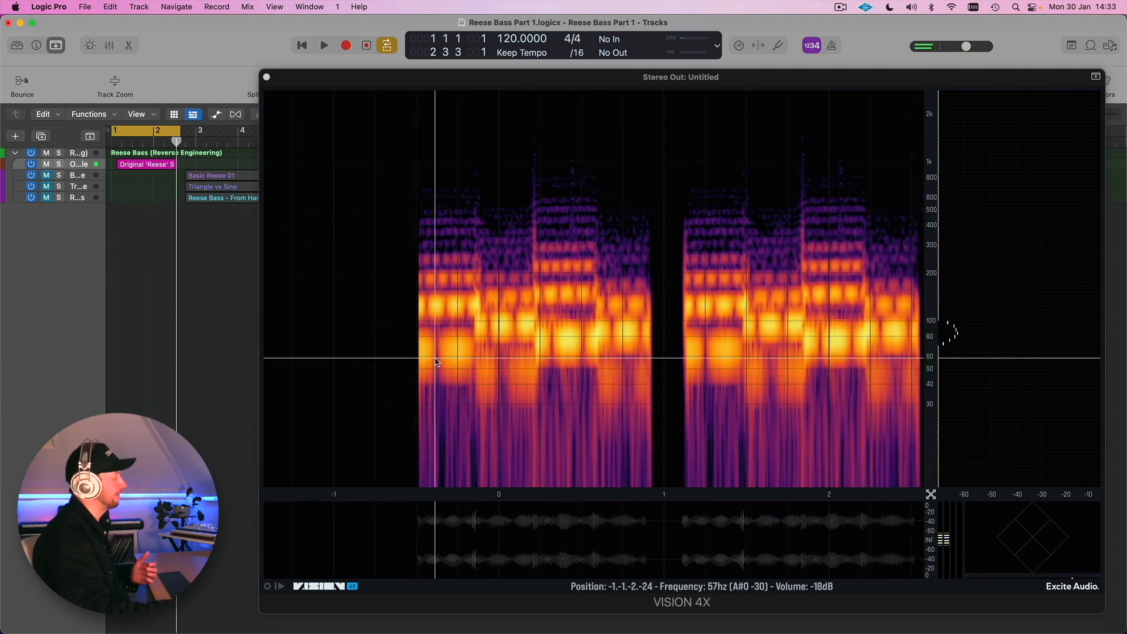
mouse_move(495, 333)
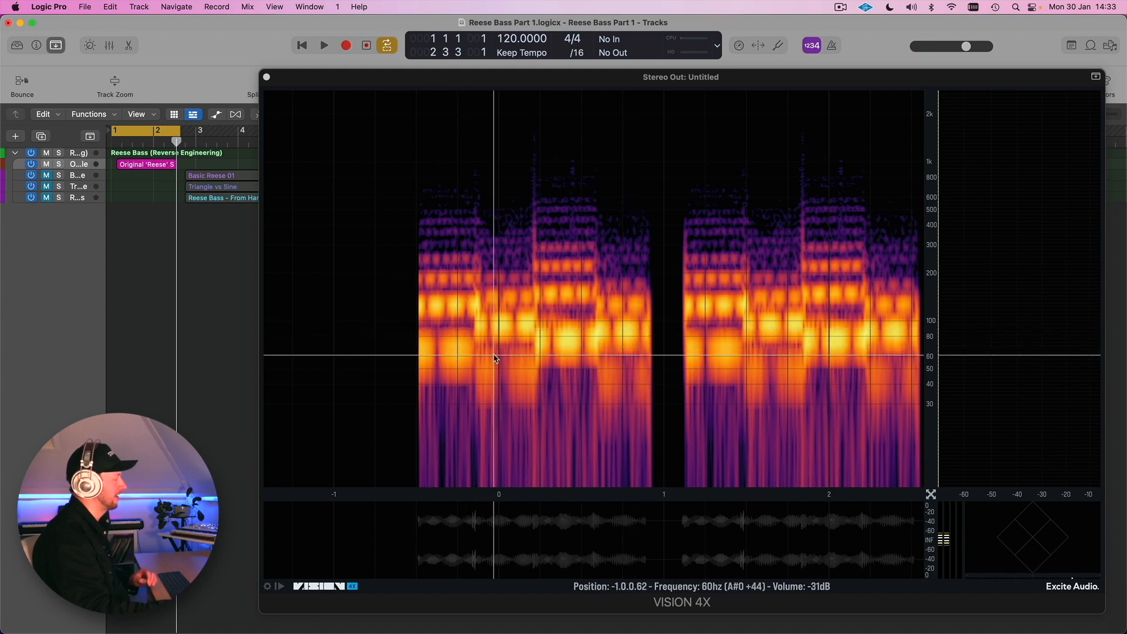
mouse_move(421, 356)
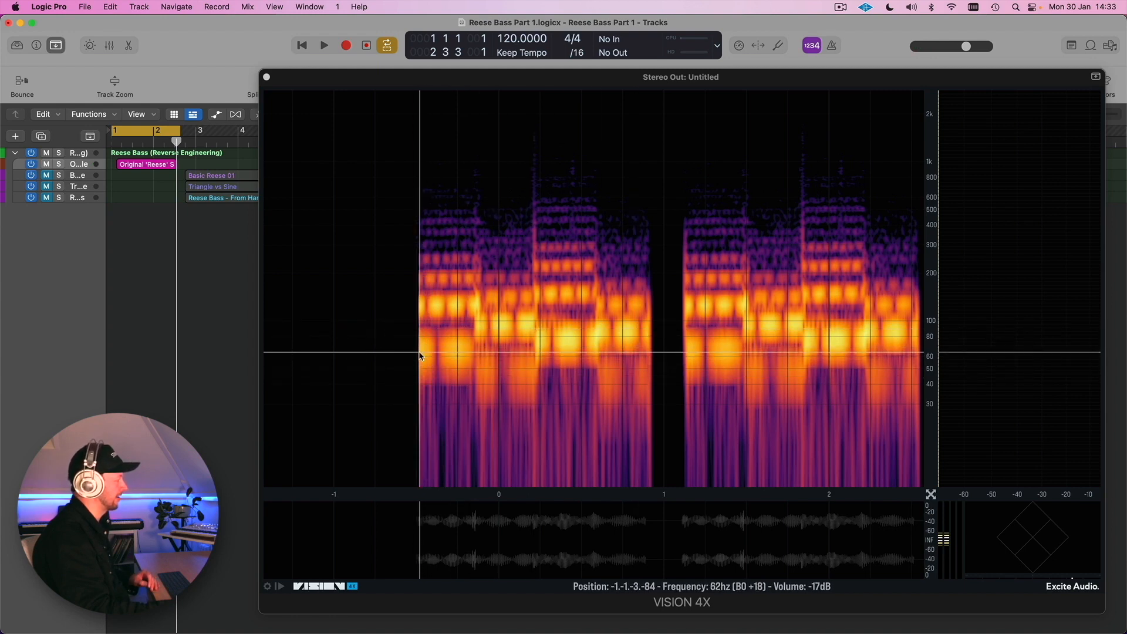
mouse_move(458, 357)
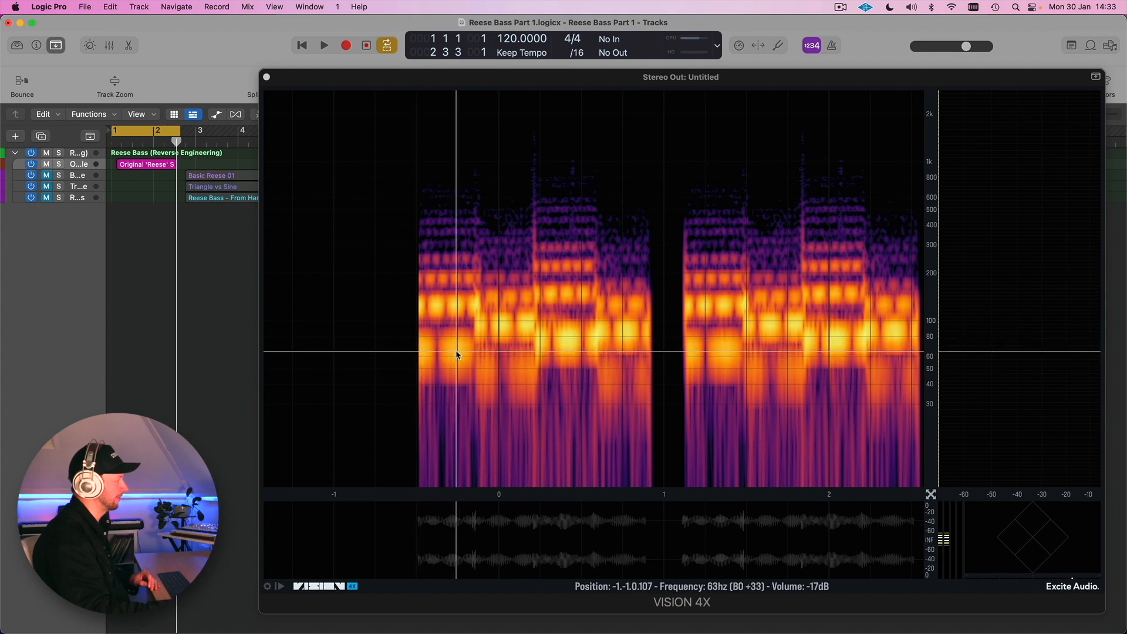
mouse_move(456, 335)
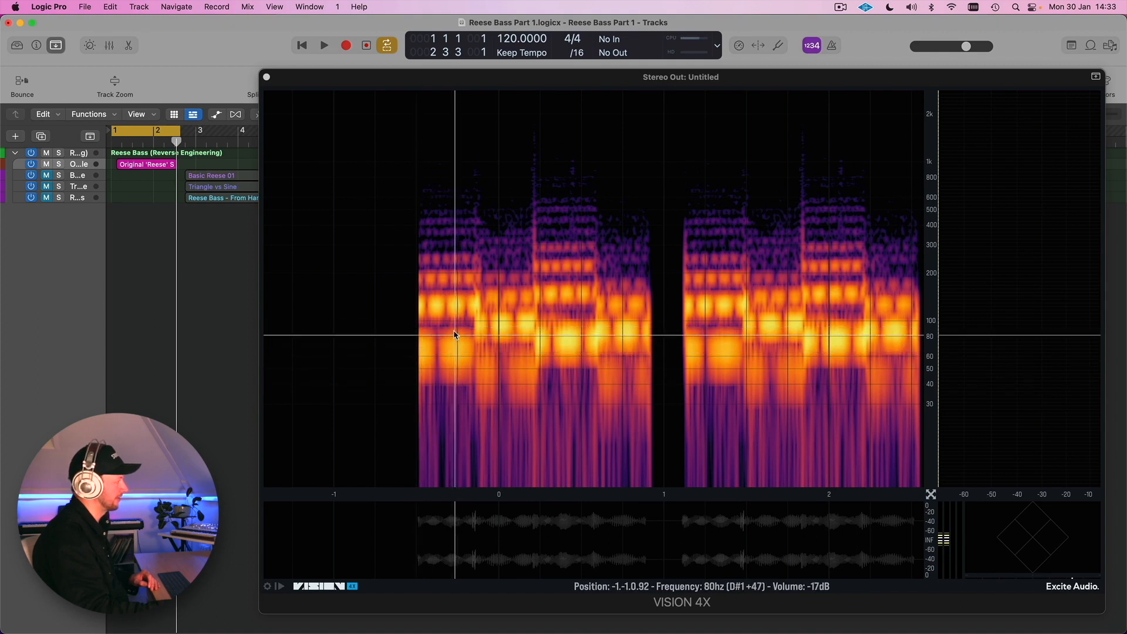
mouse_move(455, 362)
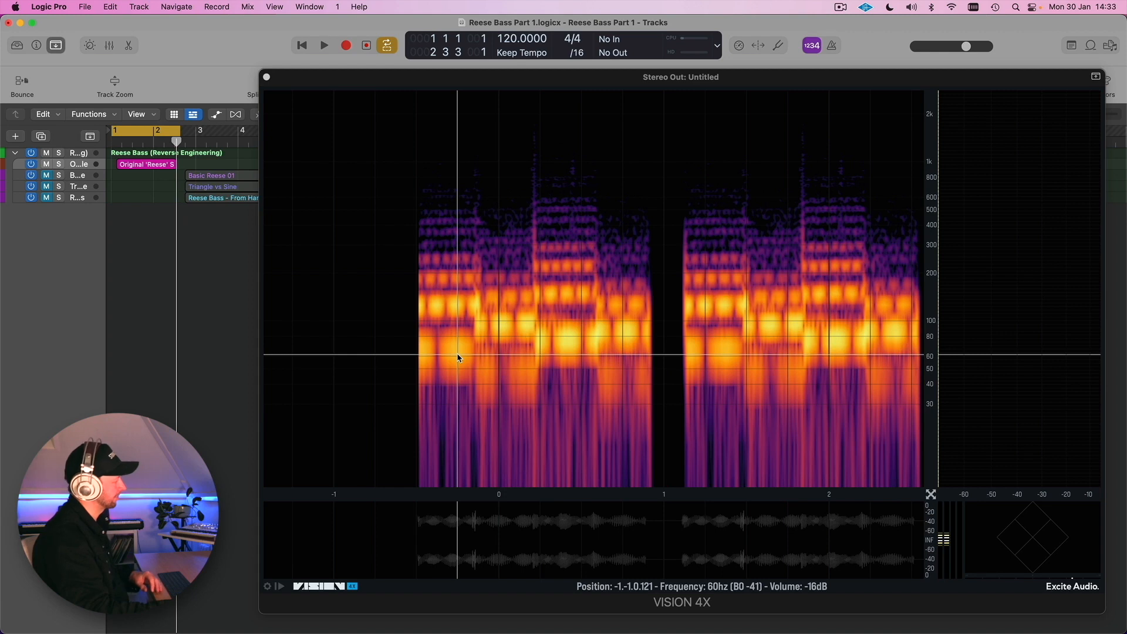
mouse_move(438, 336)
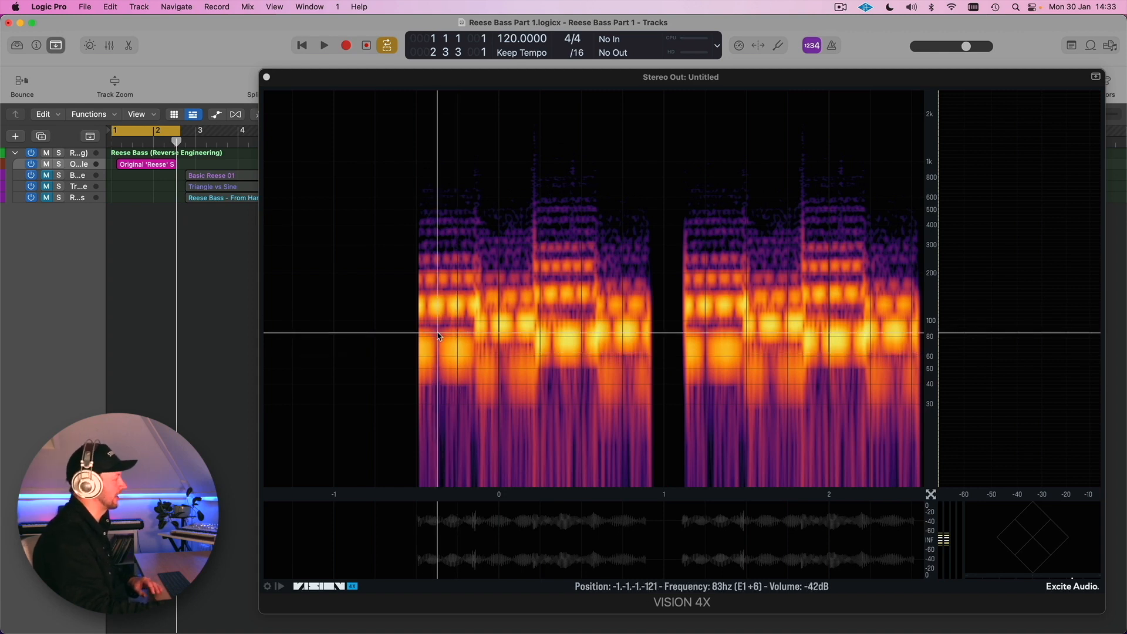
mouse_move(458, 308)
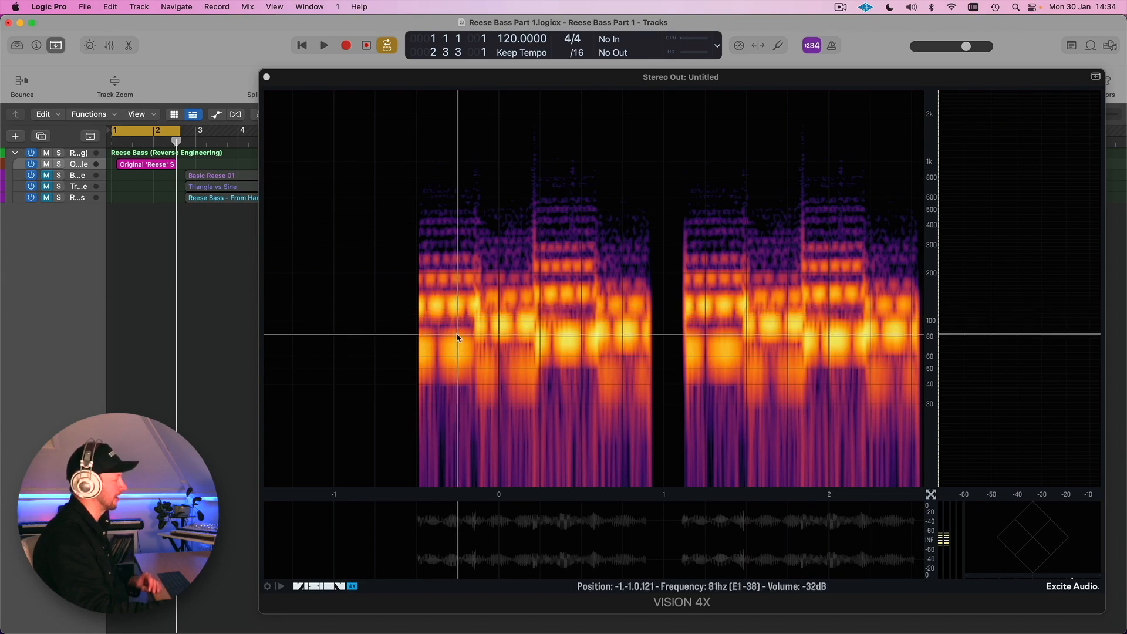
mouse_move(458, 440)
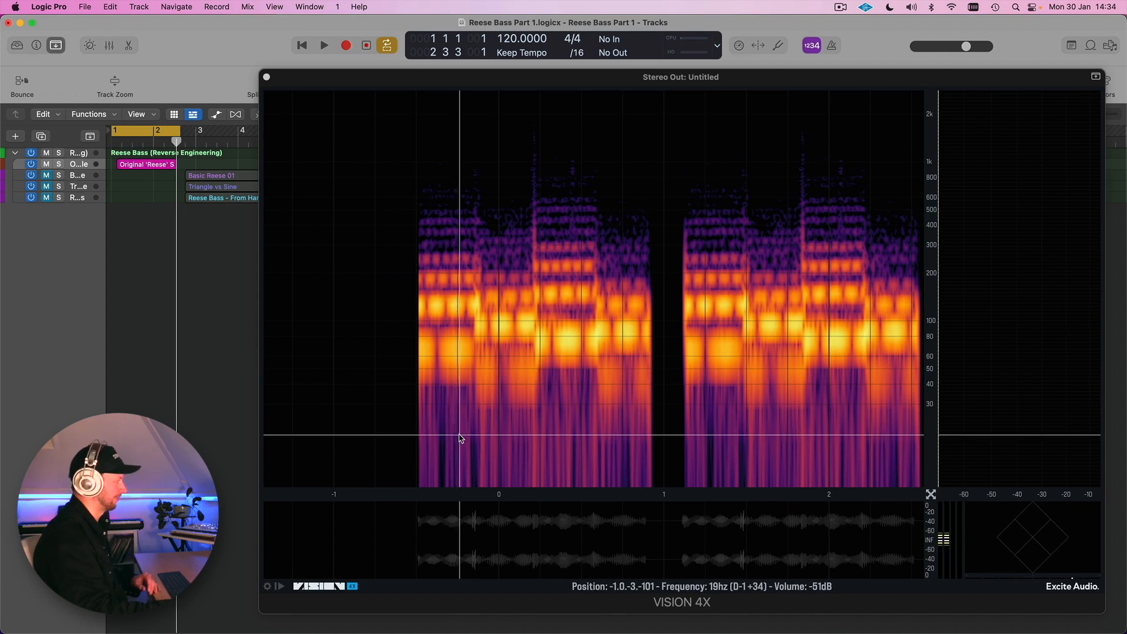
mouse_move(435, 350)
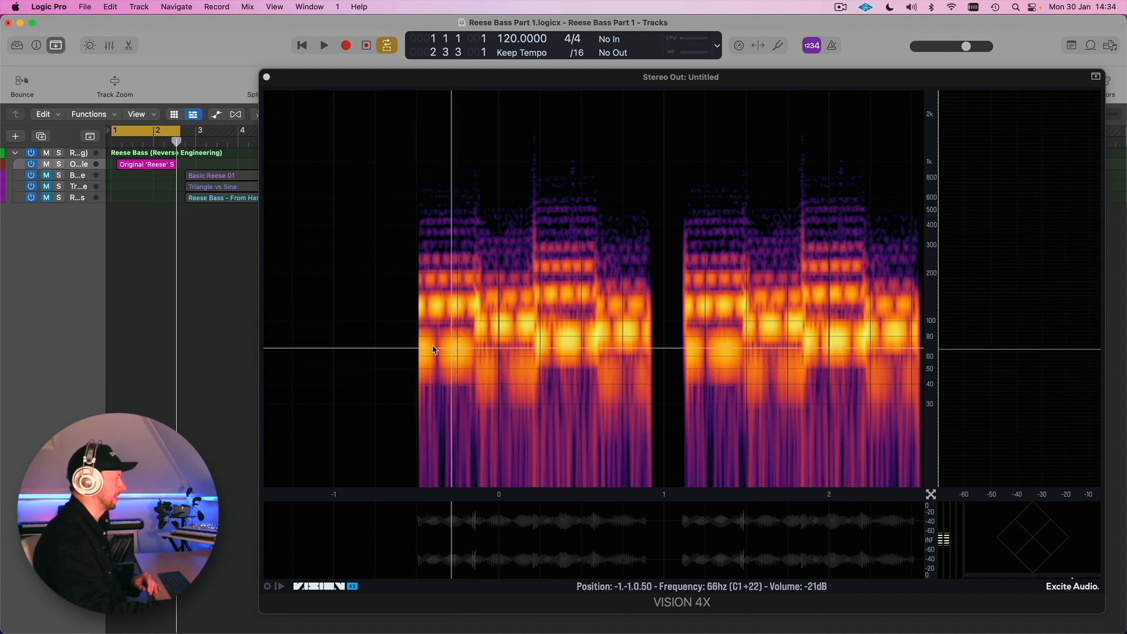
mouse_move(457, 357)
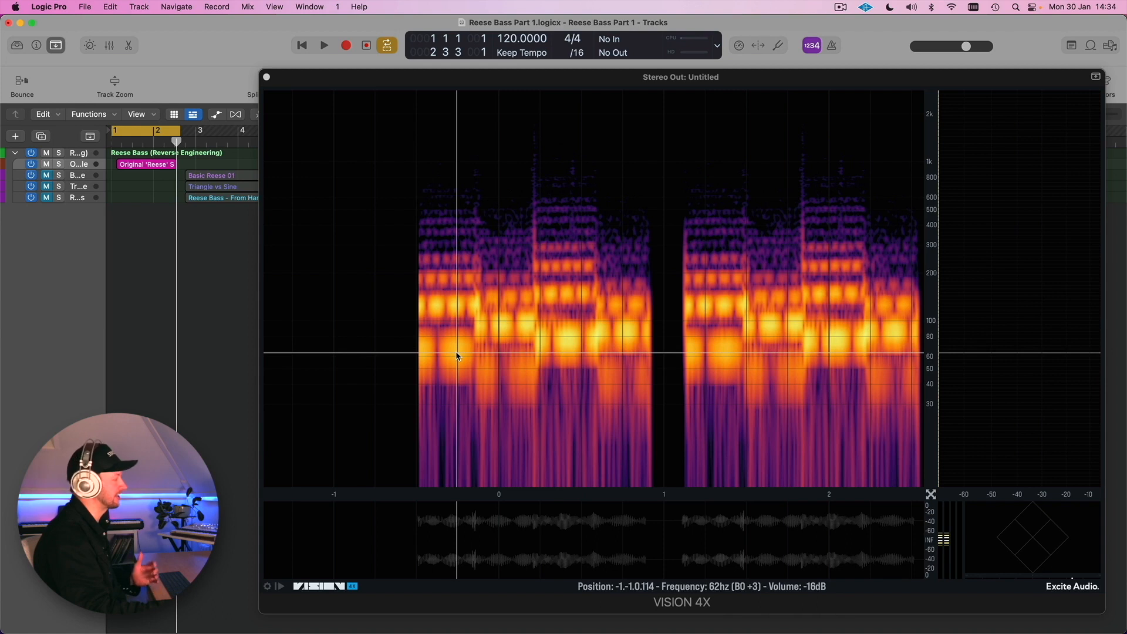
mouse_move(455, 309)
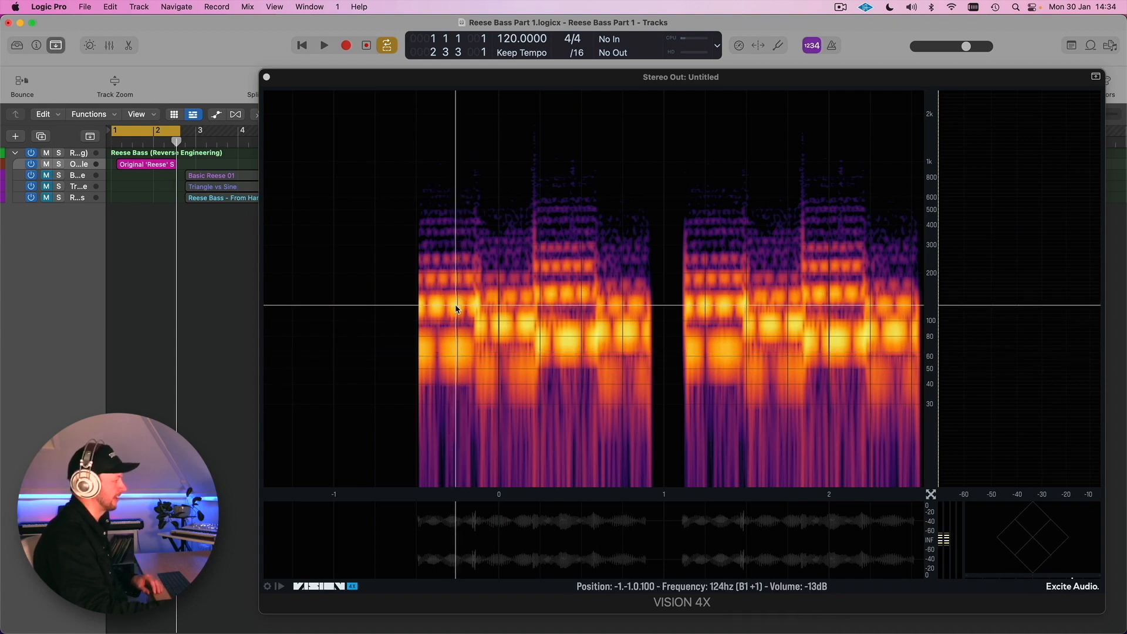
mouse_move(456, 357)
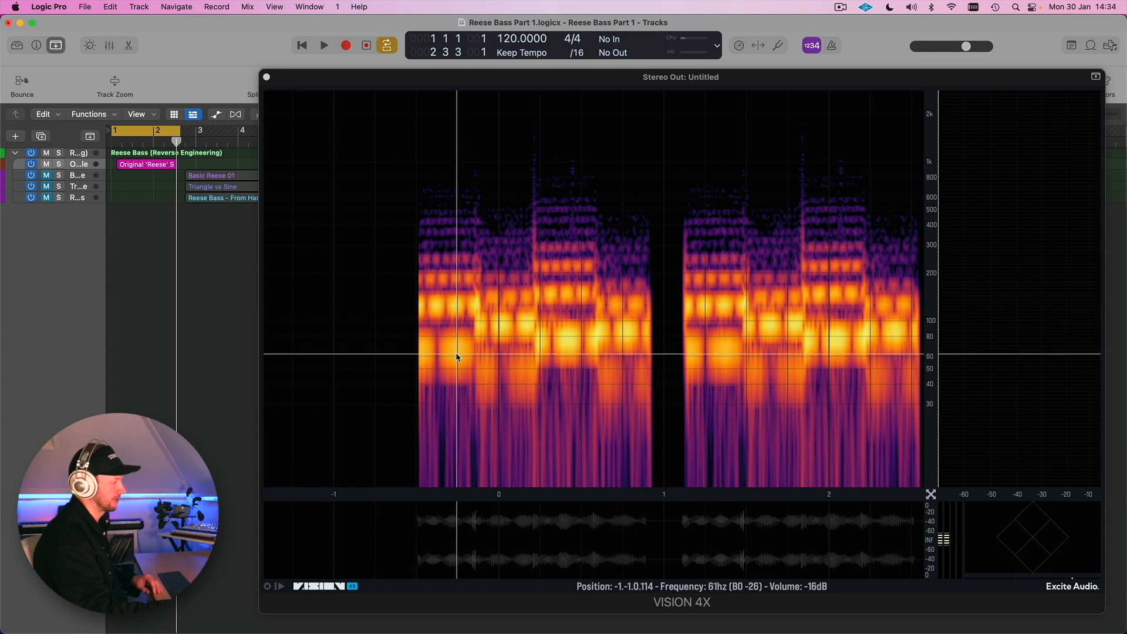
mouse_move(458, 309)
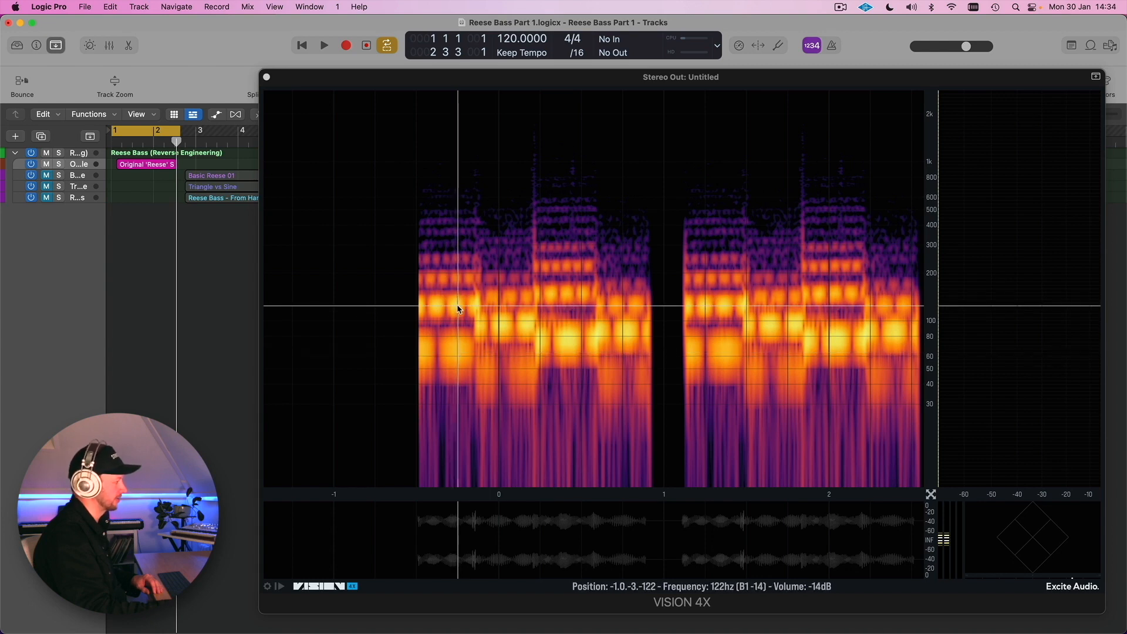
mouse_move(459, 282)
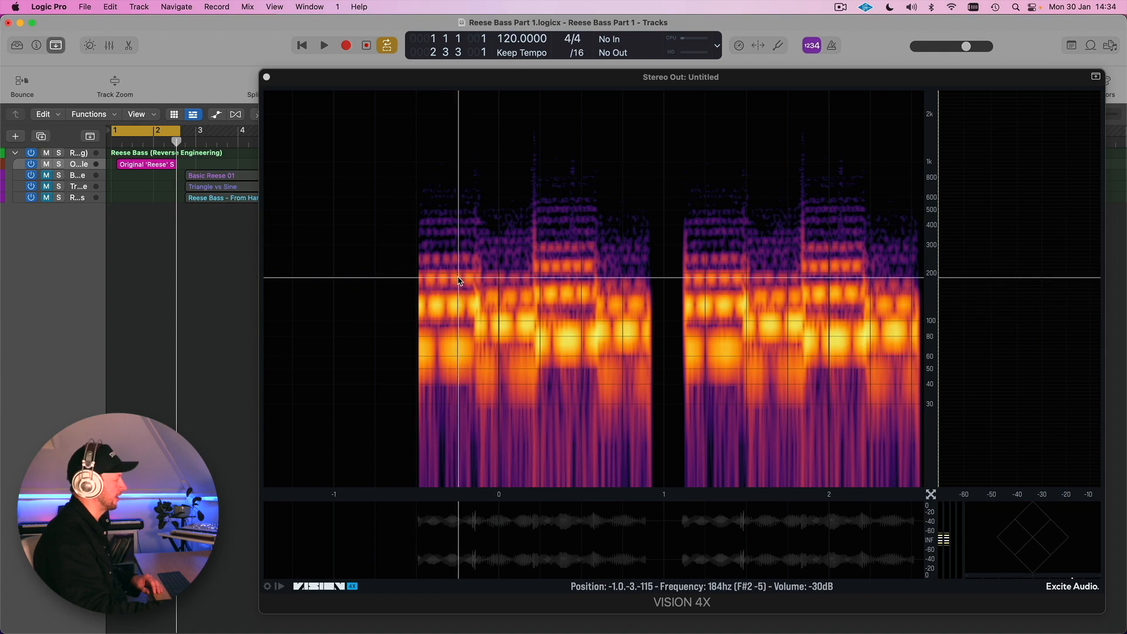
mouse_move(461, 372)
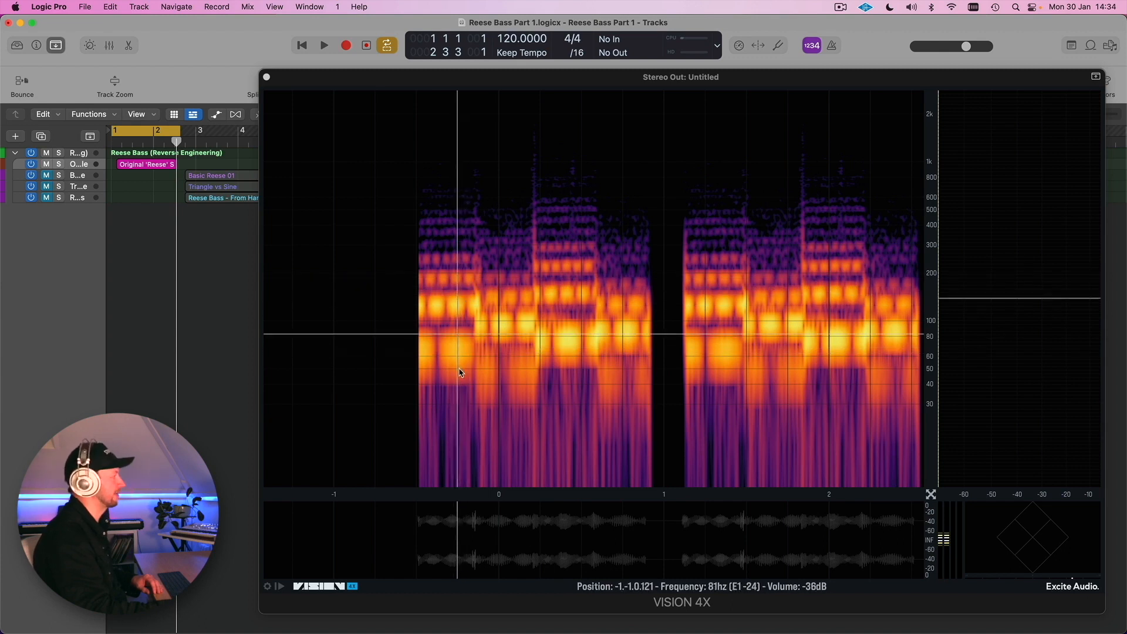
mouse_move(462, 281)
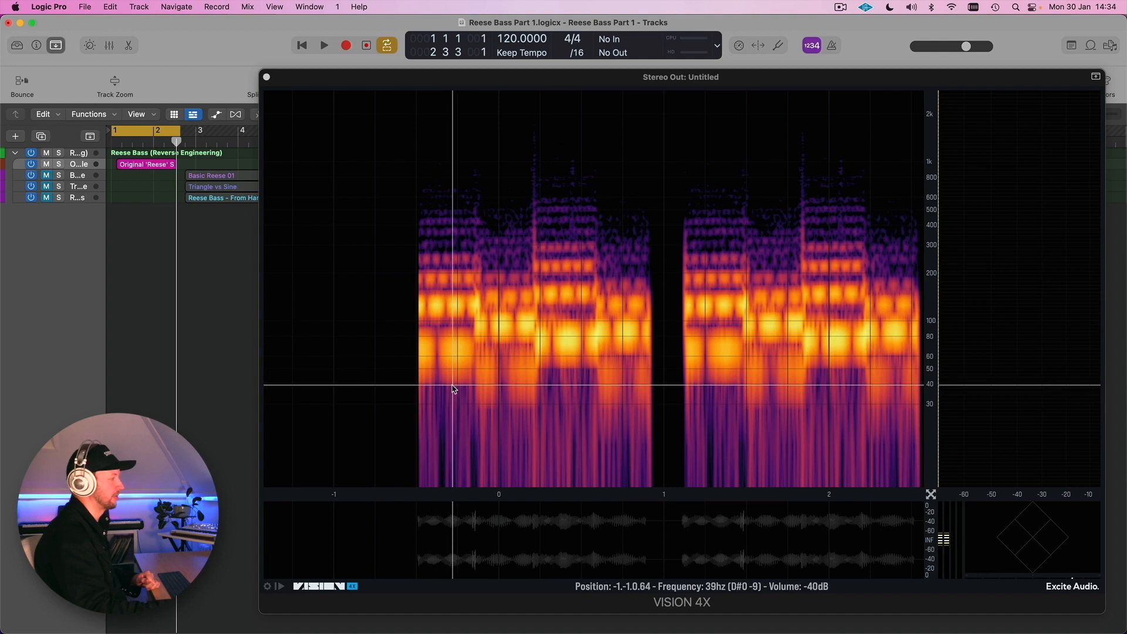
mouse_move(449, 256)
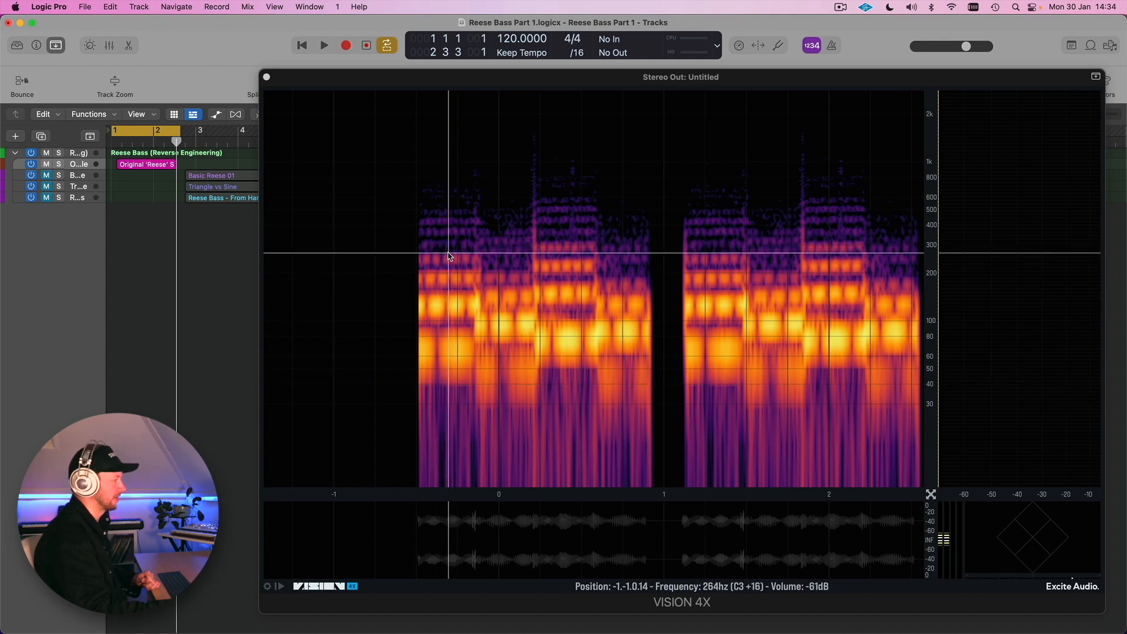
mouse_move(475, 206)
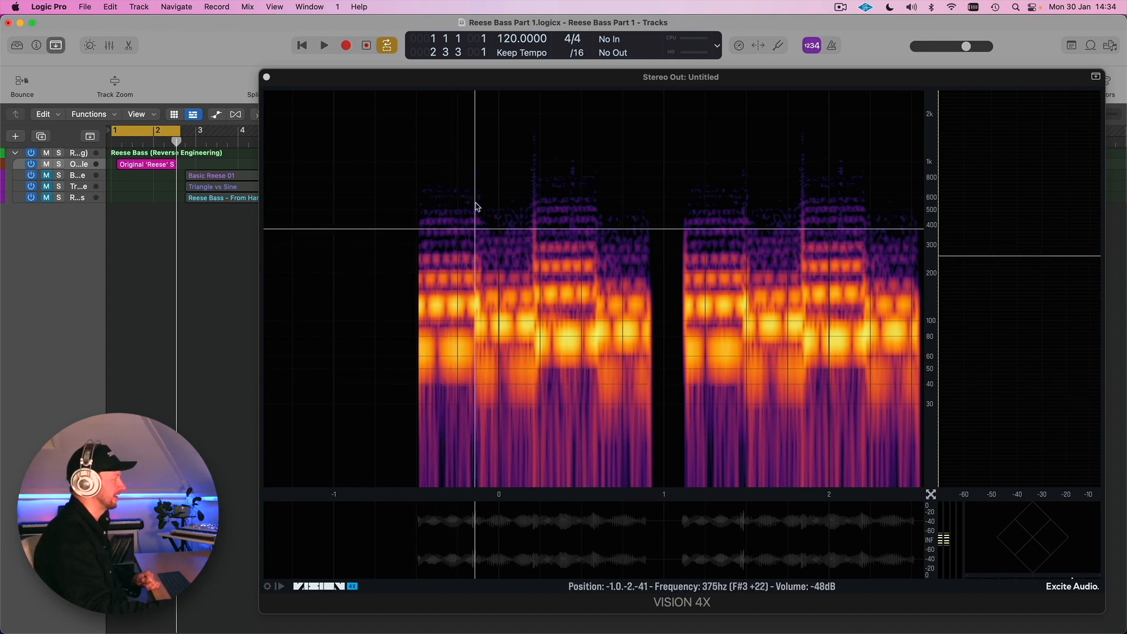
mouse_move(456, 249)
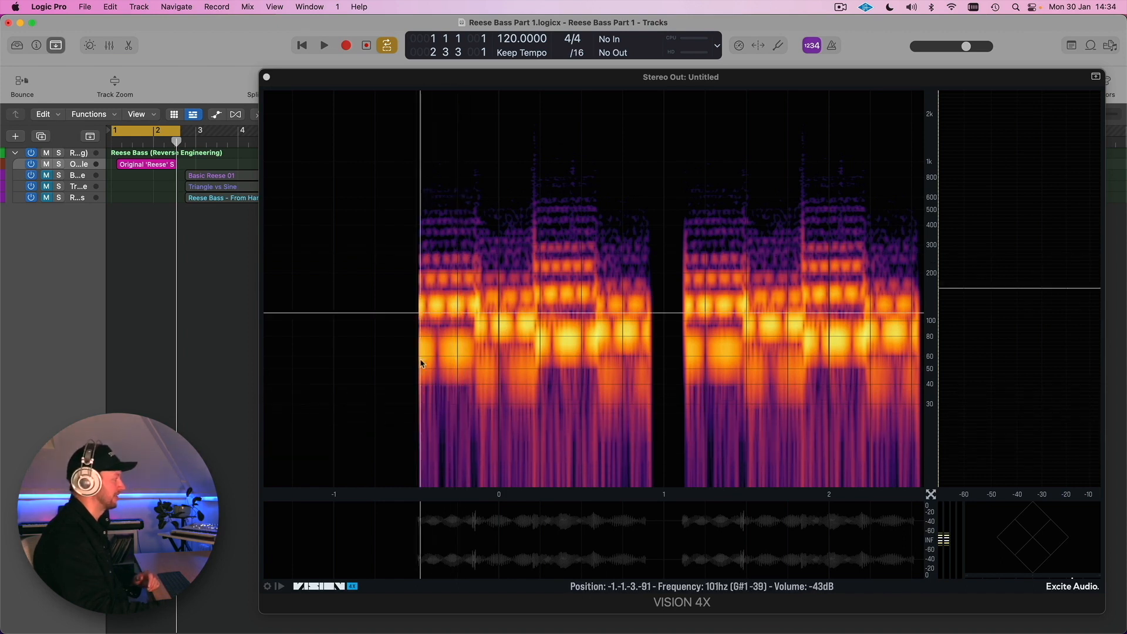
mouse_move(428, 363)
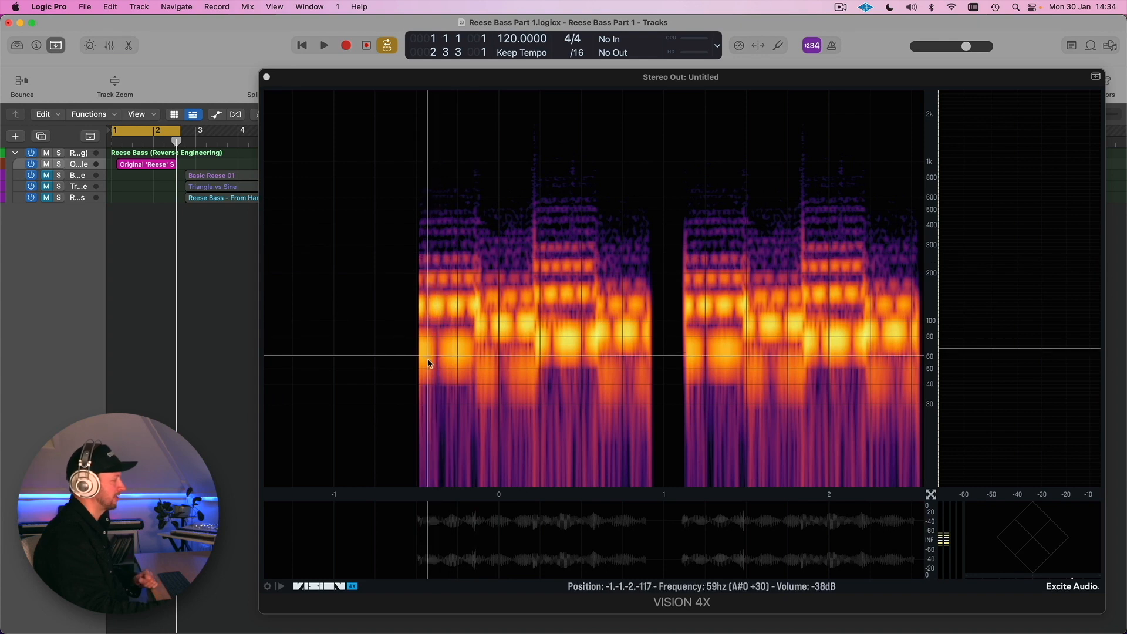
mouse_move(432, 272)
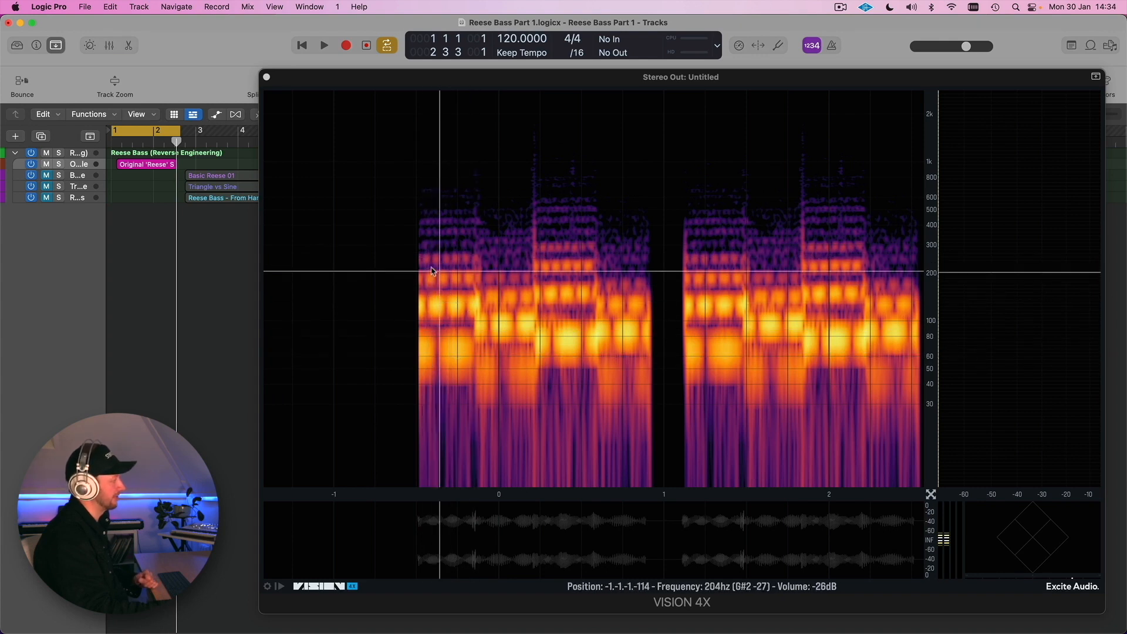
mouse_move(431, 360)
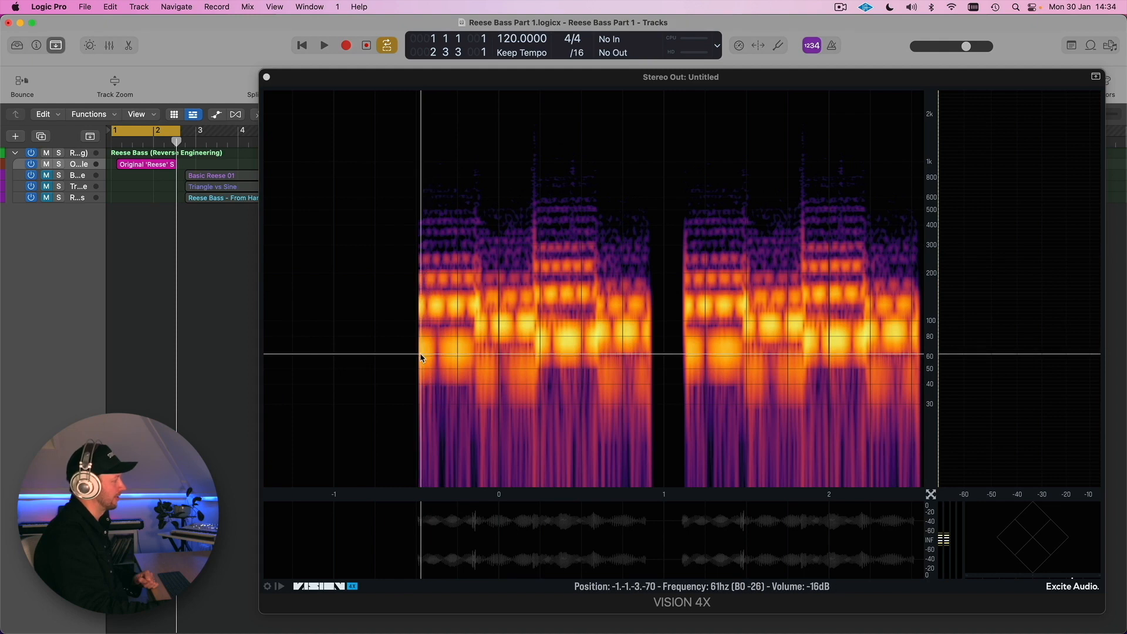
mouse_move(445, 362)
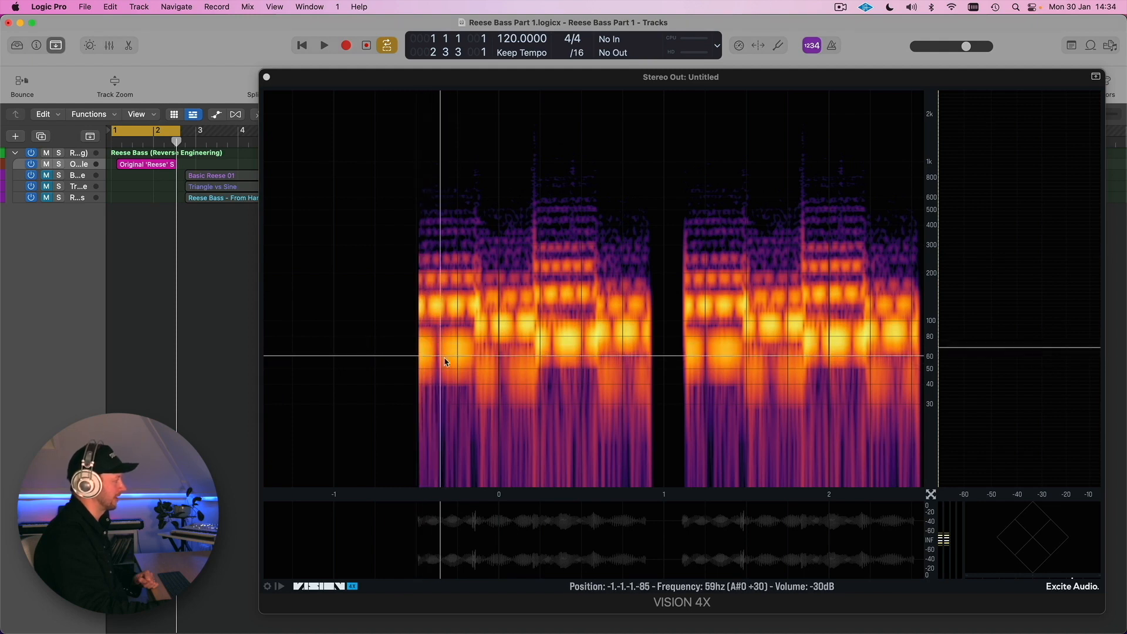
mouse_move(437, 378)
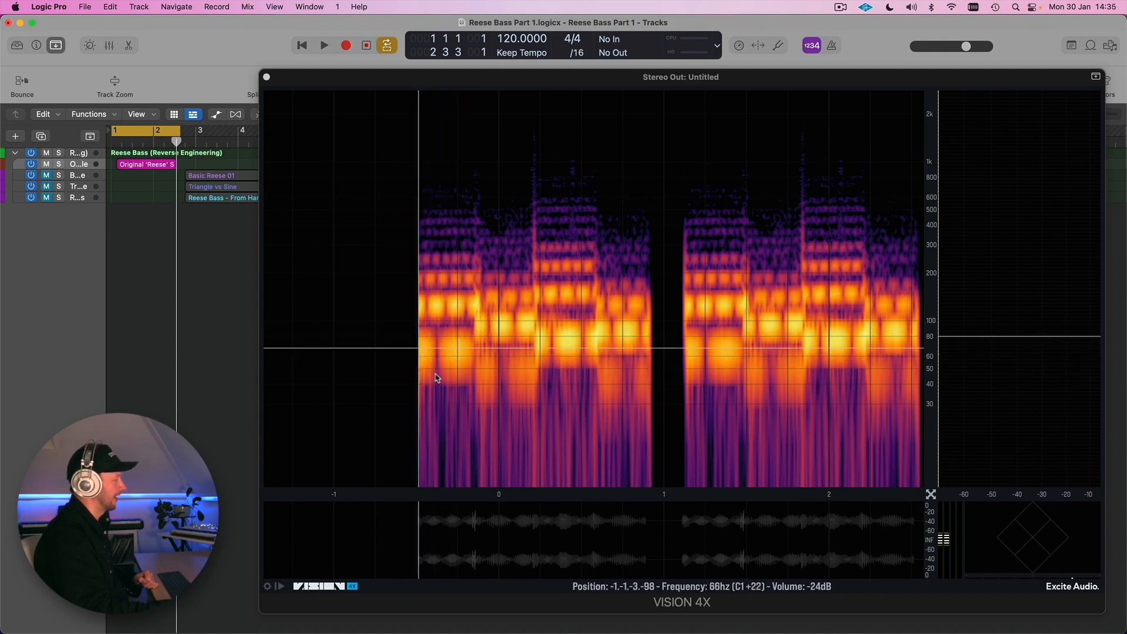
mouse_move(432, 356)
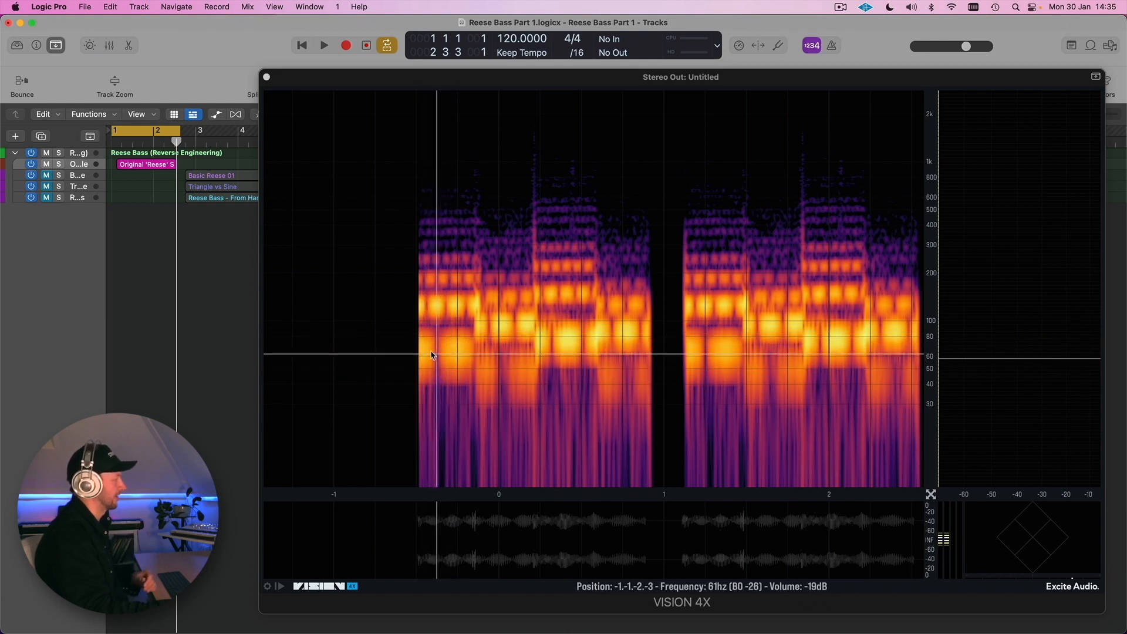
mouse_move(437, 343)
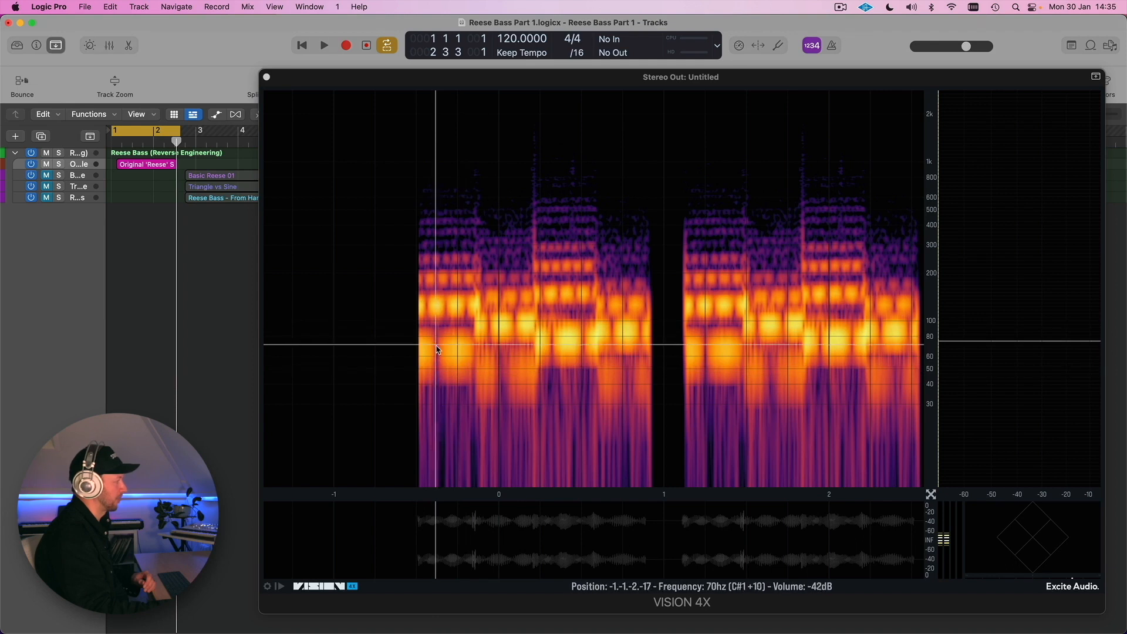
mouse_move(458, 355)
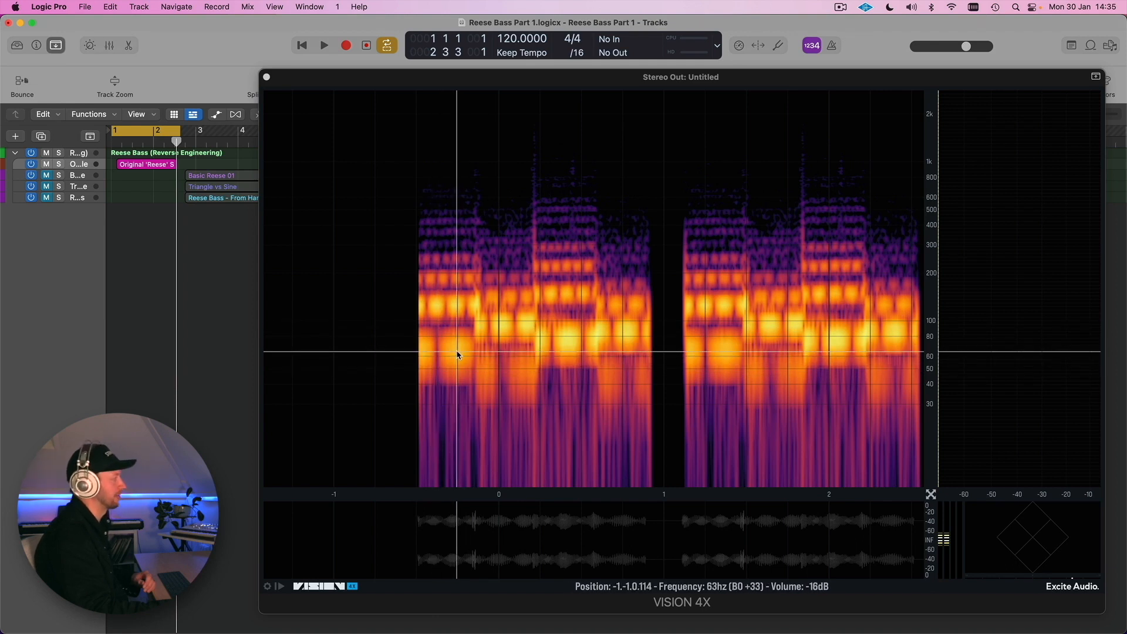
mouse_move(428, 308)
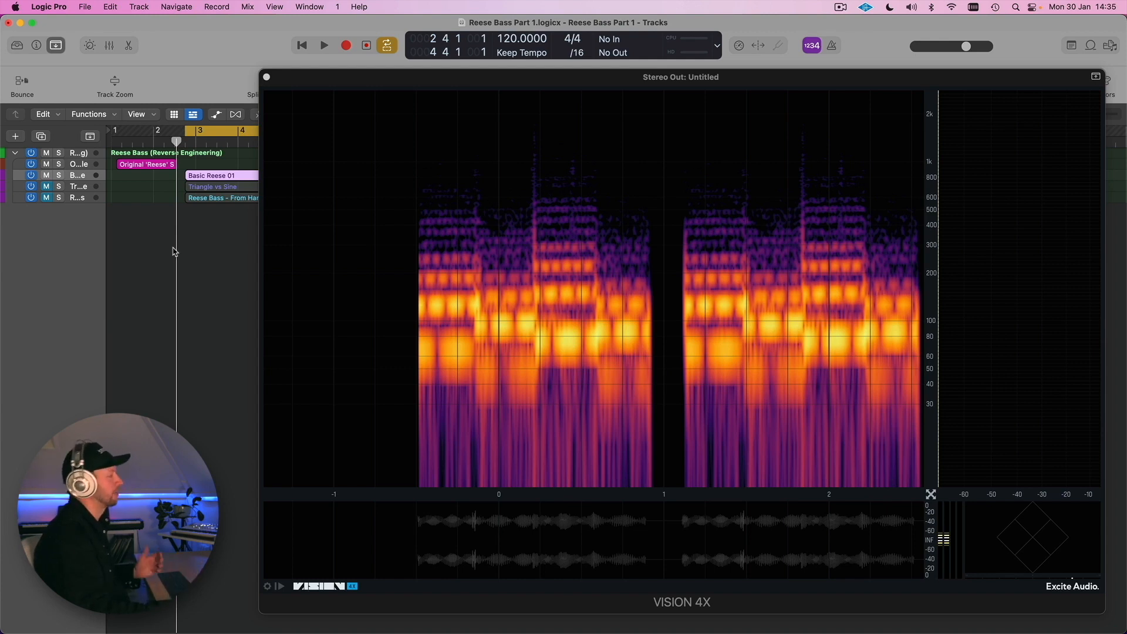
mouse_move(198, 256)
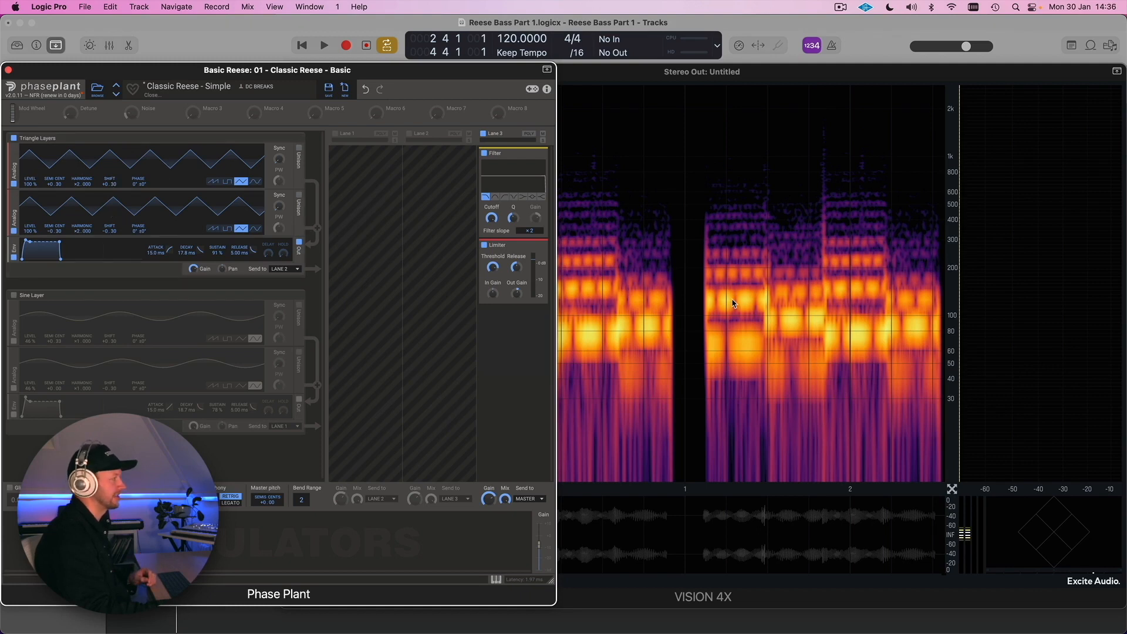
mouse_move(725, 307)
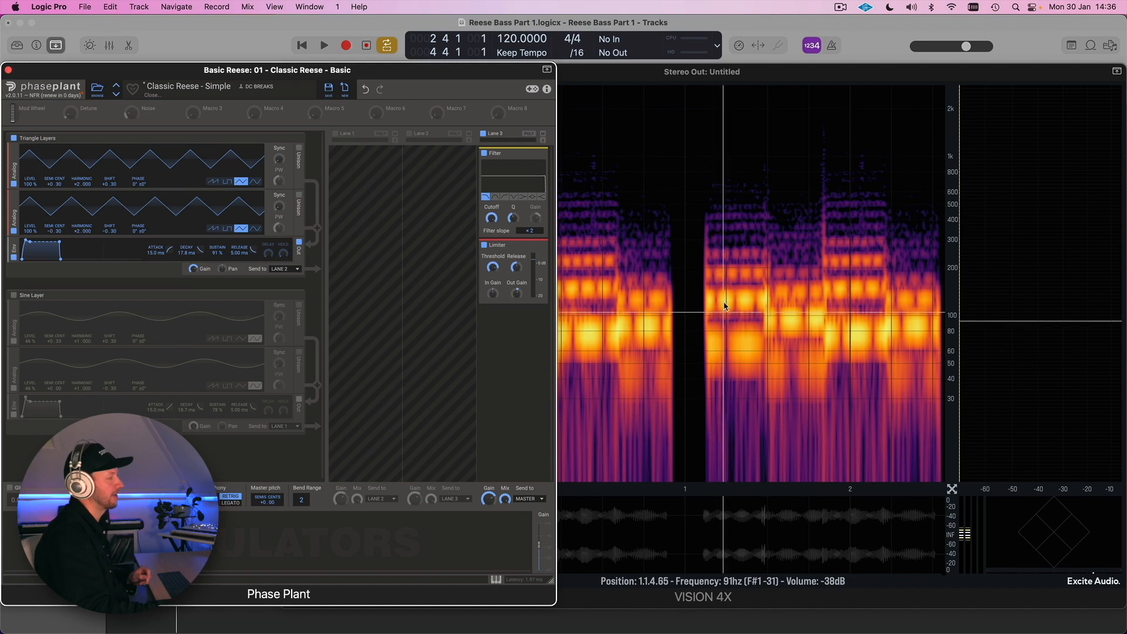
mouse_move(724, 349)
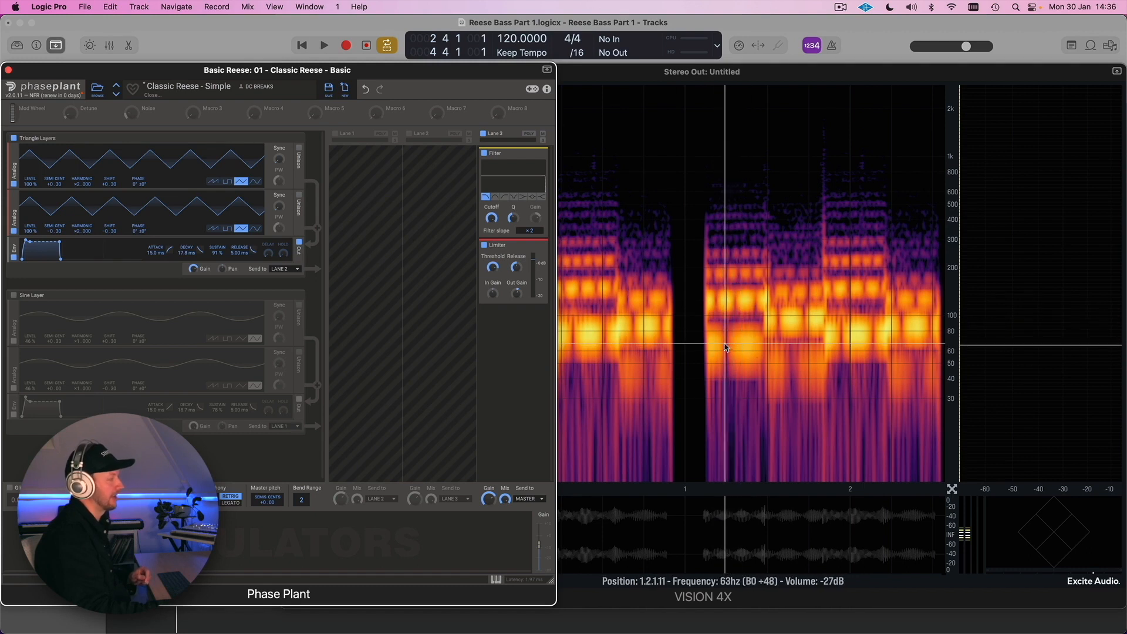
mouse_move(727, 352)
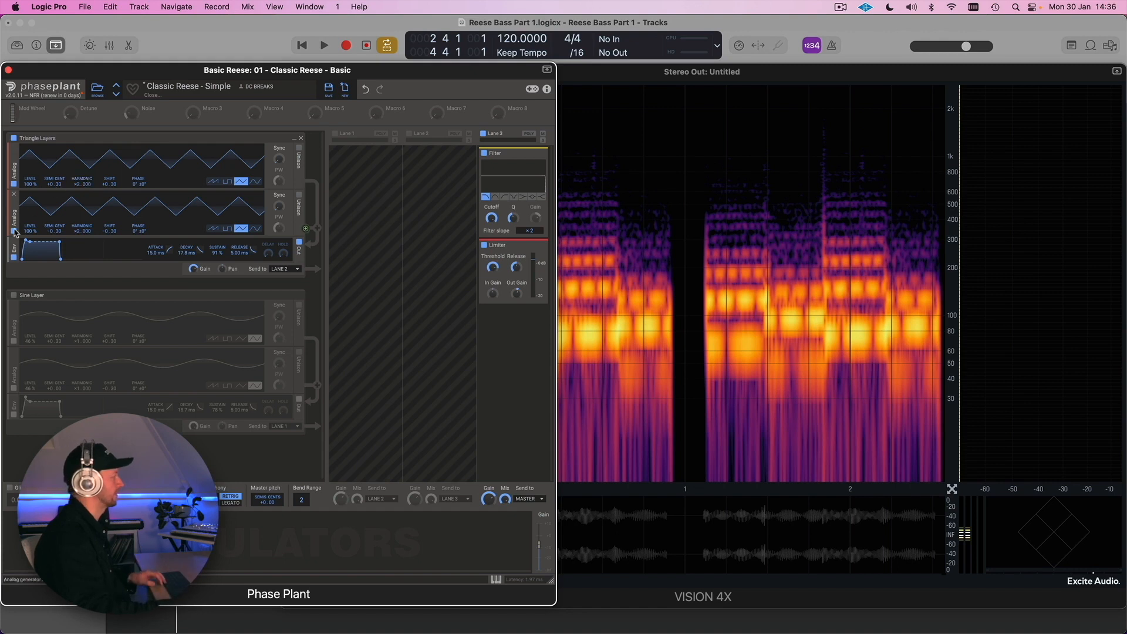
- Disable Triangle Layers oscillator 2, audition one triangle alone, then play again with both detuned triangles
click(13, 231)
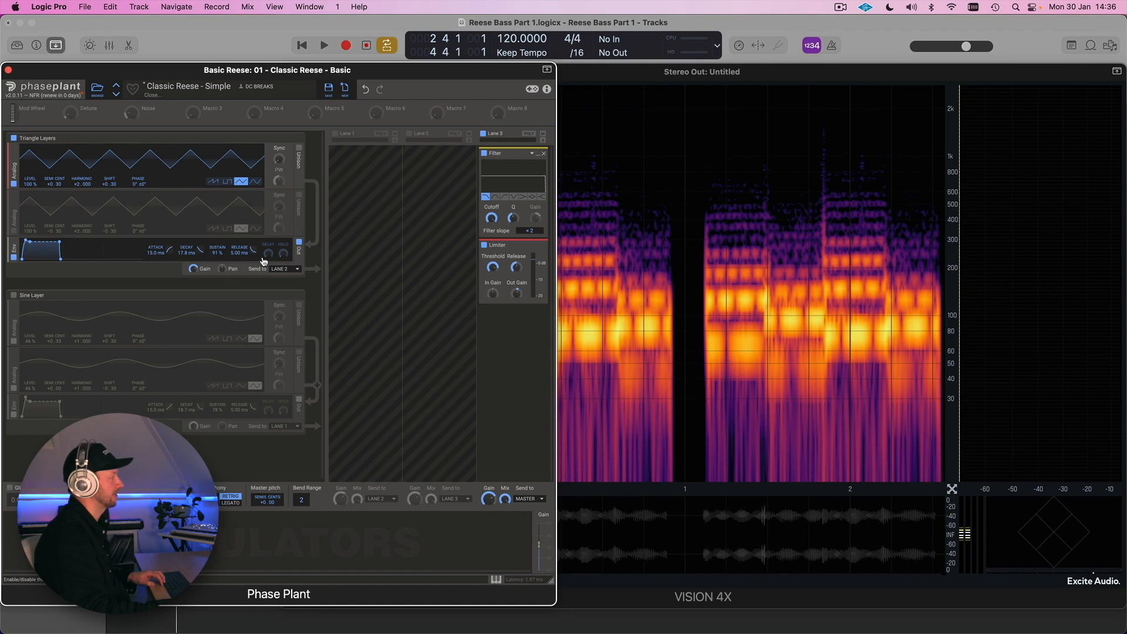
click(324, 44)
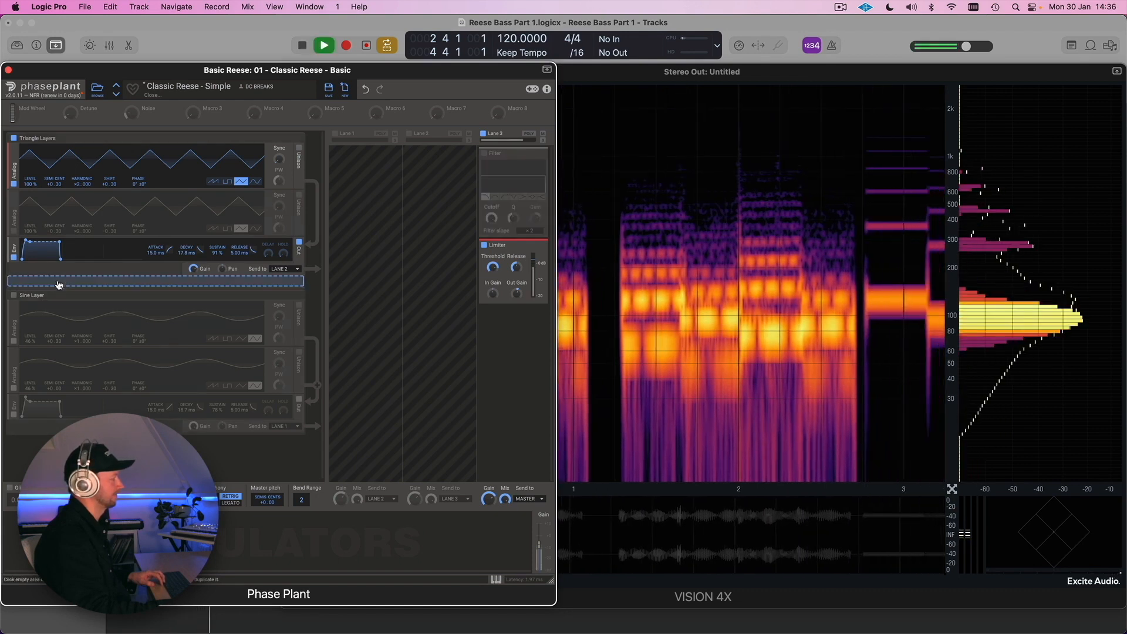
click(324, 45)
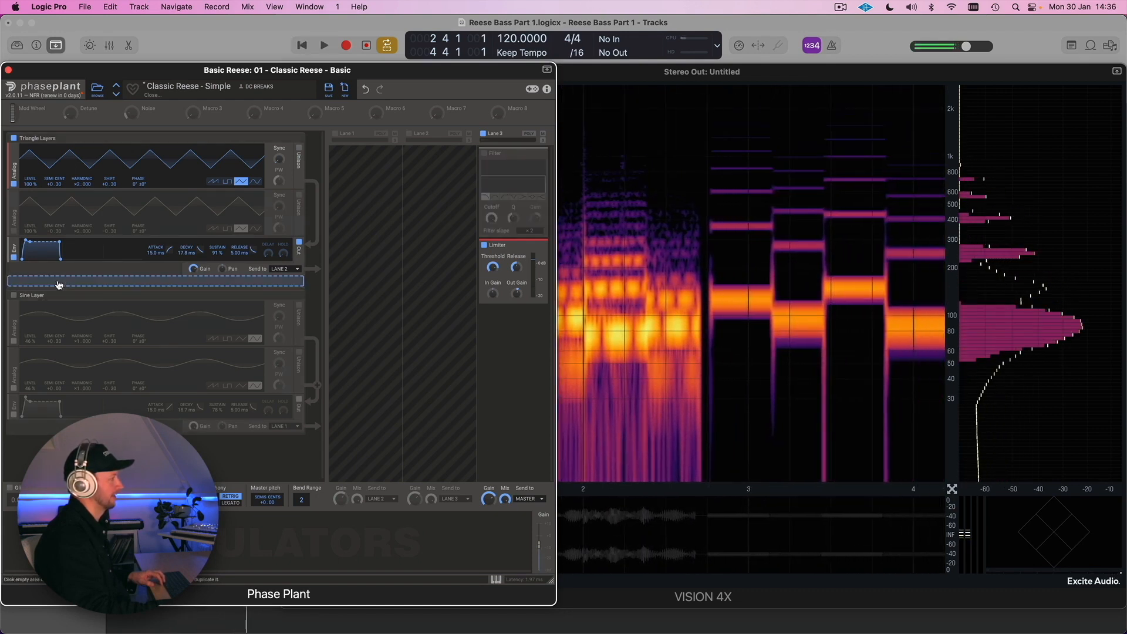
mouse_move(762, 304)
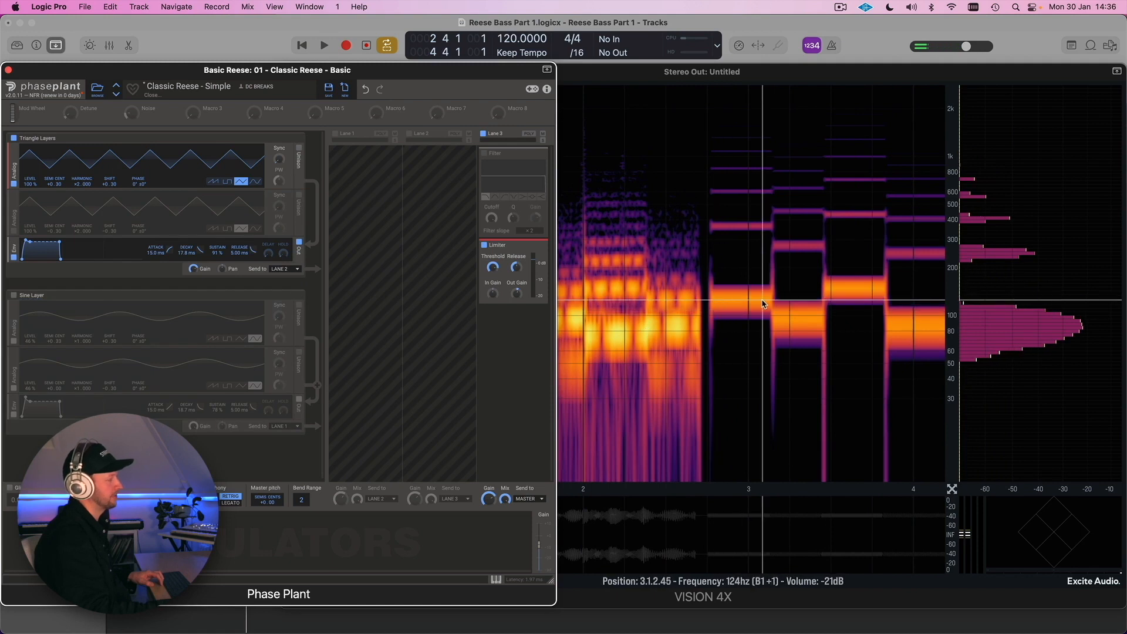
mouse_move(768, 235)
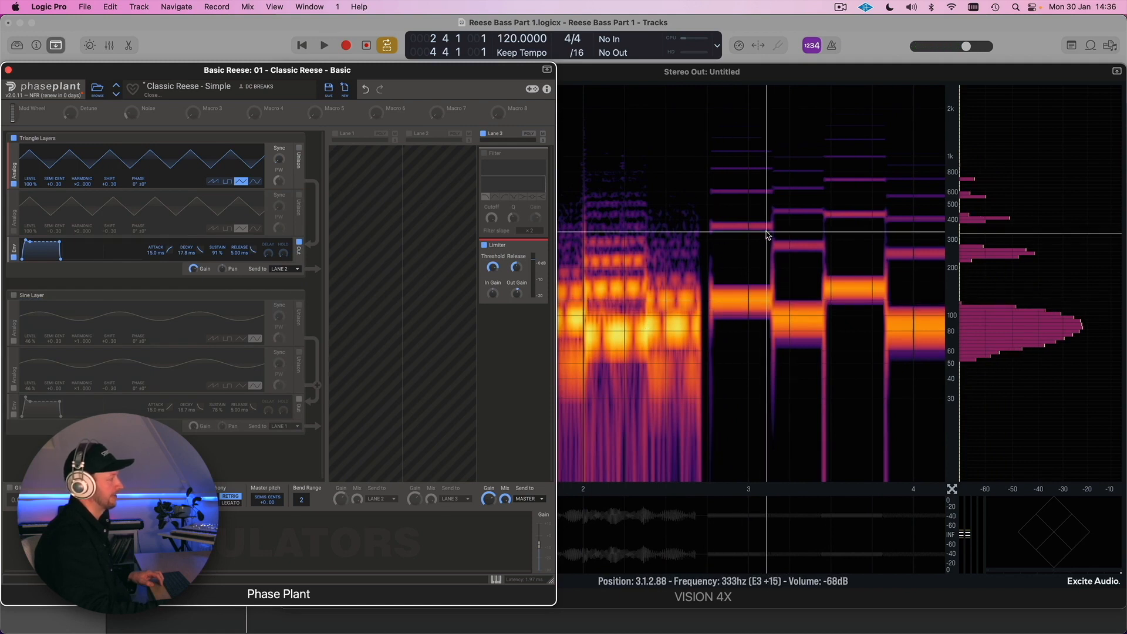
mouse_move(769, 163)
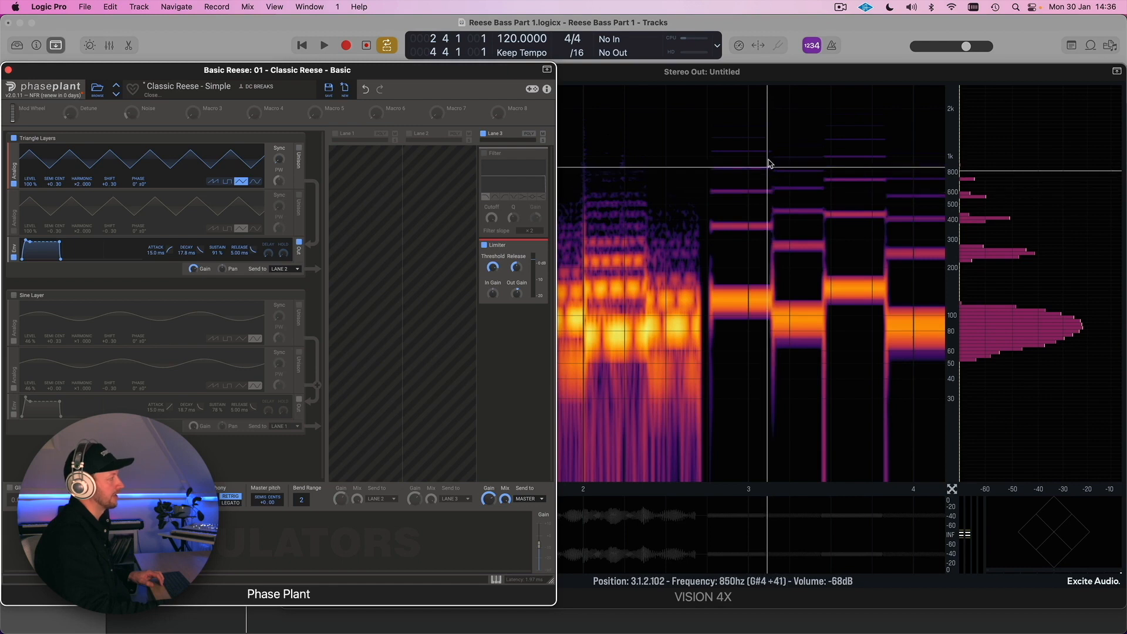
mouse_move(731, 251)
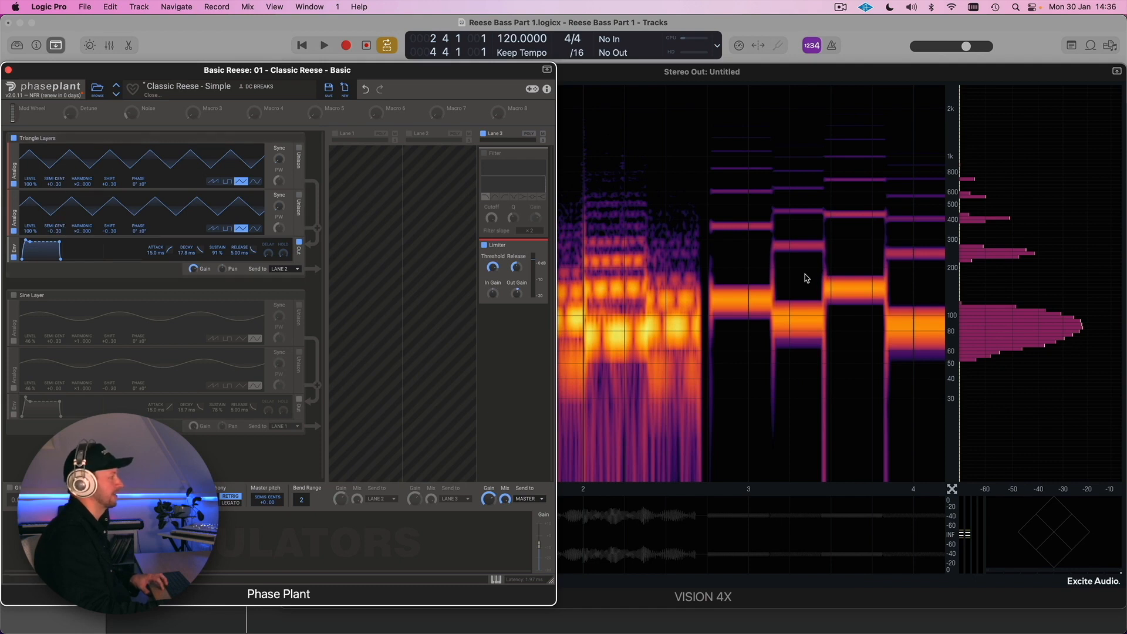
click(325, 44)
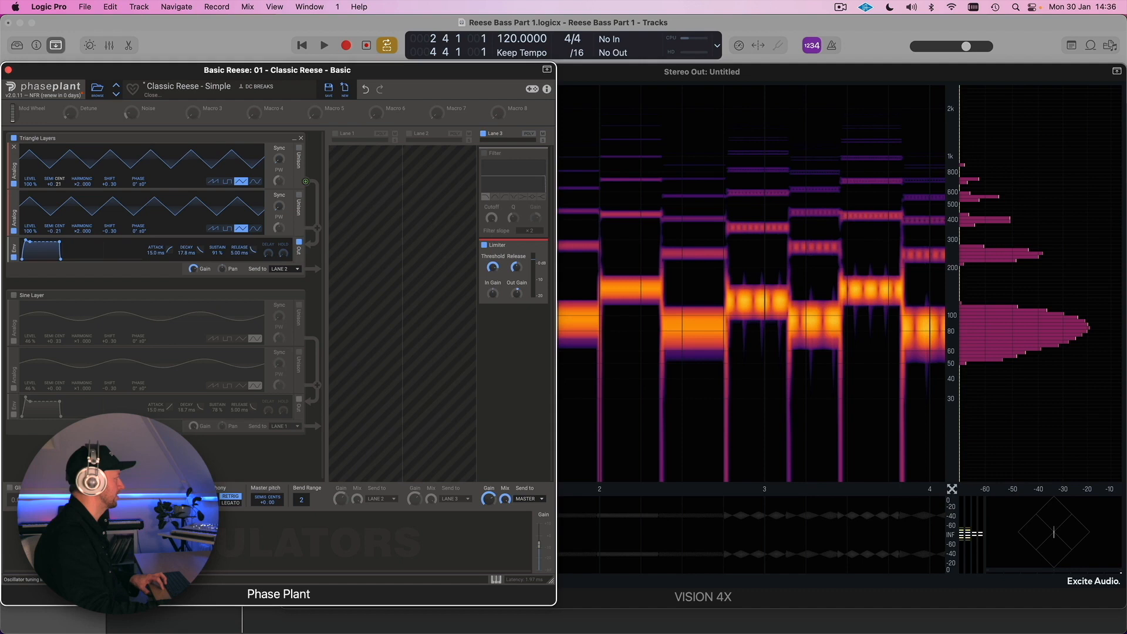
- Play the beating two-triangle Reese and probe its spectrogram around 115 Hz near A#1
click(324, 45)
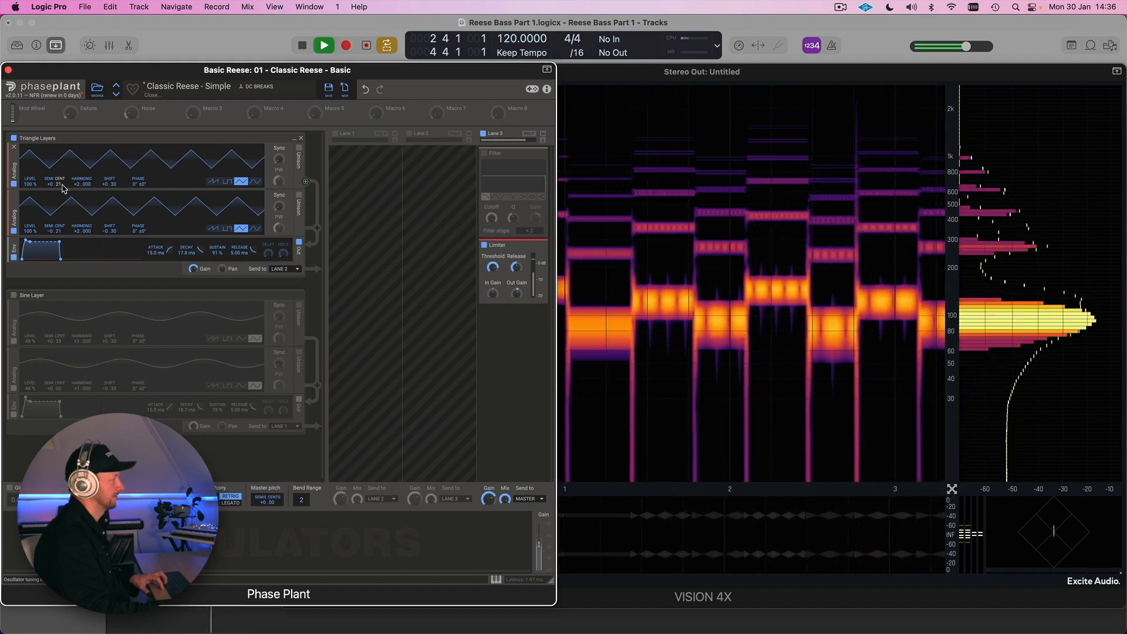
click(321, 46)
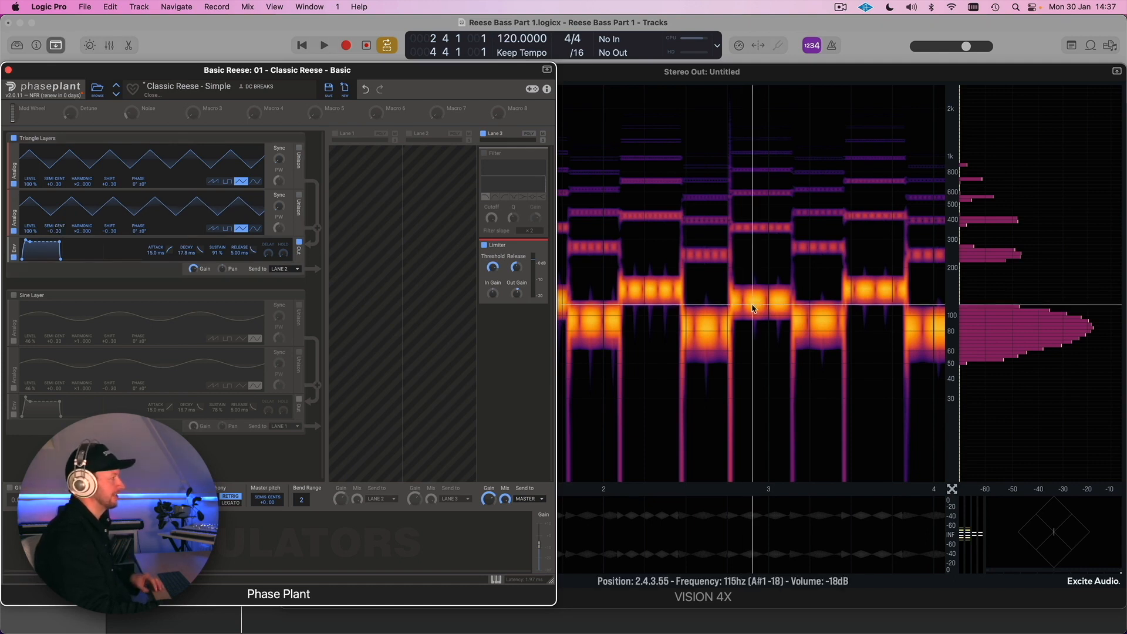
mouse_move(777, 299)
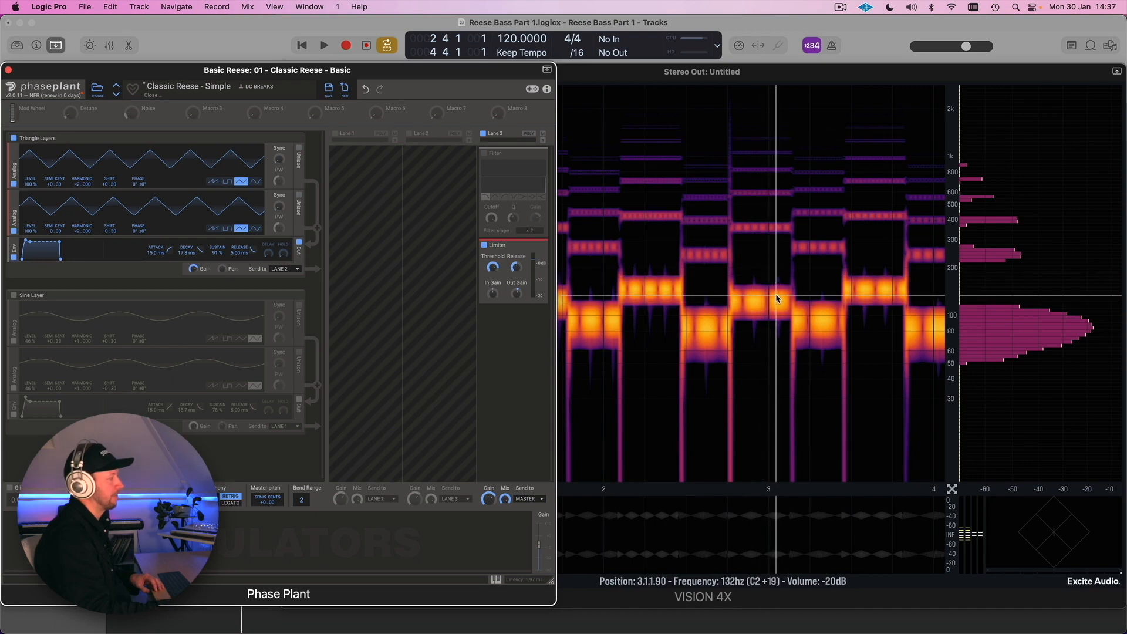
mouse_move(755, 309)
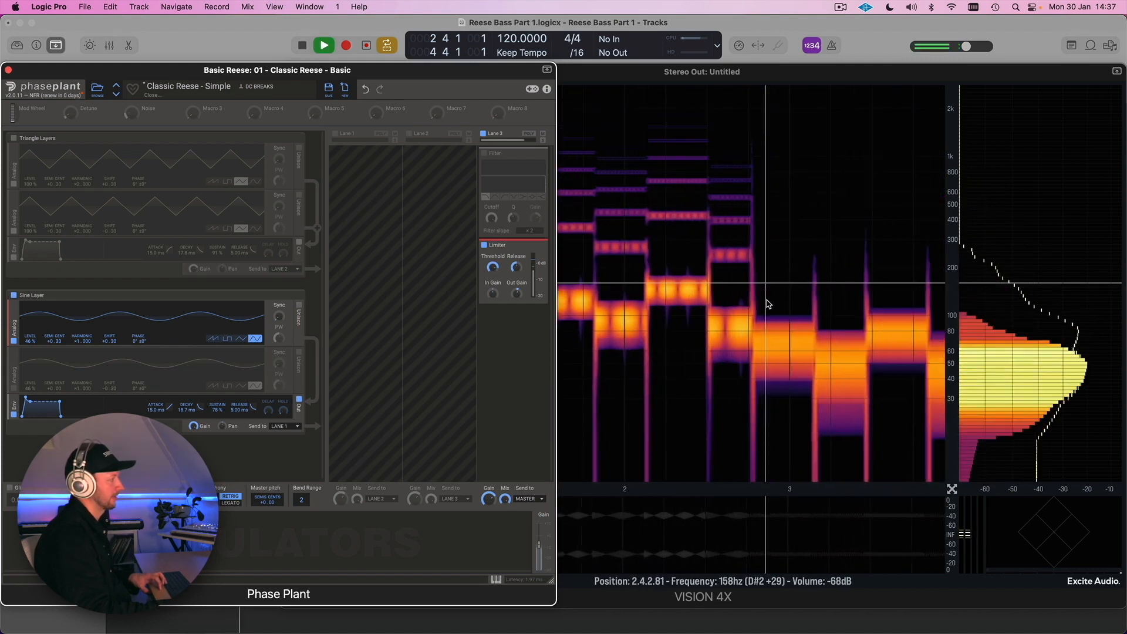
- Play the detuned sine pair alone, then bring the Triangle Layers back in beside it
click(324, 45)
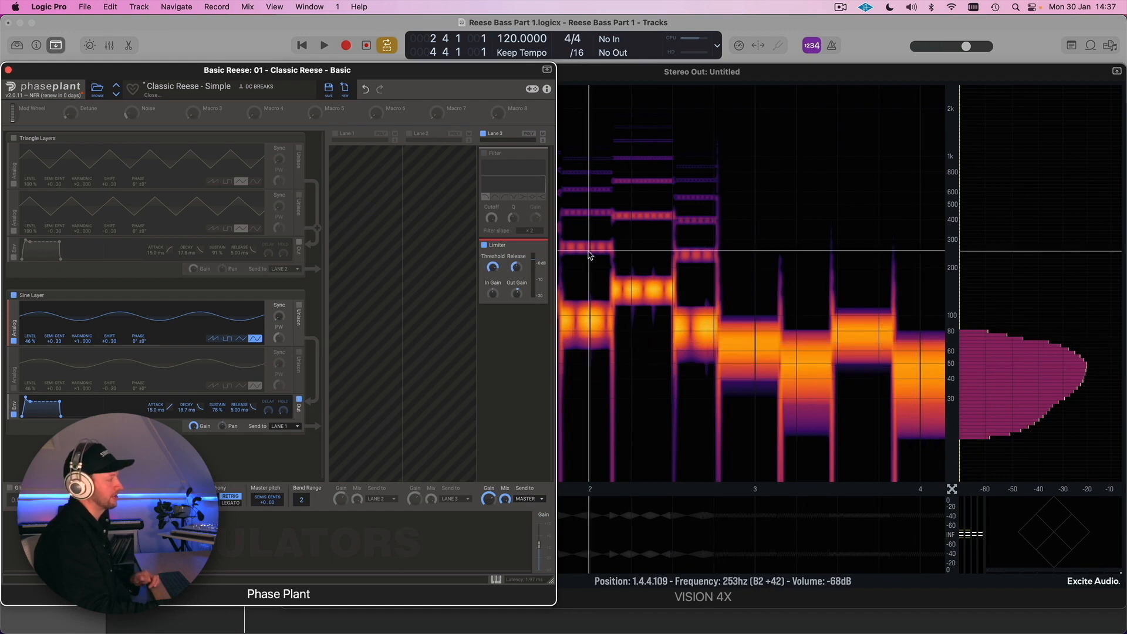
mouse_move(752, 346)
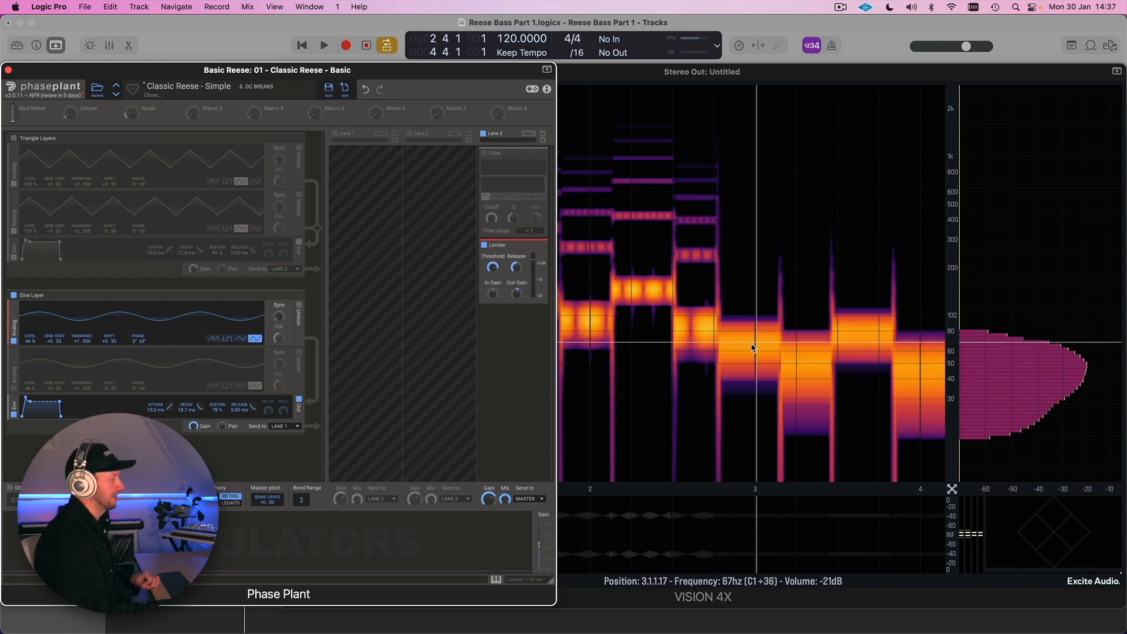
mouse_move(760, 217)
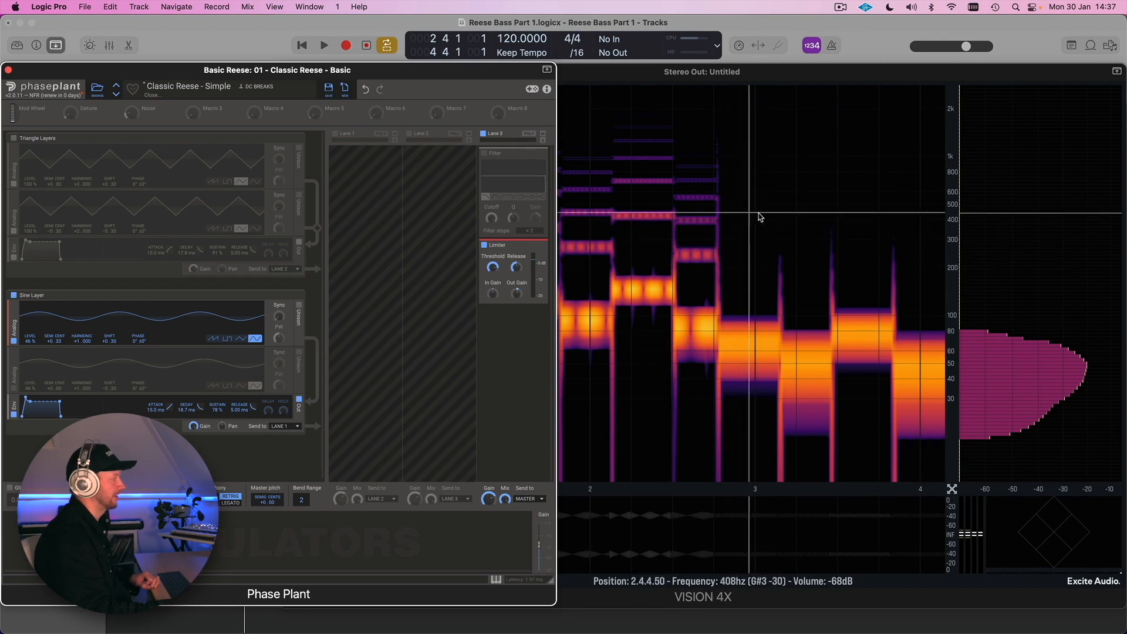
mouse_move(758, 274)
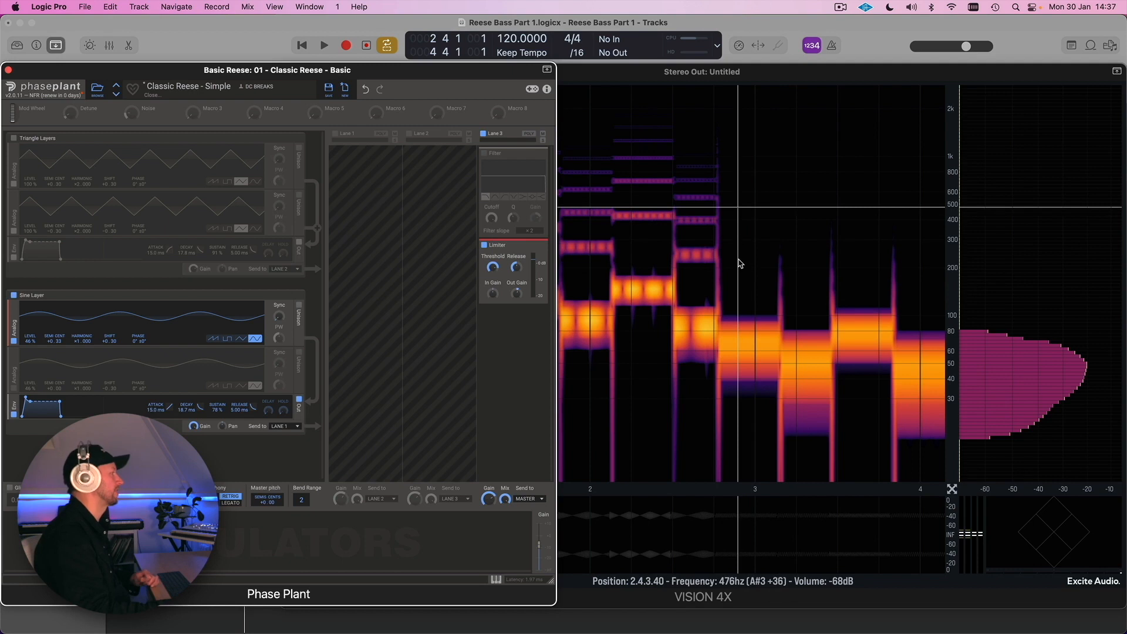
mouse_move(740, 267)
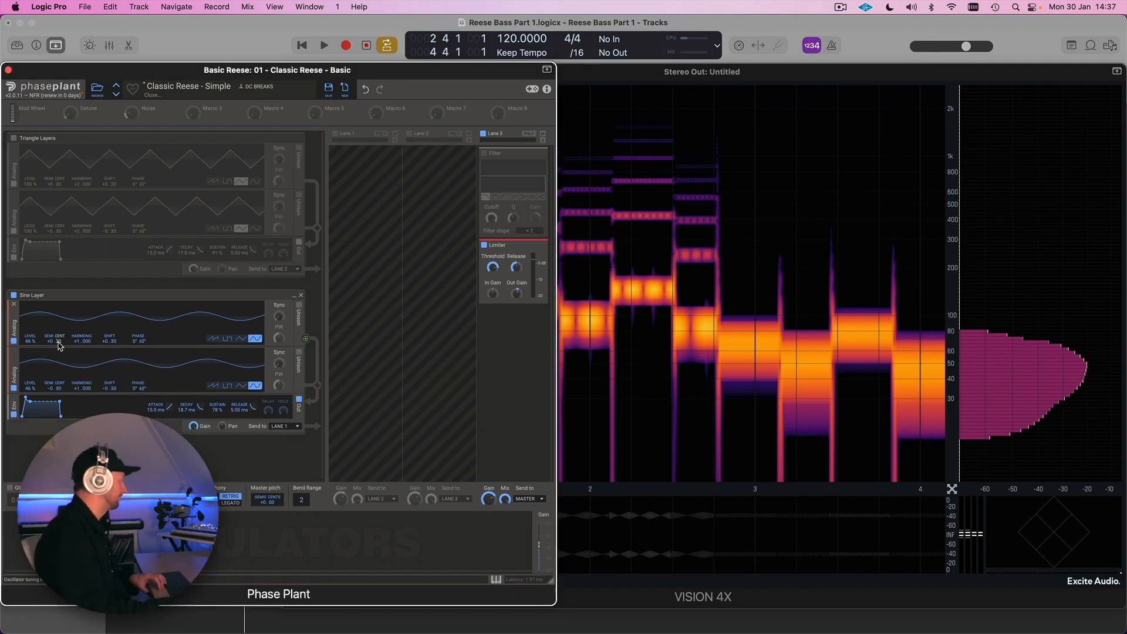
click(324, 45)
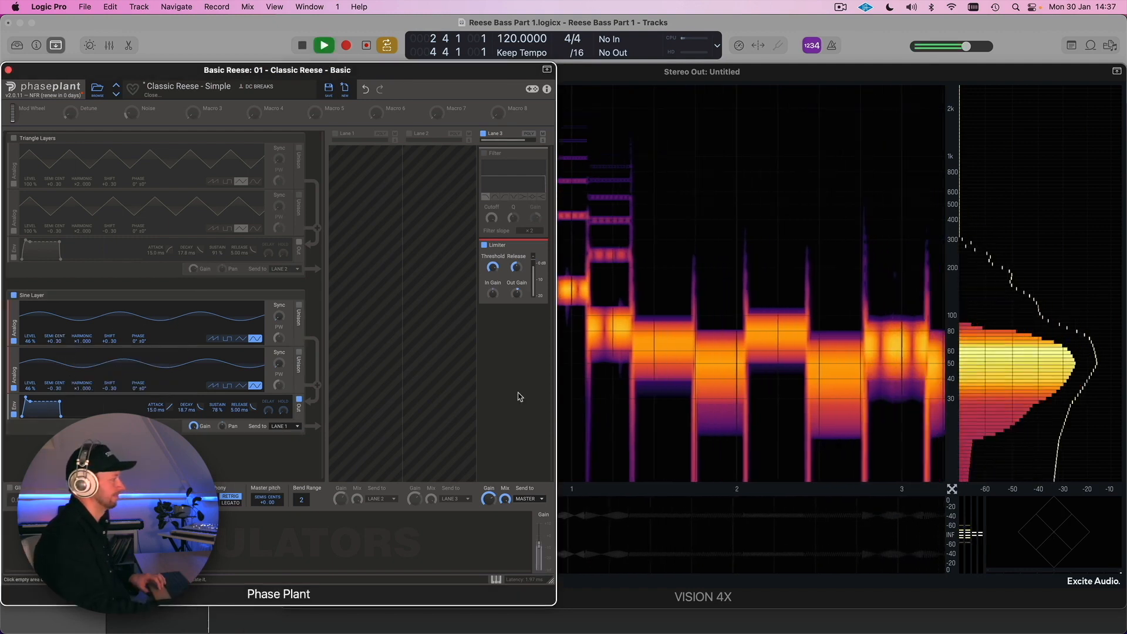
click(323, 46)
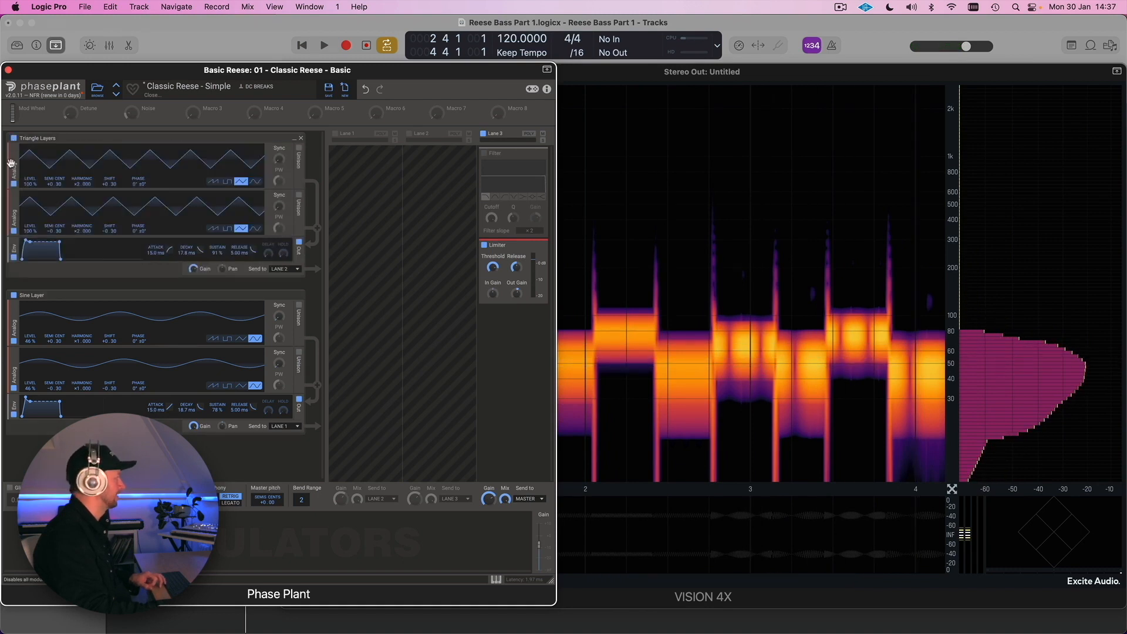
click(324, 44)
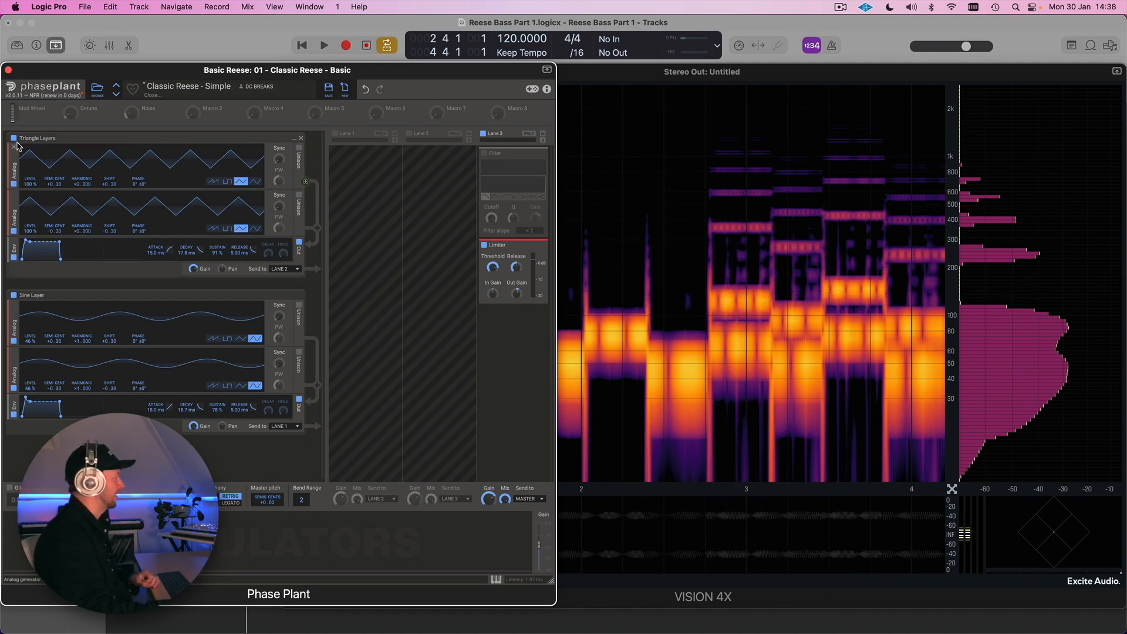
mouse_move(643, 142)
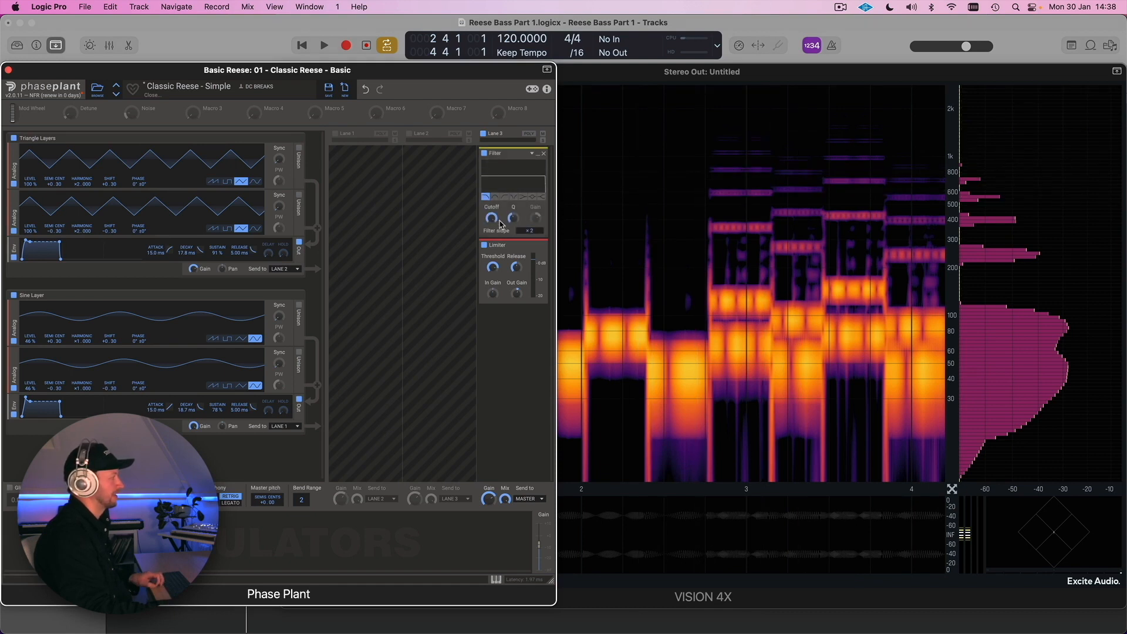
click(492, 218)
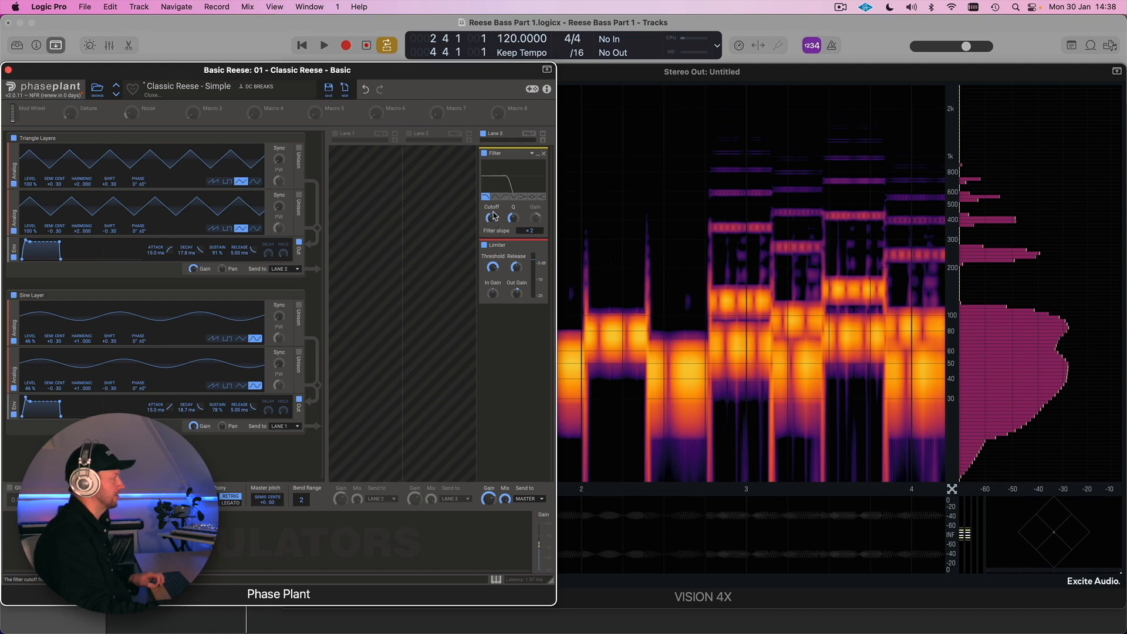
drag(491, 219, 490, 226)
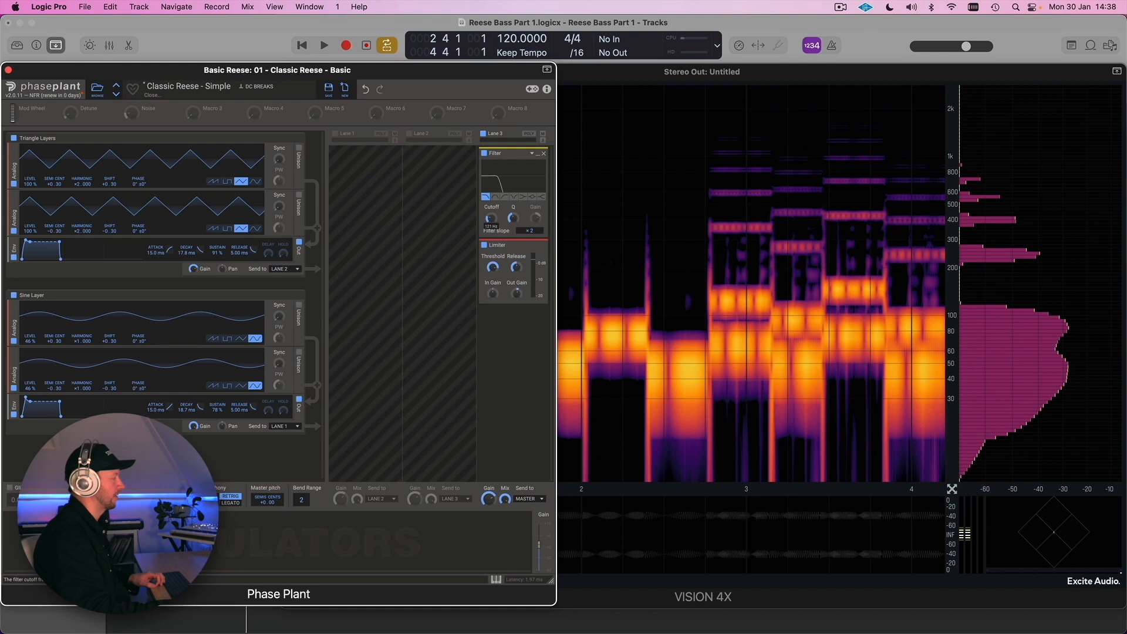
drag(513, 217, 513, 209)
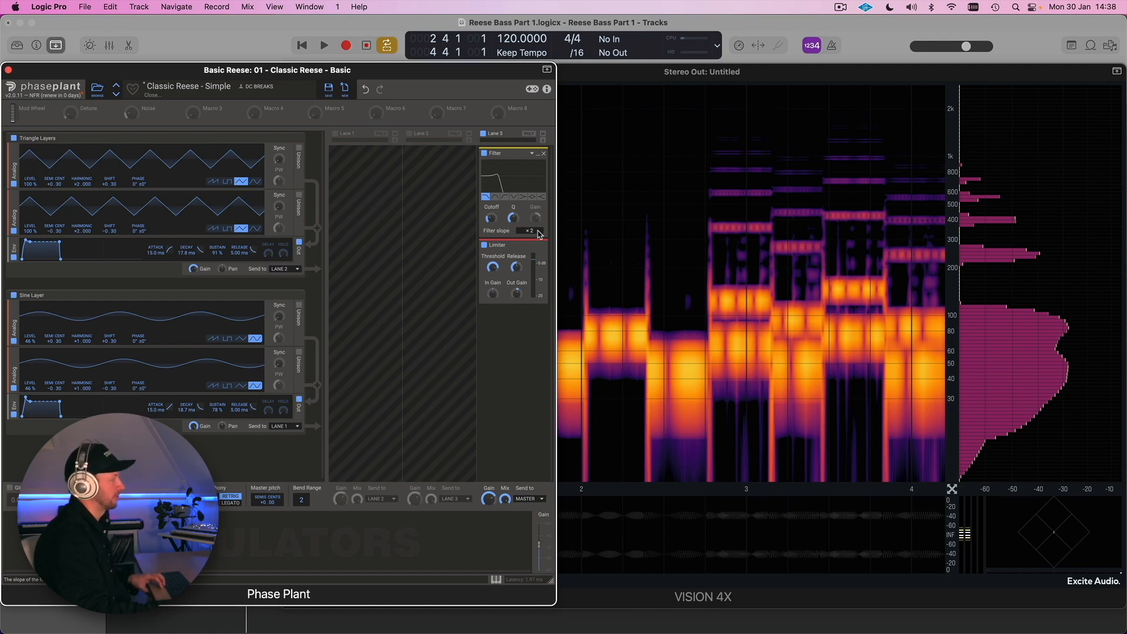
mouse_move(672, 285)
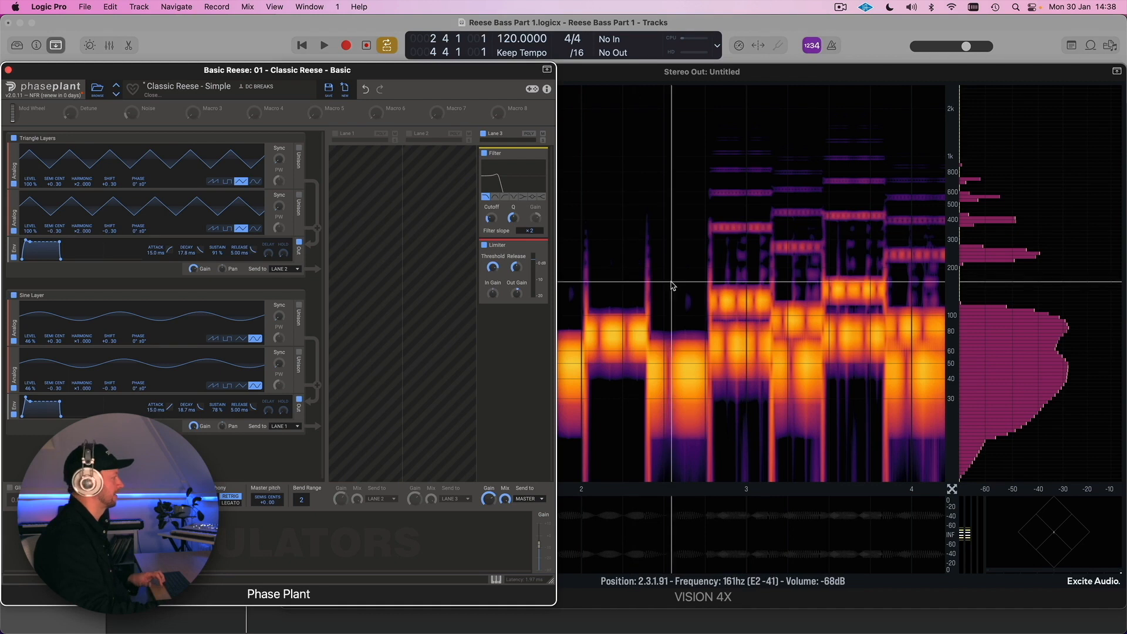
click(324, 44)
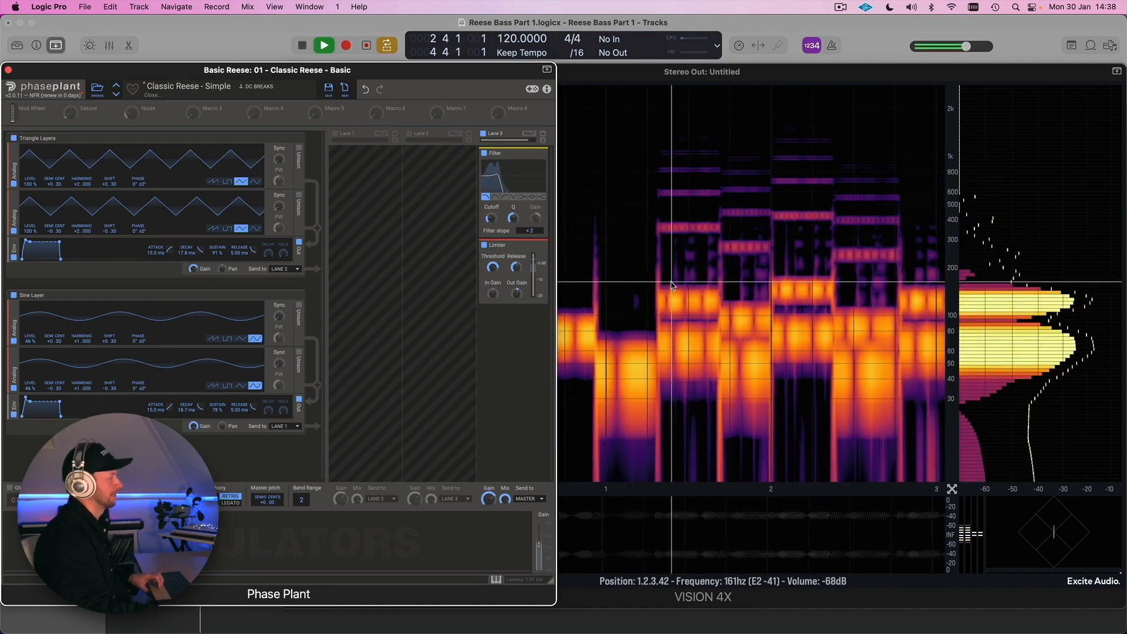
click(324, 44)
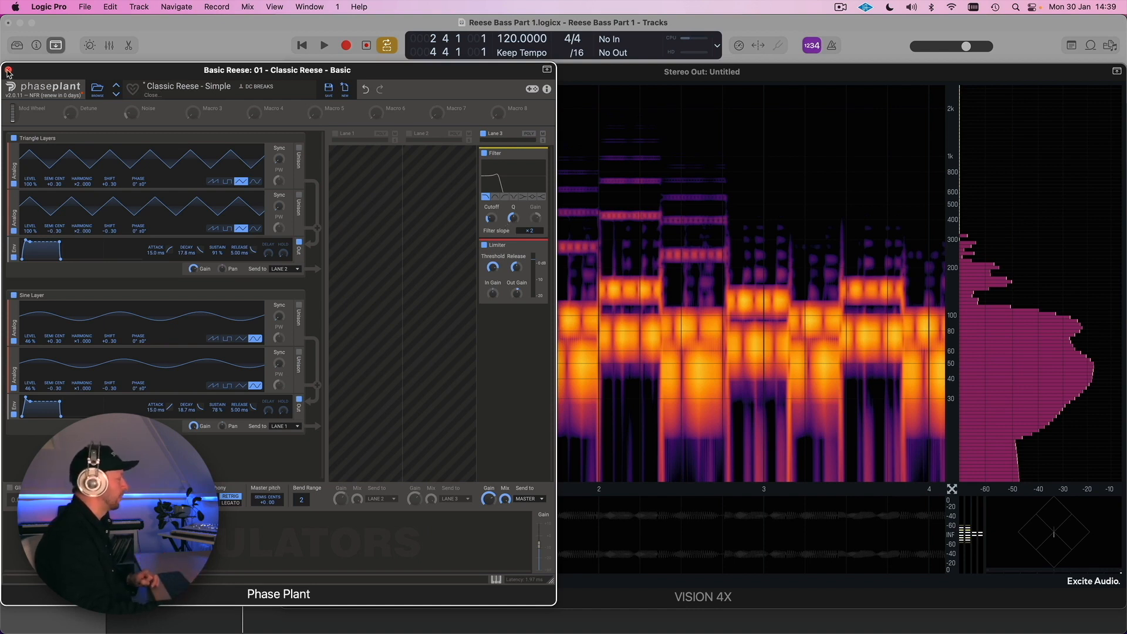
- Close the Basic Reese synth and load the Phase Plant patch on the Reese Bass – From Harmonics track
click(7, 69)
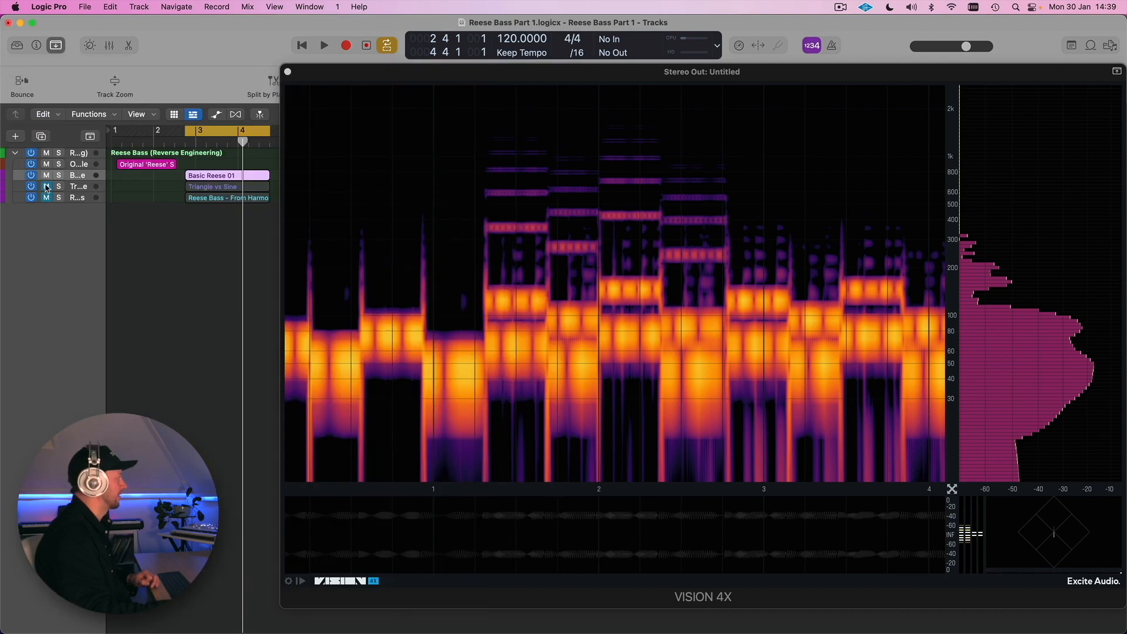
click(227, 186)
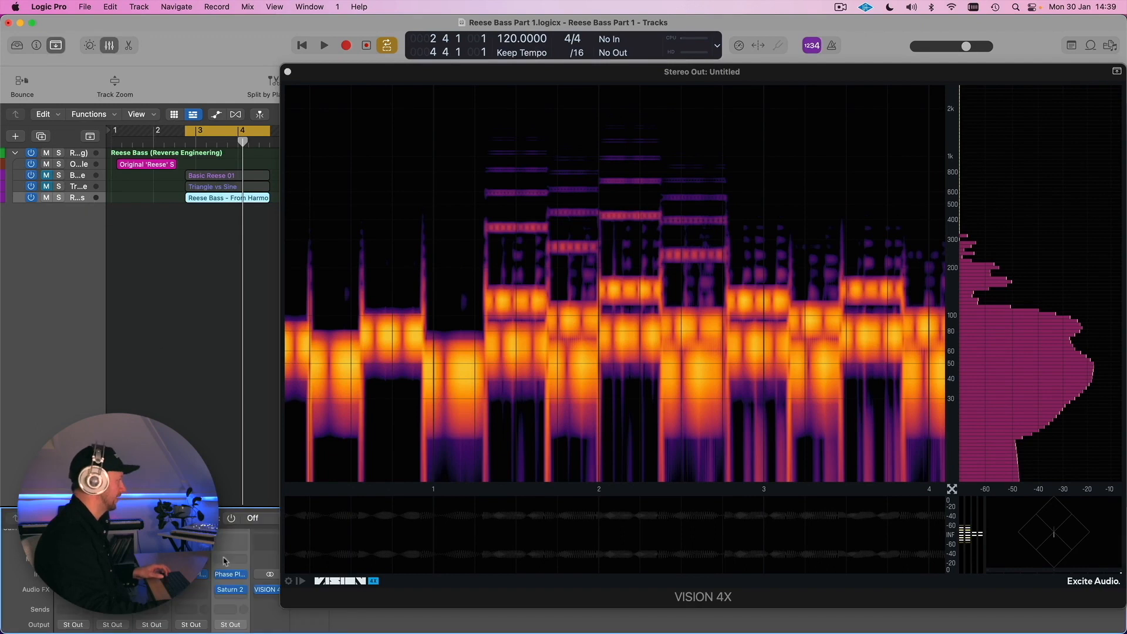
click(231, 573)
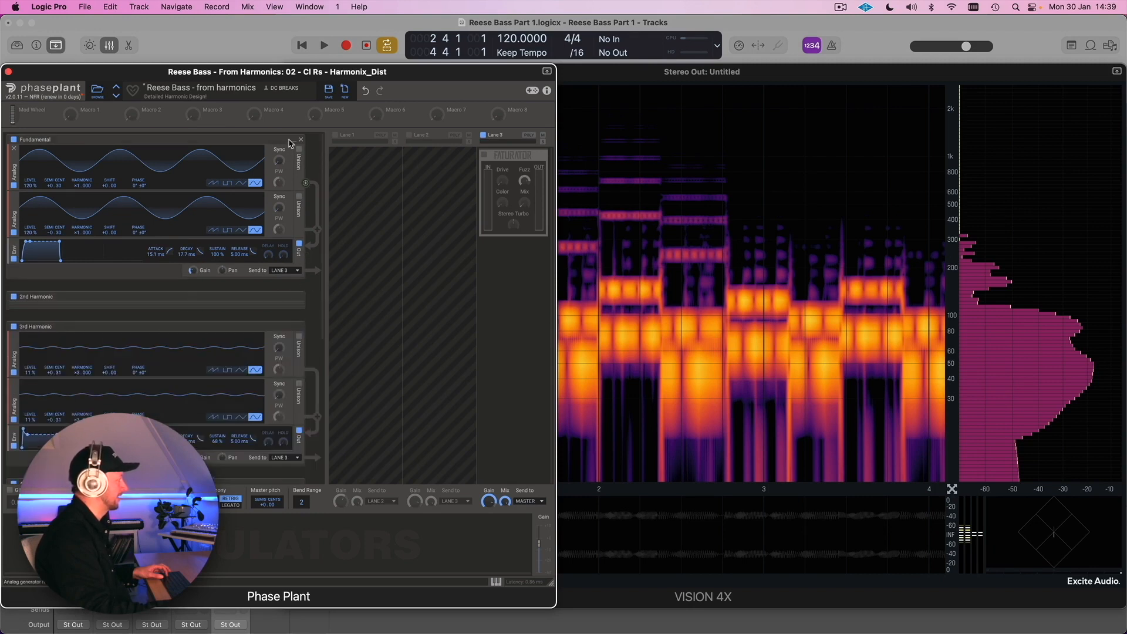
- Collapse every generator group, expand only Fundamental, and play its single low bass band
click(34, 140)
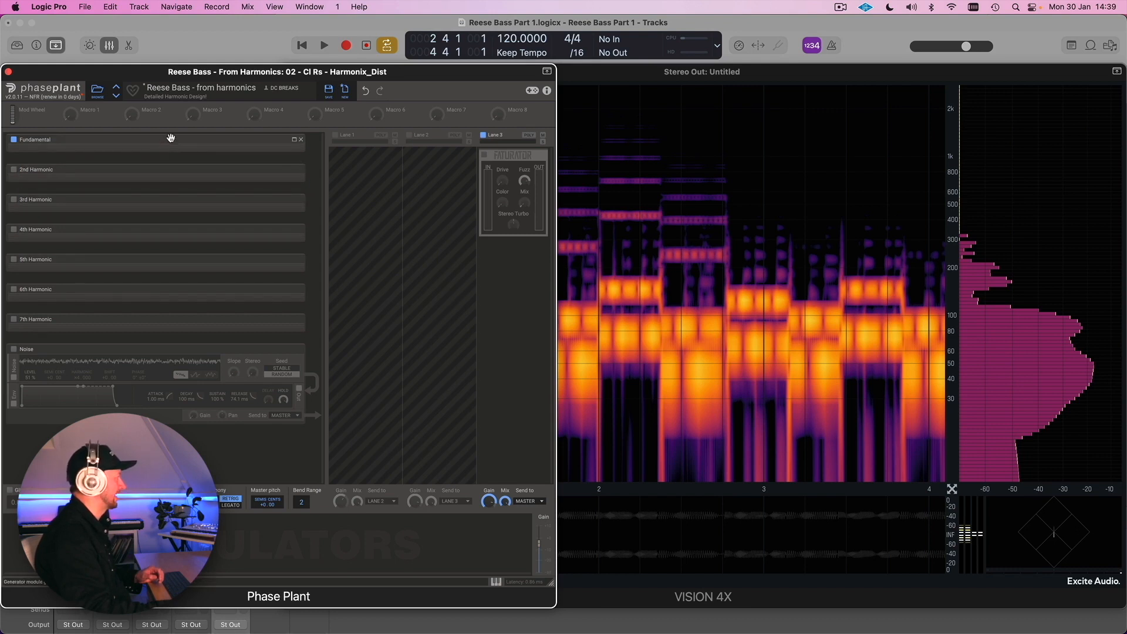
click(35, 139)
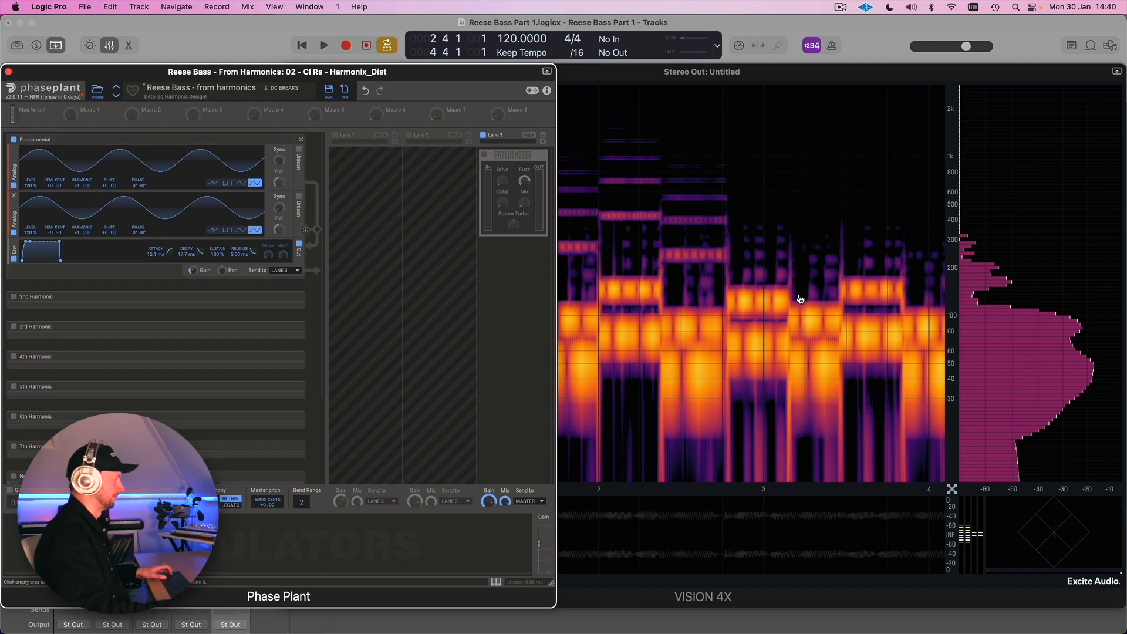
click(324, 45)
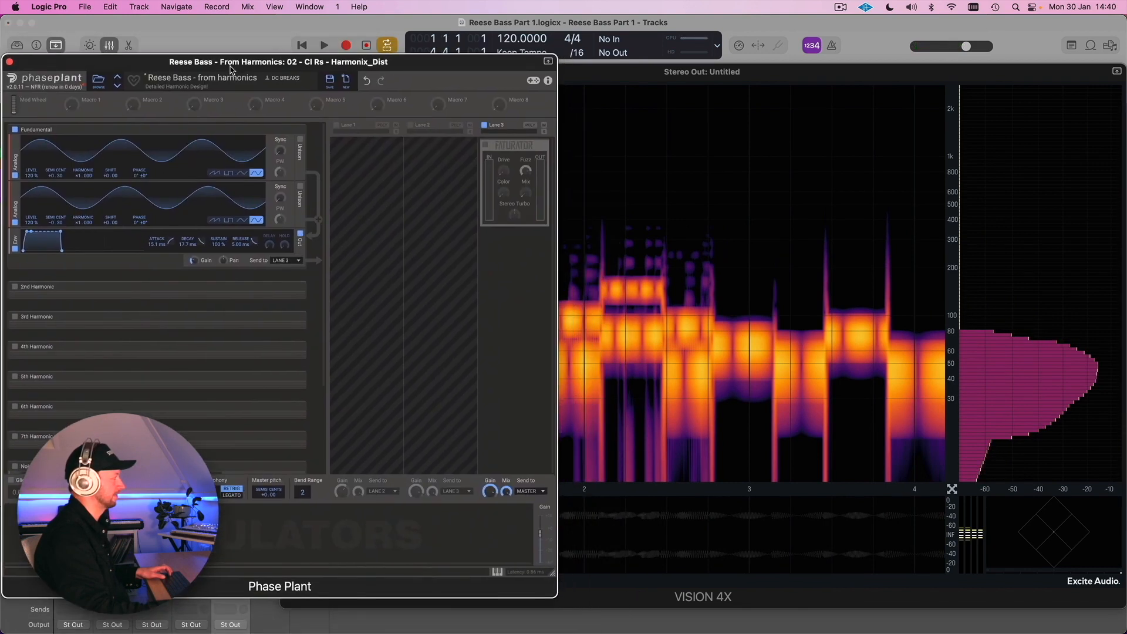
- Move Phase Plant aside and compare the fundamental-only playback, then swap to the 2nd Harmonic group
click(324, 45)
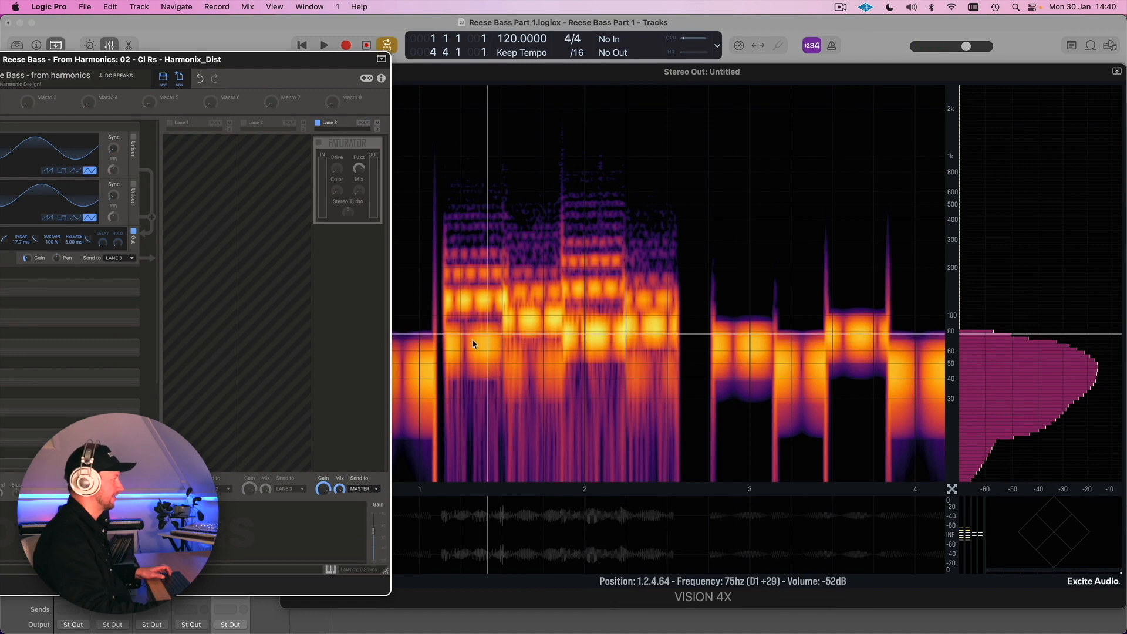
mouse_move(557, 334)
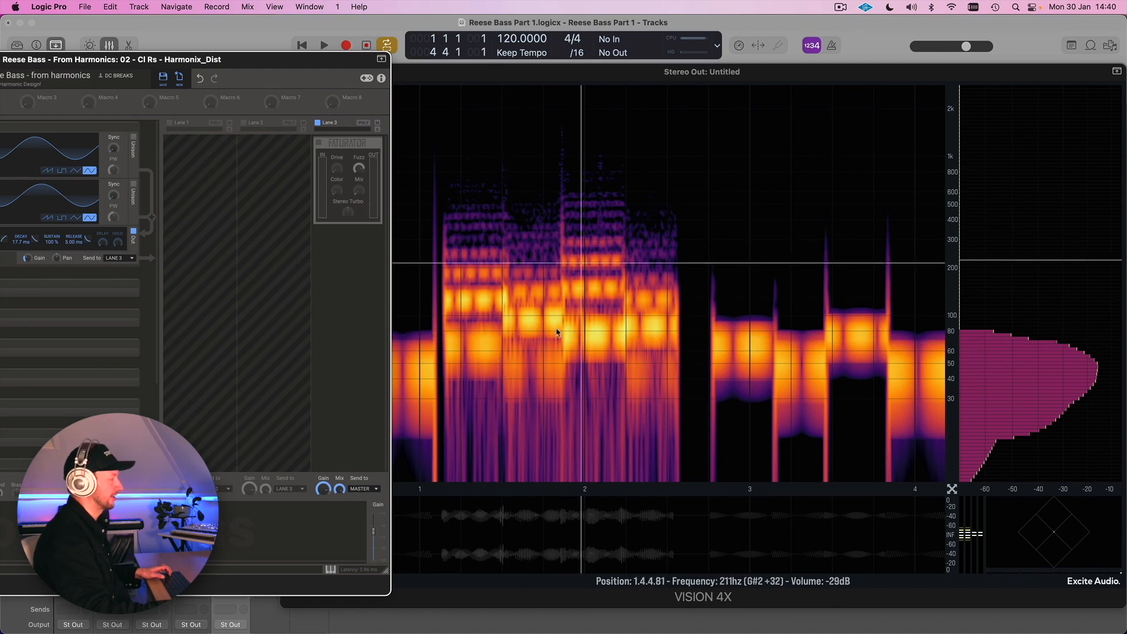
mouse_move(541, 338)
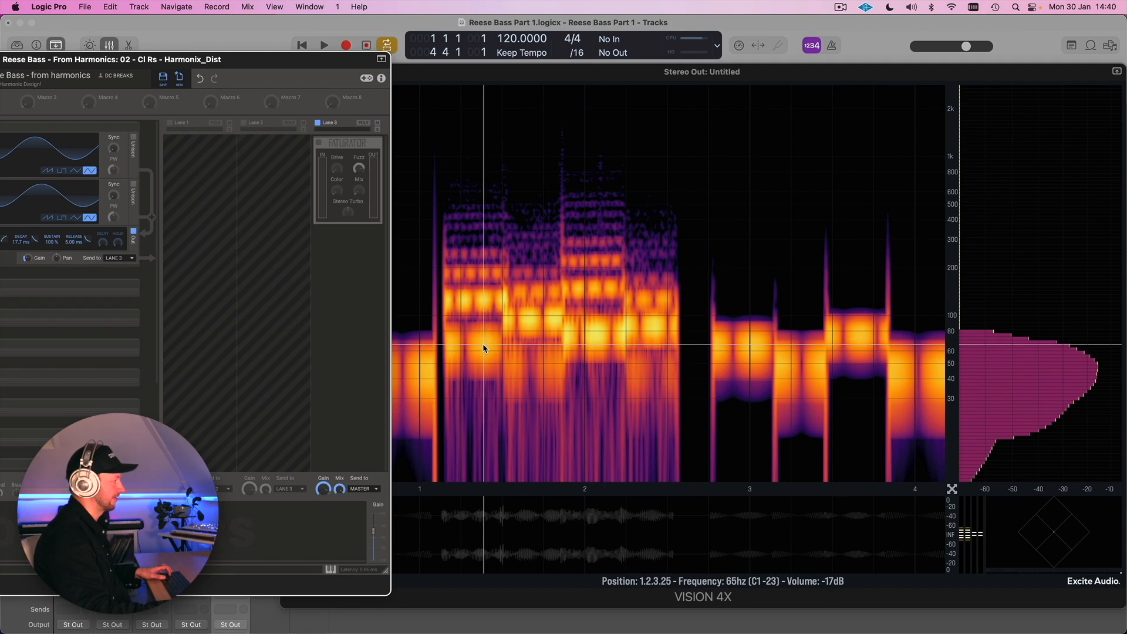
mouse_move(756, 351)
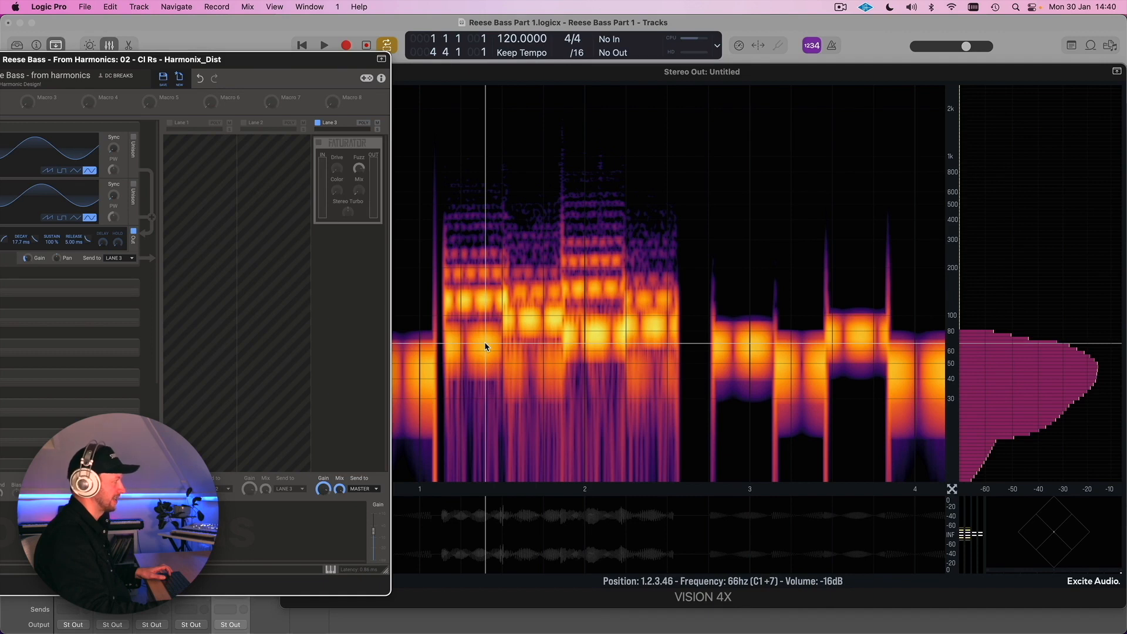
mouse_move(623, 352)
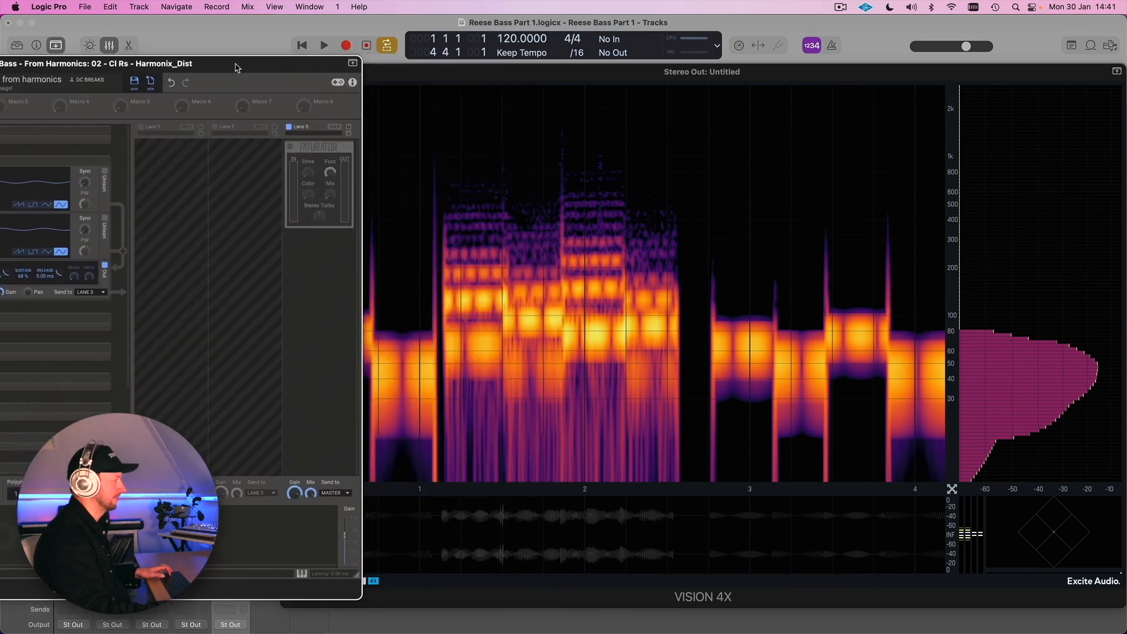
click(324, 45)
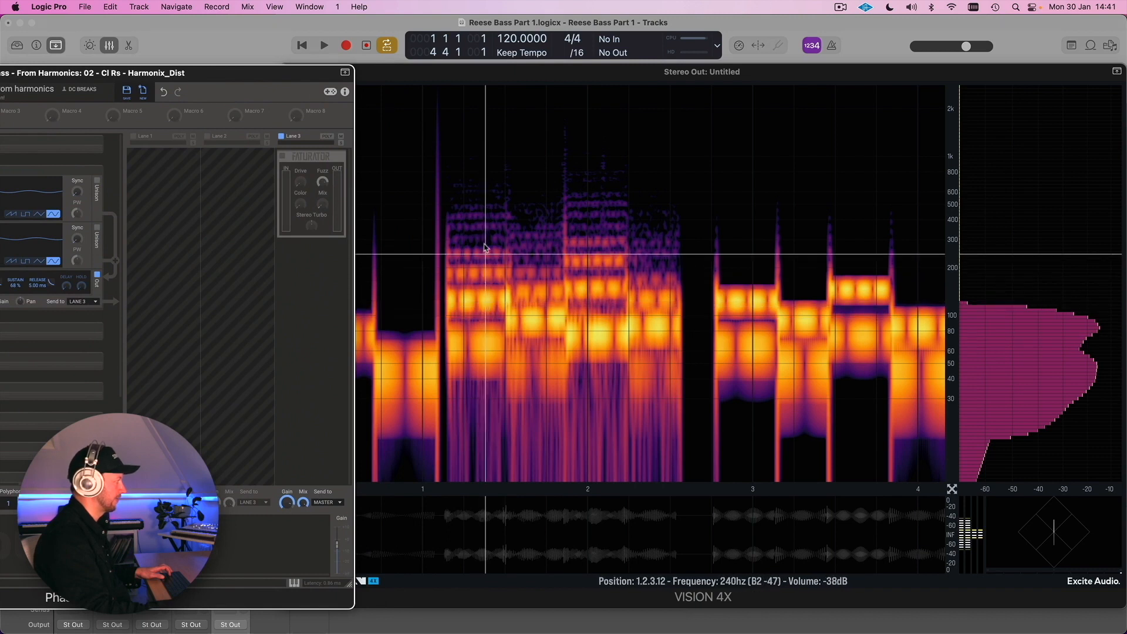
mouse_move(487, 210)
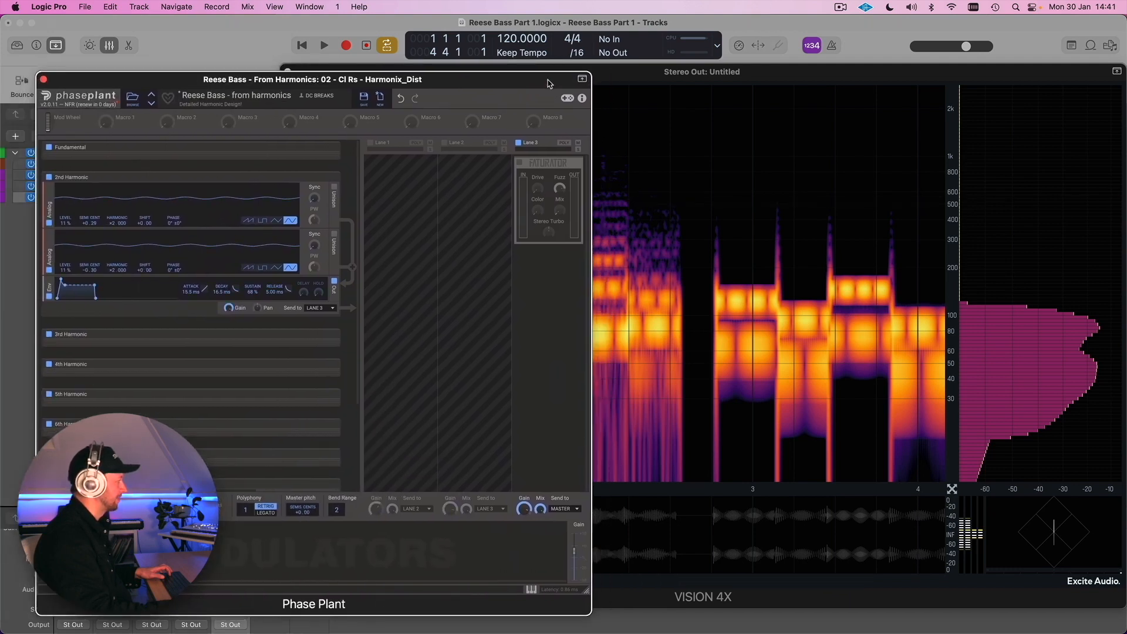
mouse_move(763, 247)
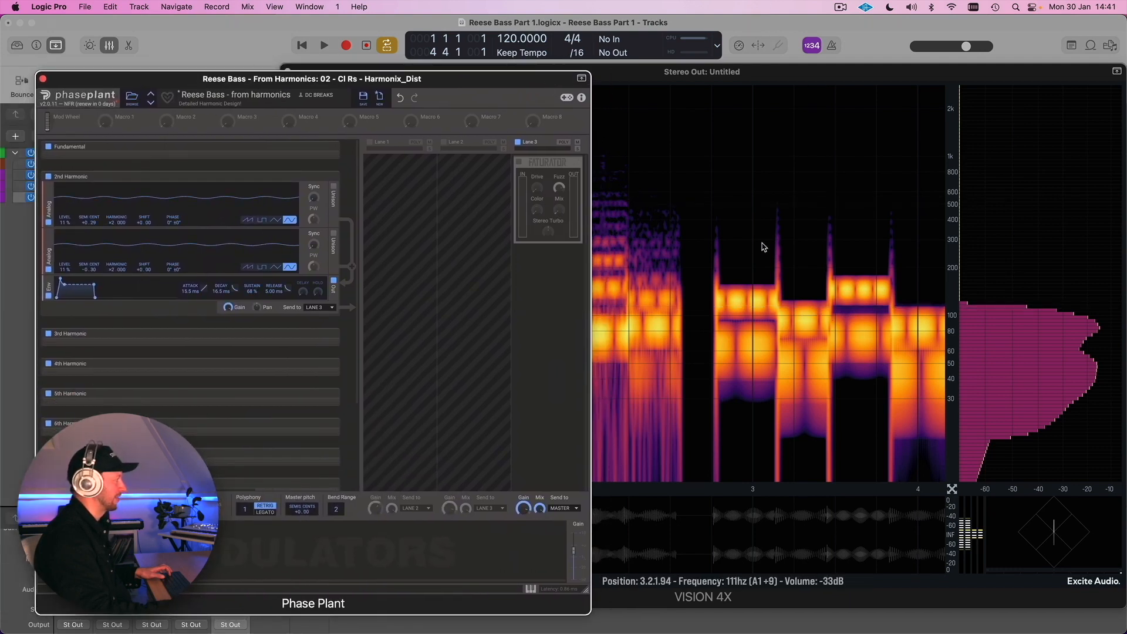
click(324, 45)
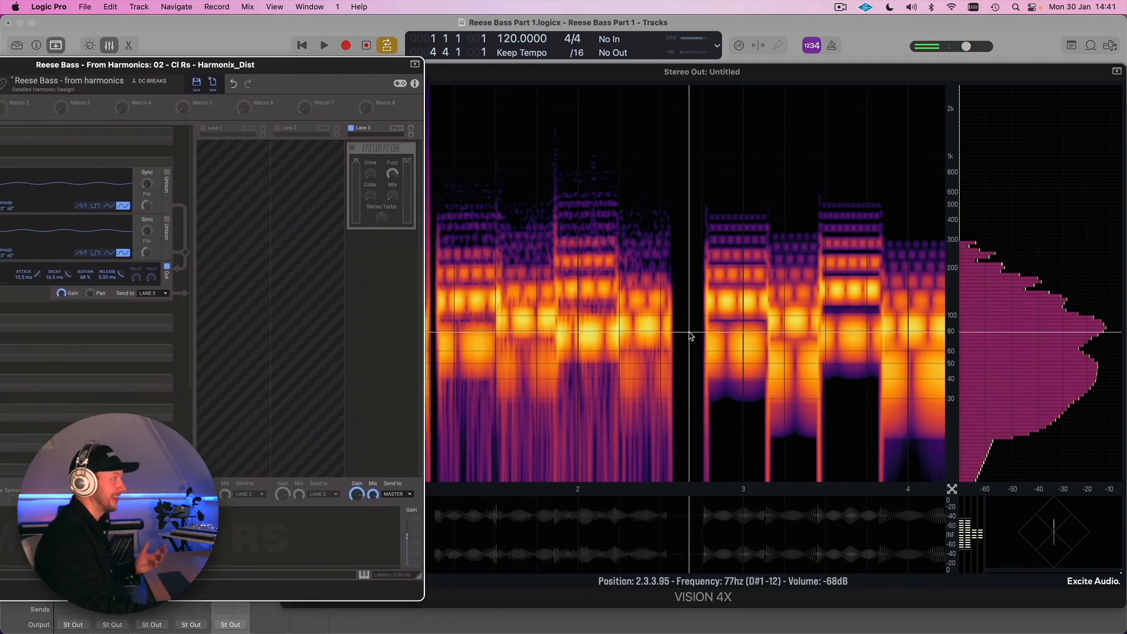
mouse_move(734, 279)
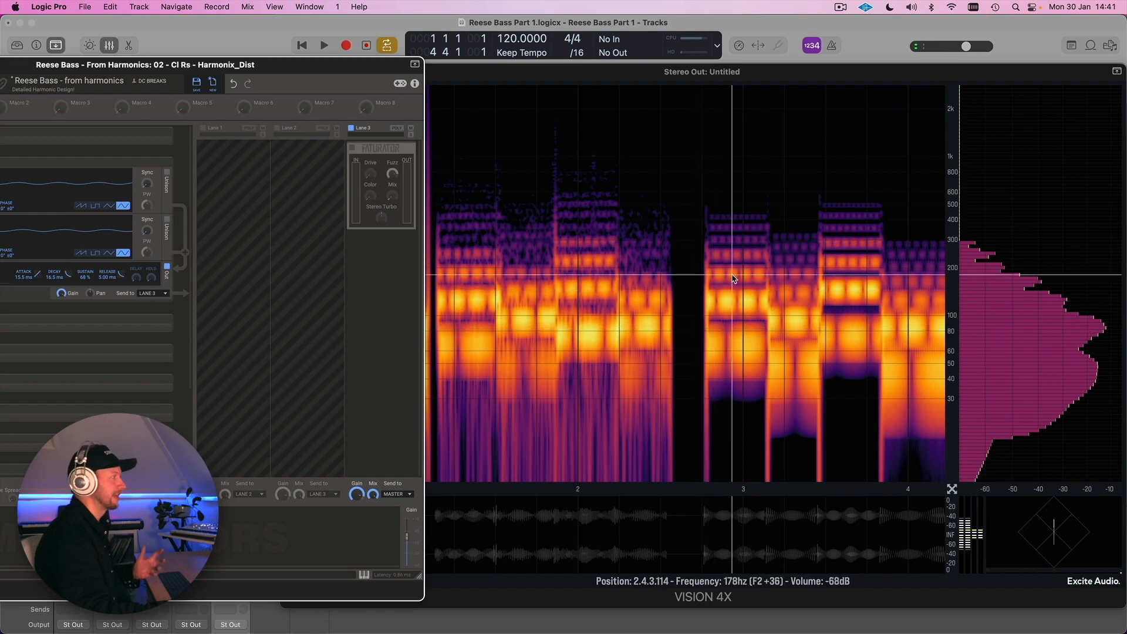
mouse_move(568, 336)
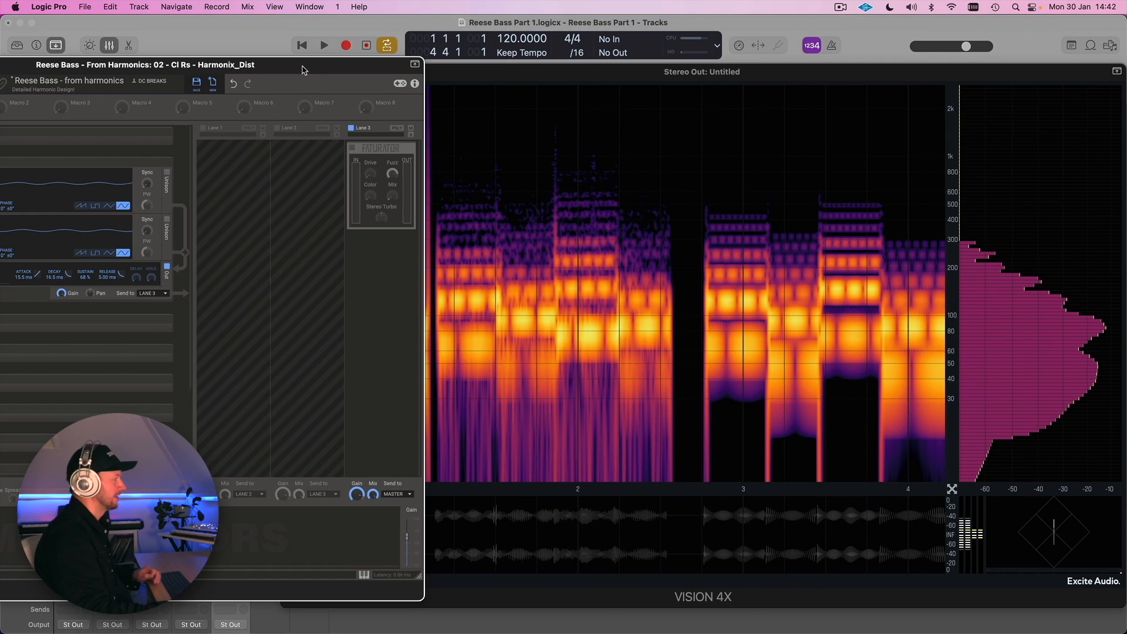
mouse_move(493, 395)
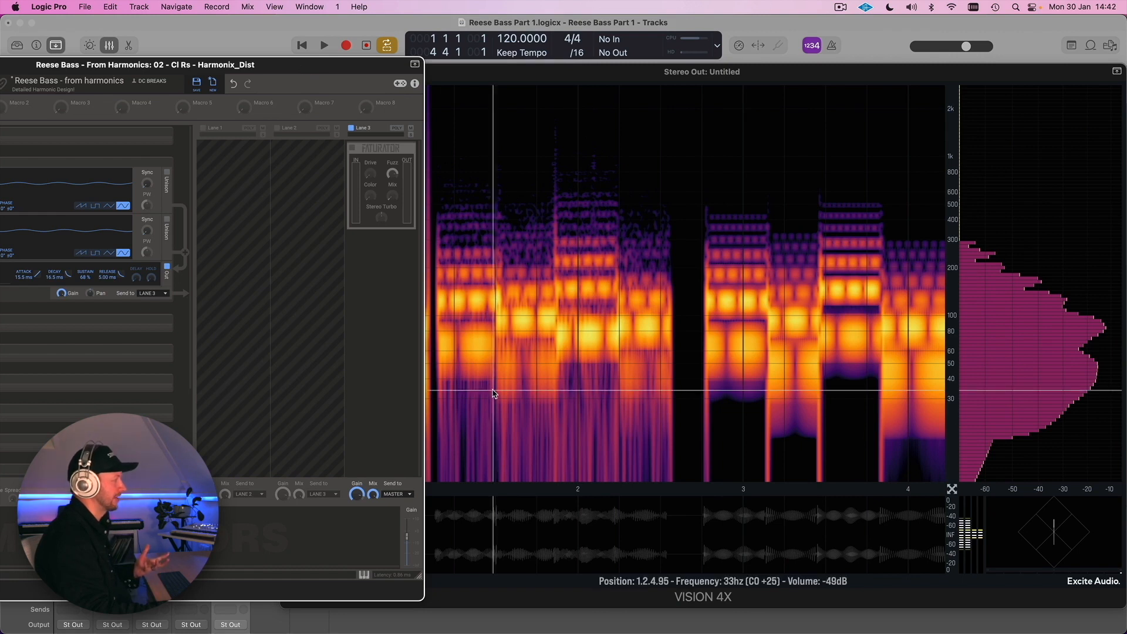
mouse_move(465, 397)
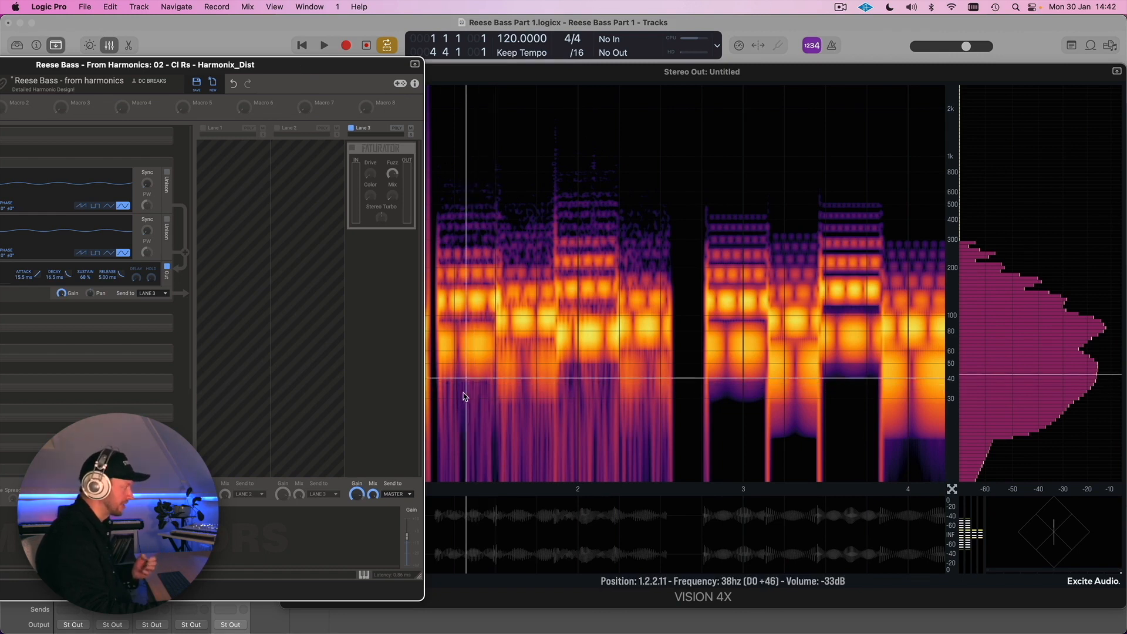
mouse_move(459, 424)
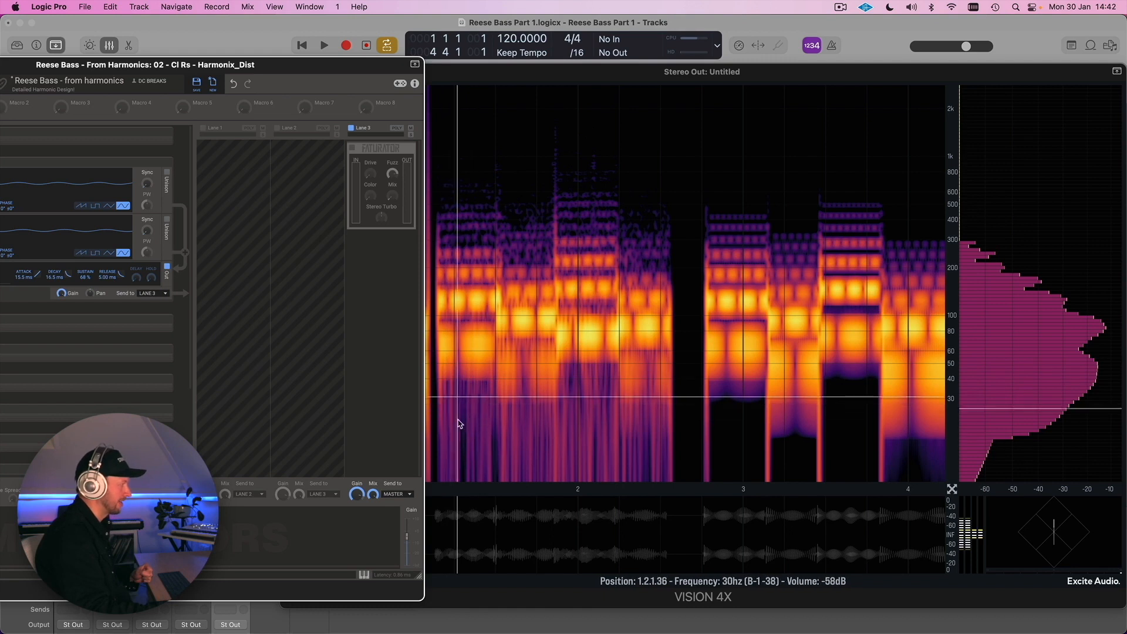
mouse_move(484, 315)
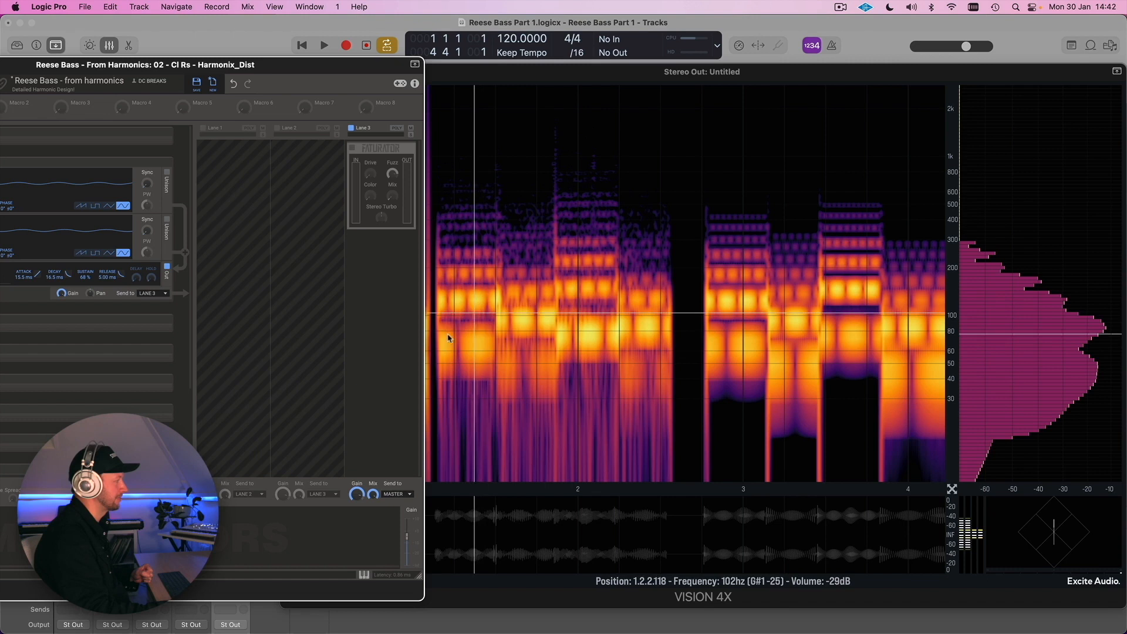
mouse_move(476, 311)
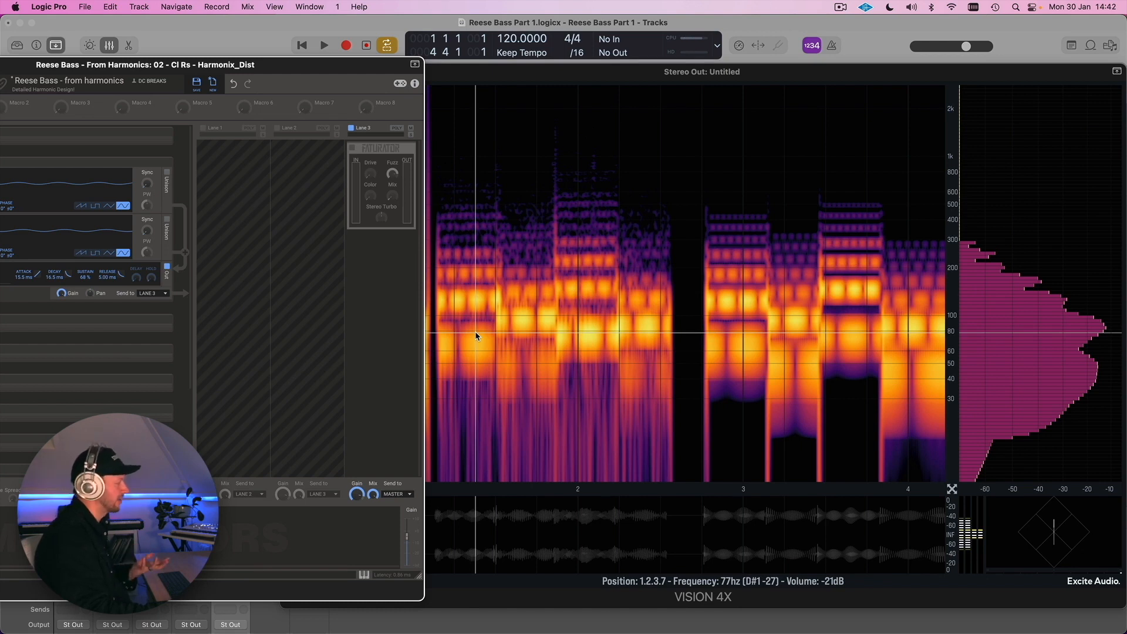
mouse_move(484, 396)
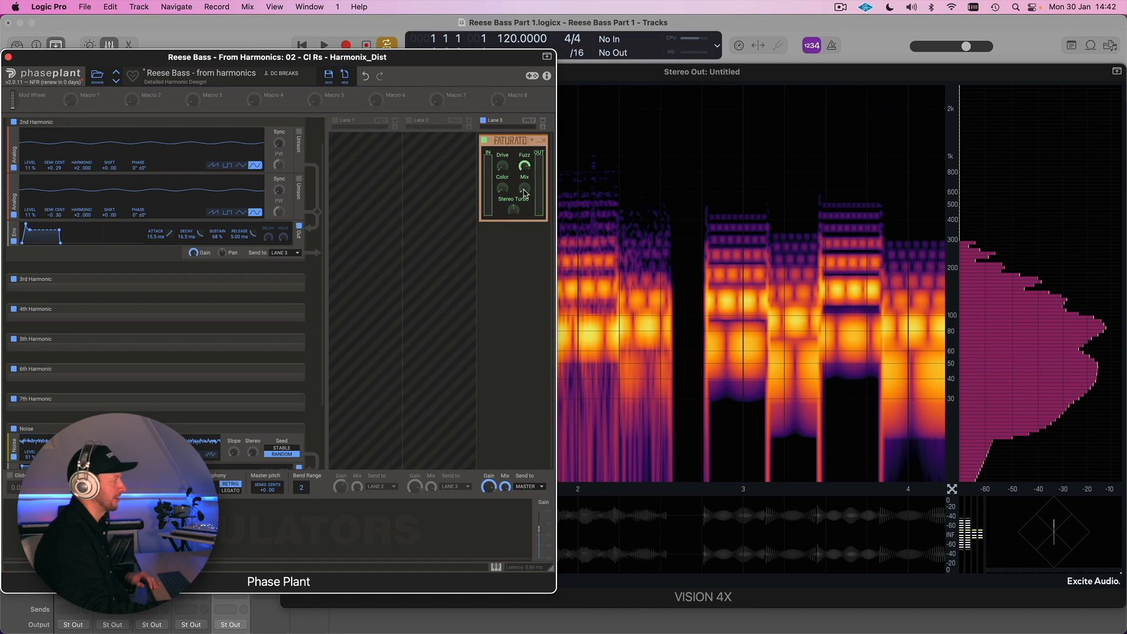
mouse_move(559, 183)
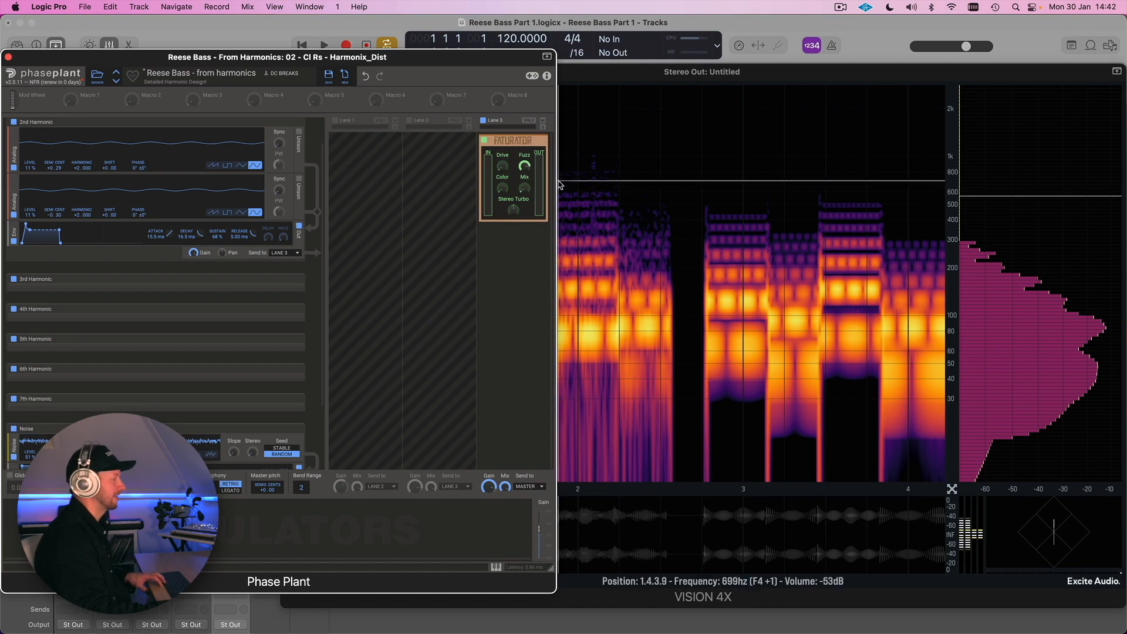
- Play the patch with Lane 3 Faturator saturation enabled, then close the Phase Plant window
click(315, 44)
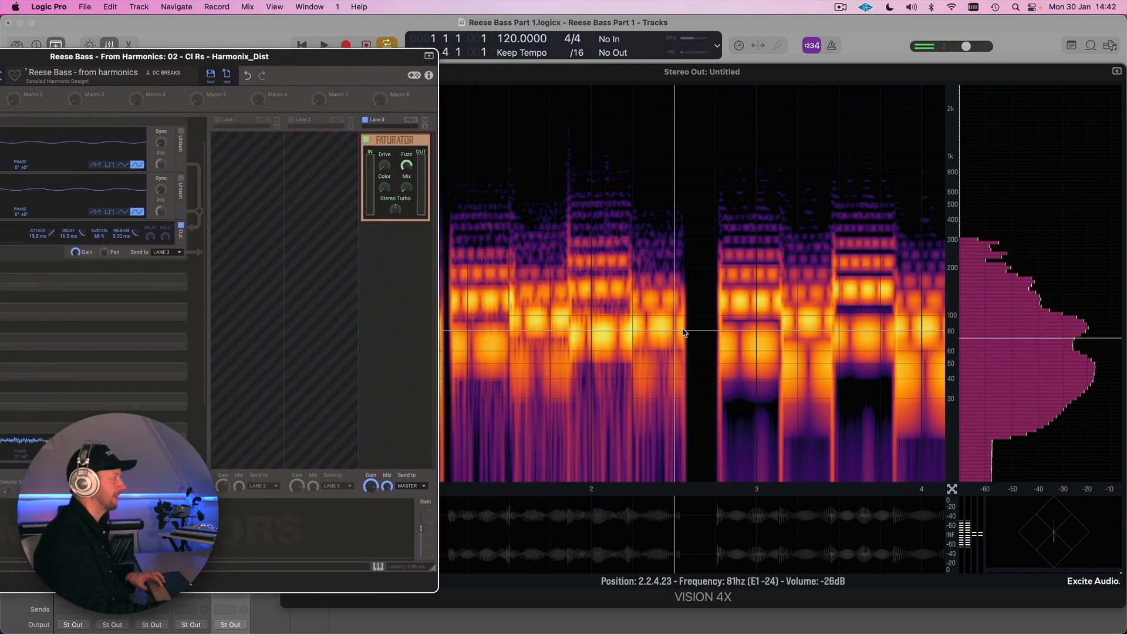
mouse_move(724, 188)
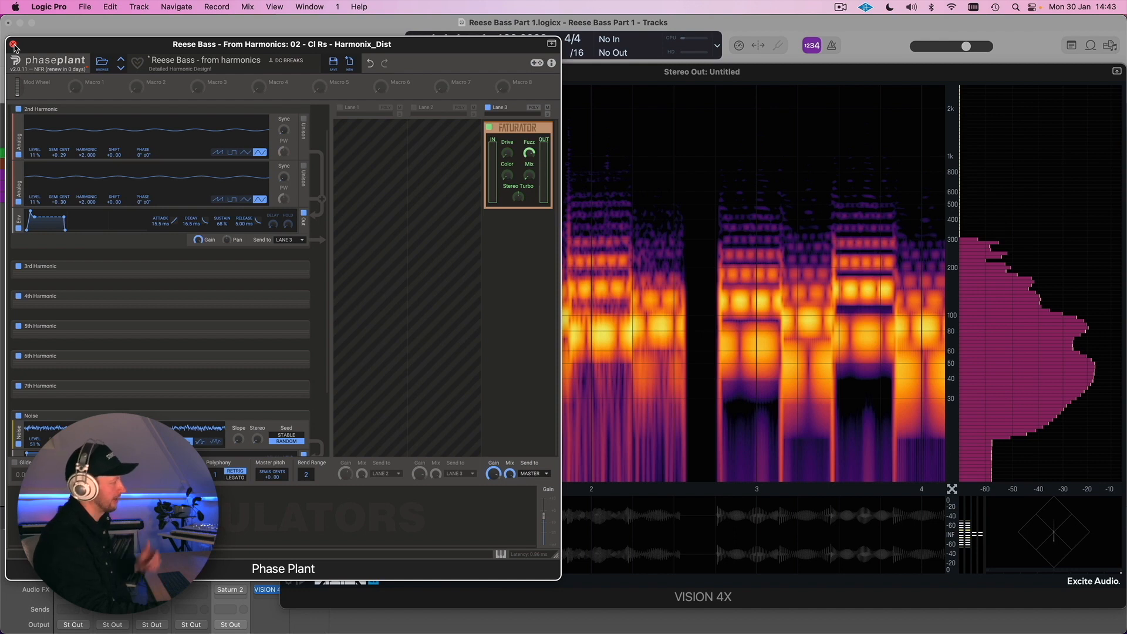
click(13, 43)
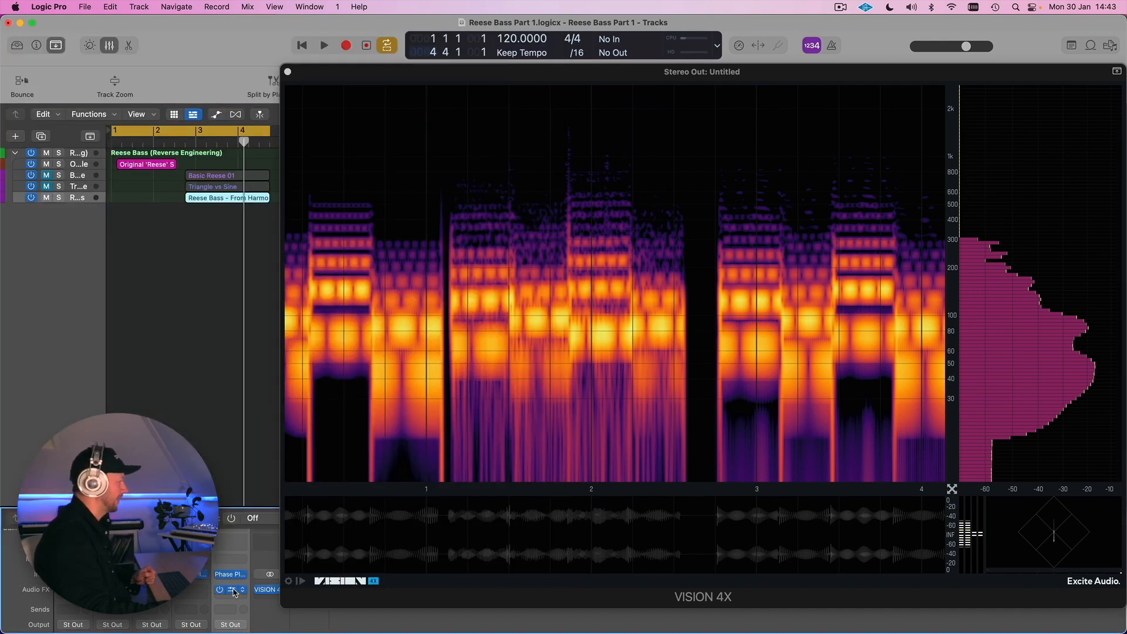
- Open FabFilter Saturn 2 on the harmonics bass track, park it beside Vision 4X and play
click(230, 589)
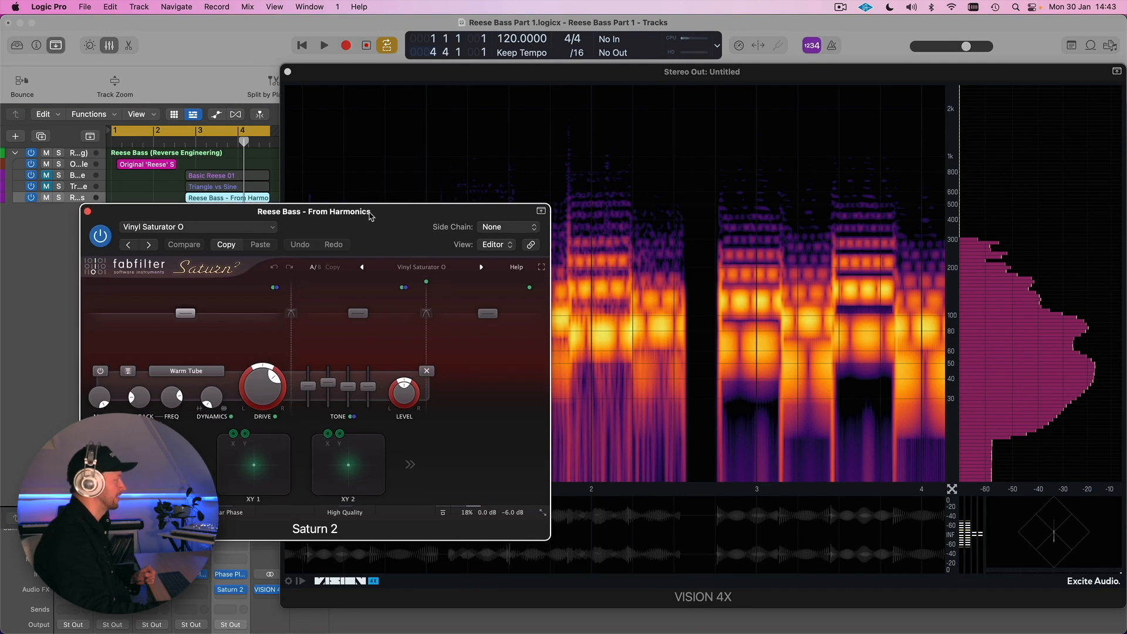
drag(315, 212, 251, 134)
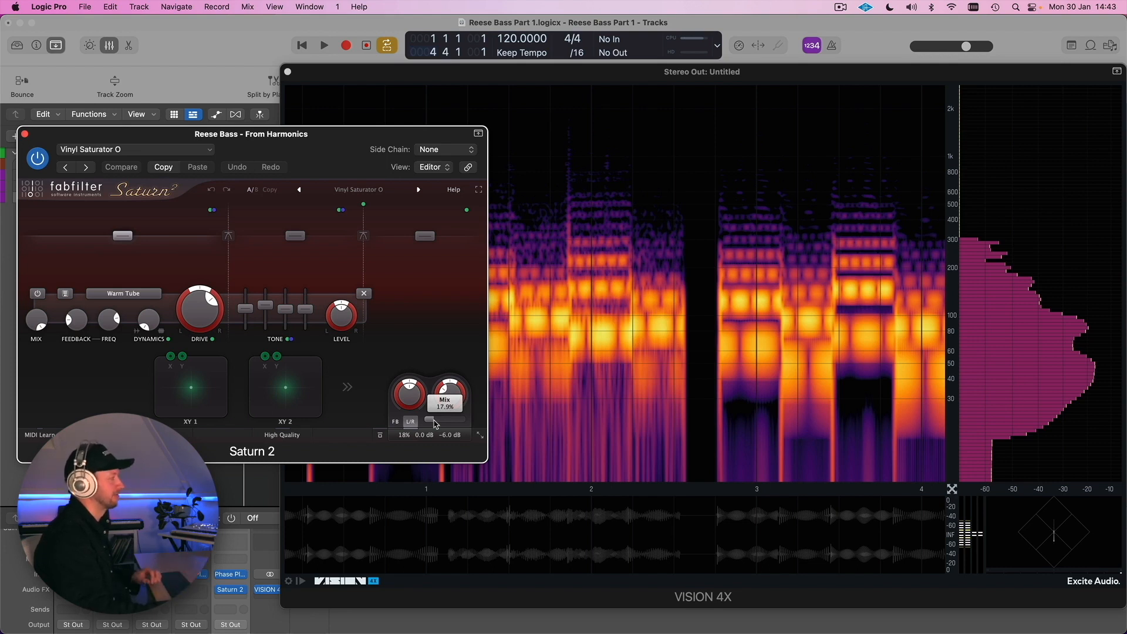
mouse_move(516, 388)
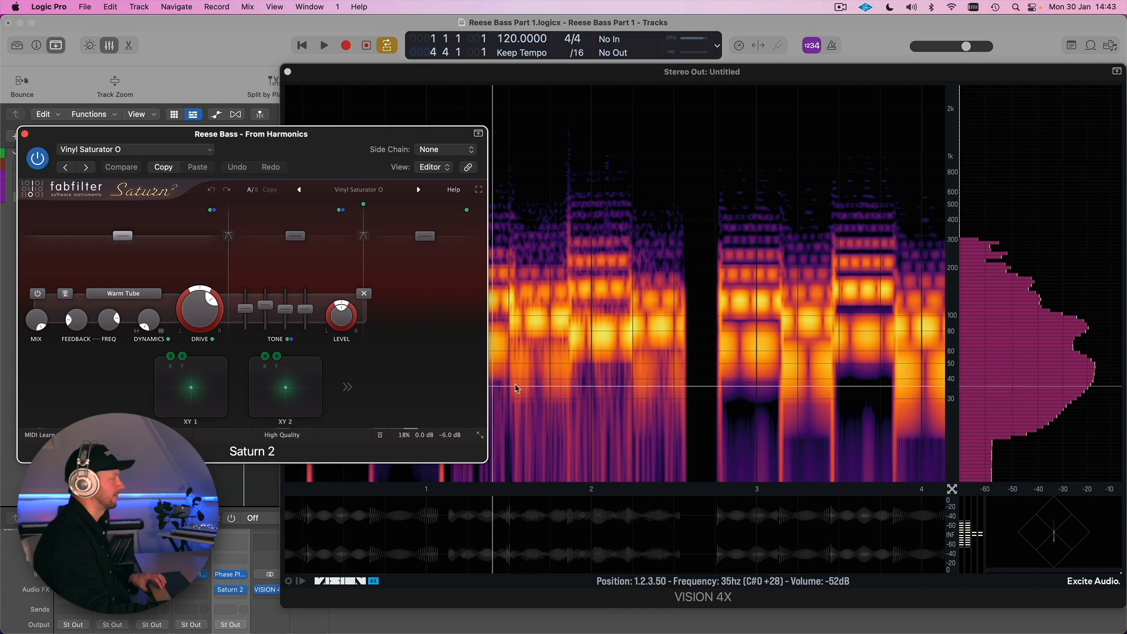
click(324, 45)
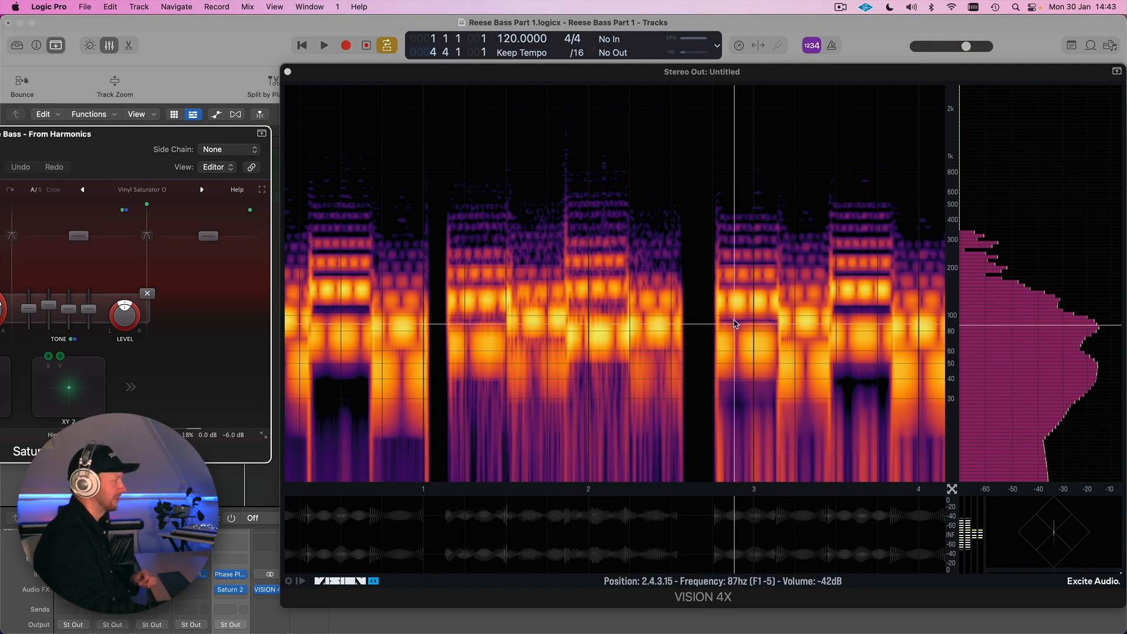
mouse_move(737, 300)
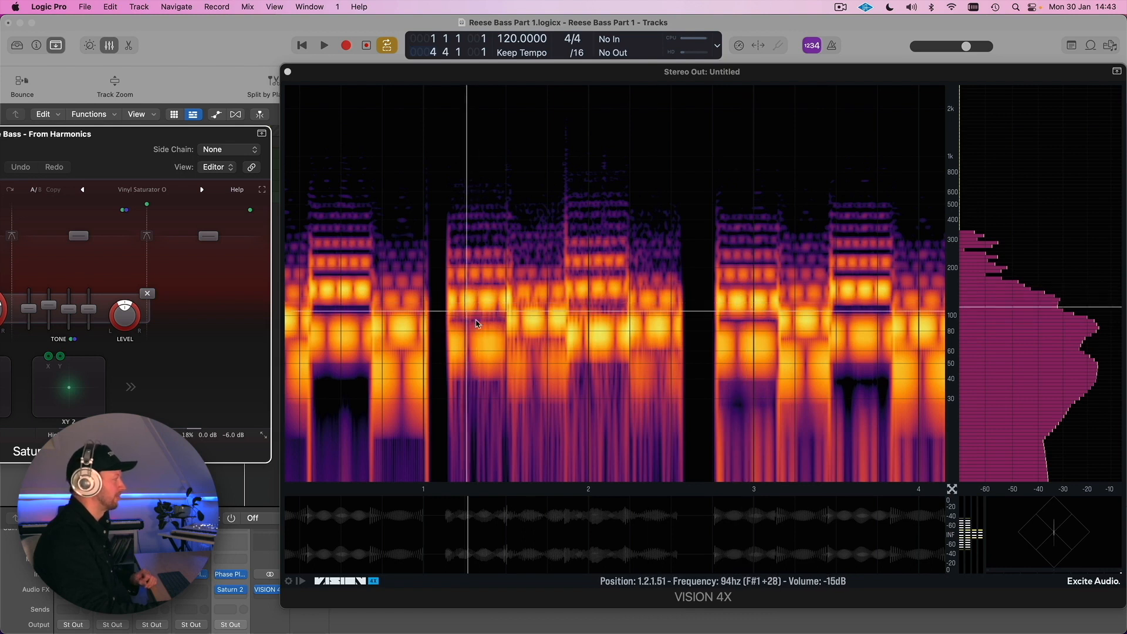
mouse_move(472, 328)
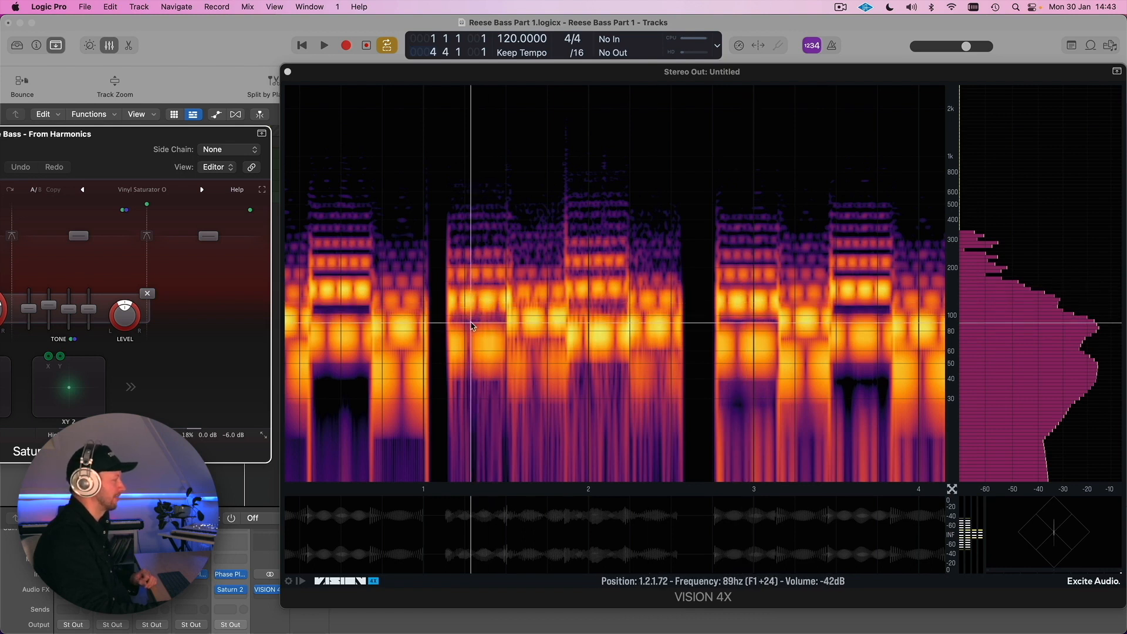
mouse_move(480, 321)
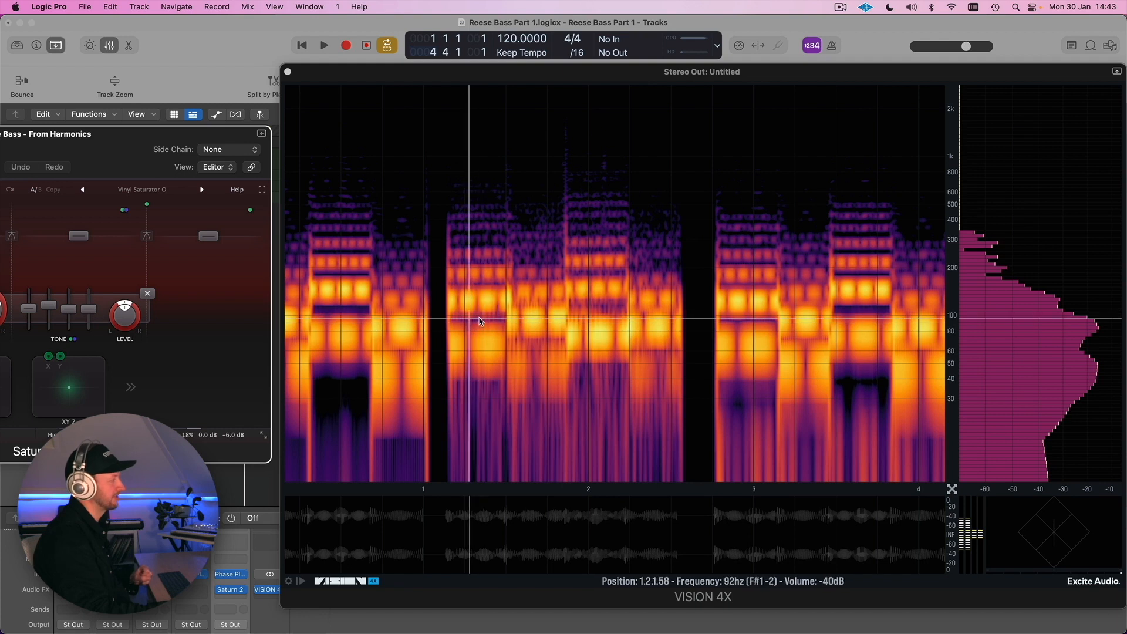
mouse_move(473, 338)
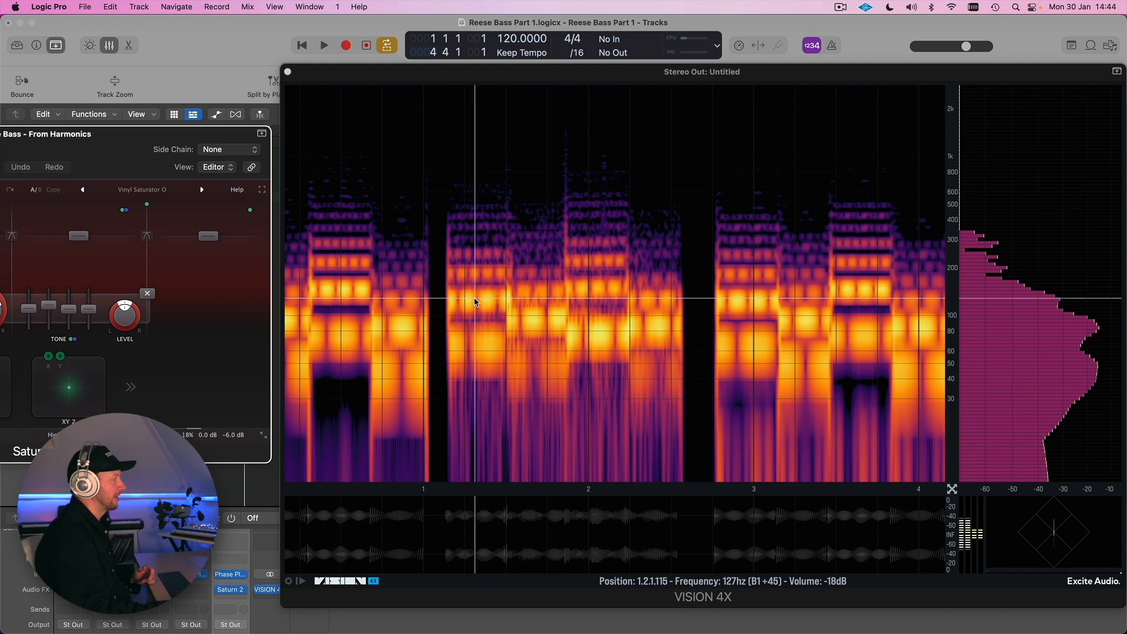
mouse_move(451, 316)
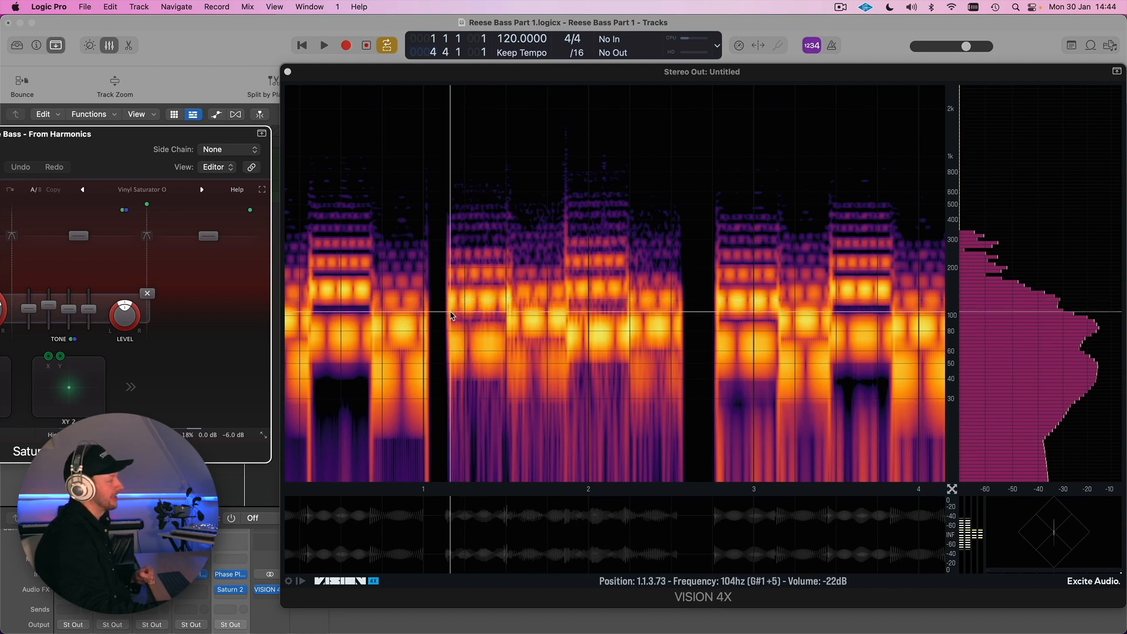
mouse_move(592, 287)
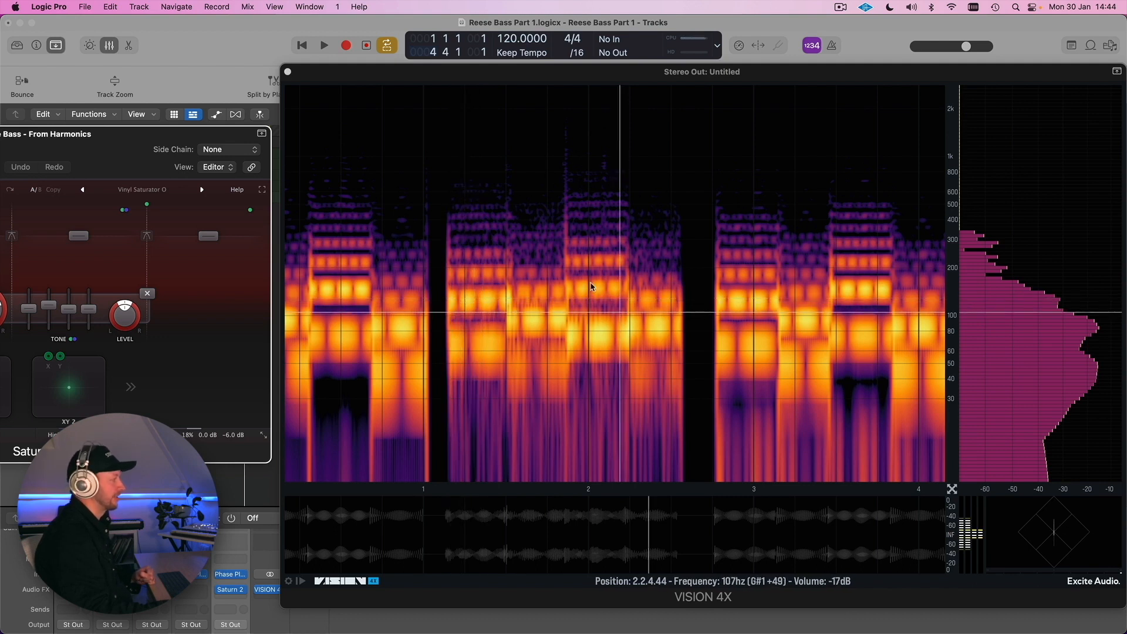
mouse_move(820, 345)
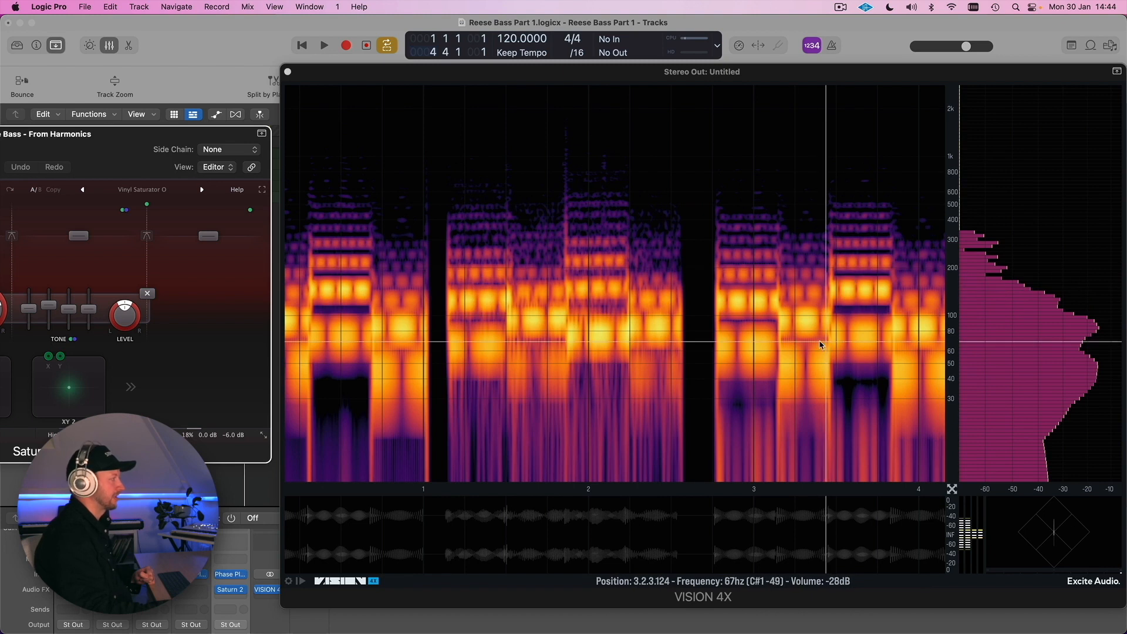
mouse_move(854, 323)
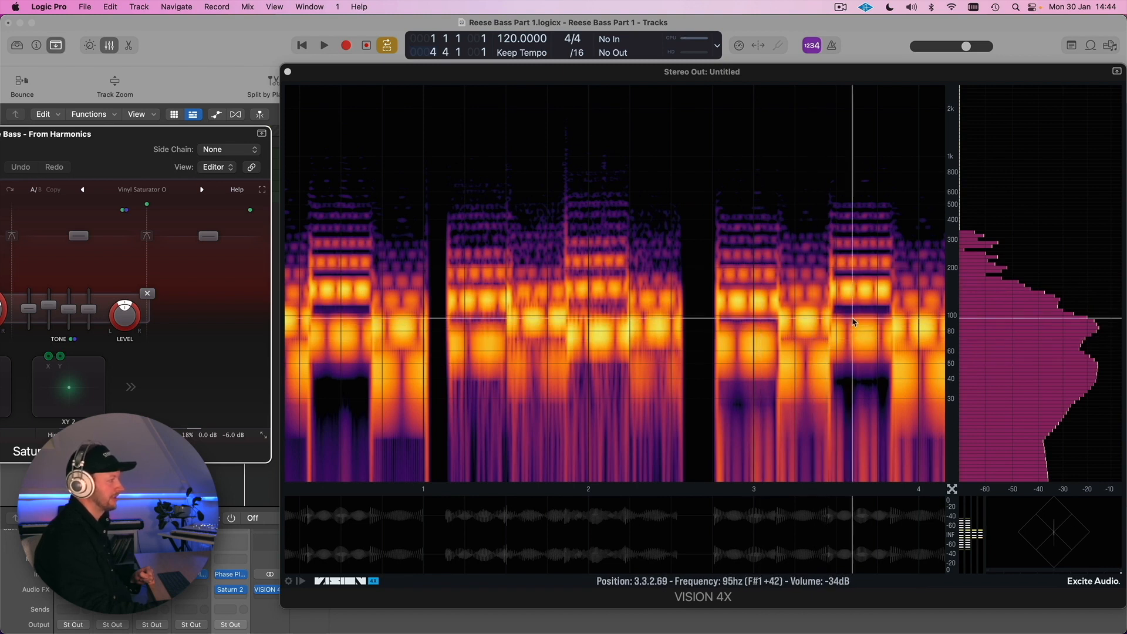
mouse_move(782, 266)
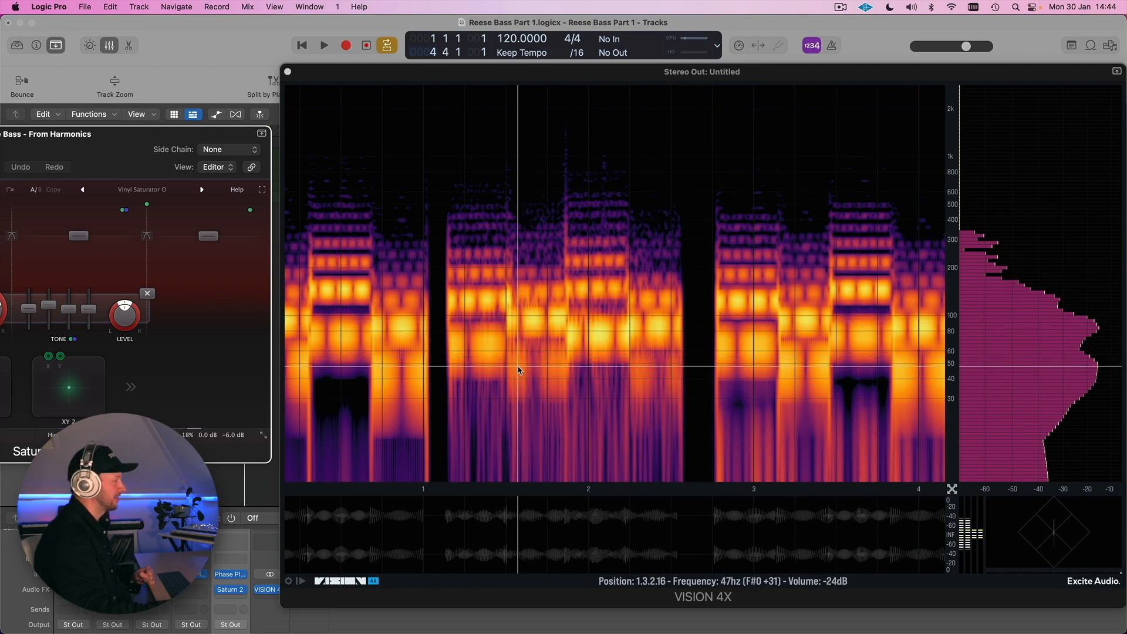
mouse_move(644, 380)
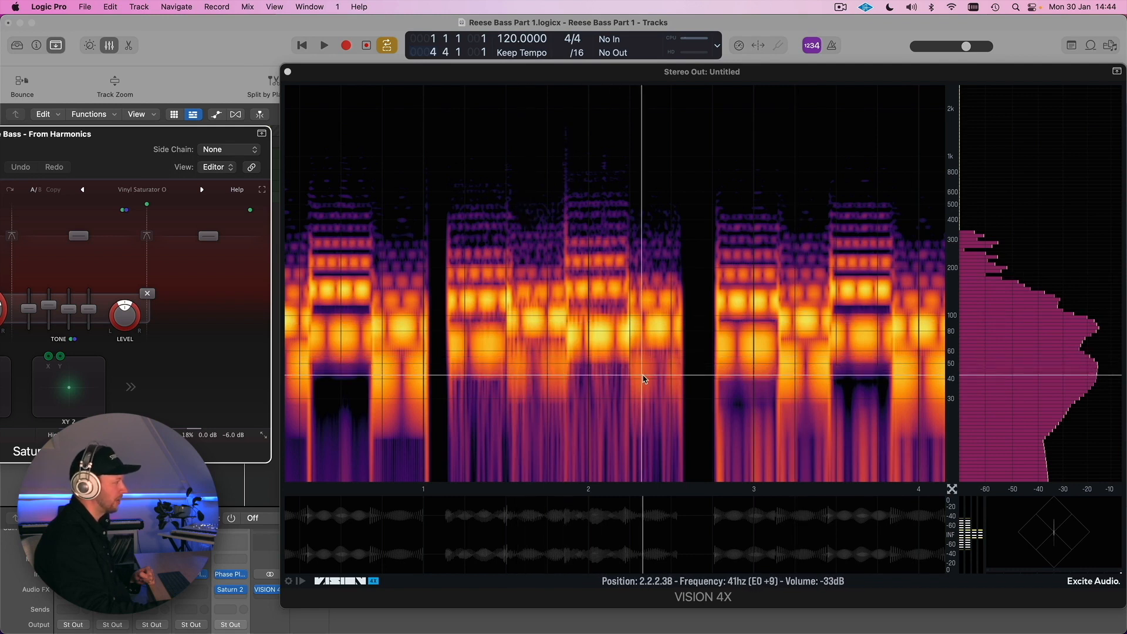
mouse_move(665, 381)
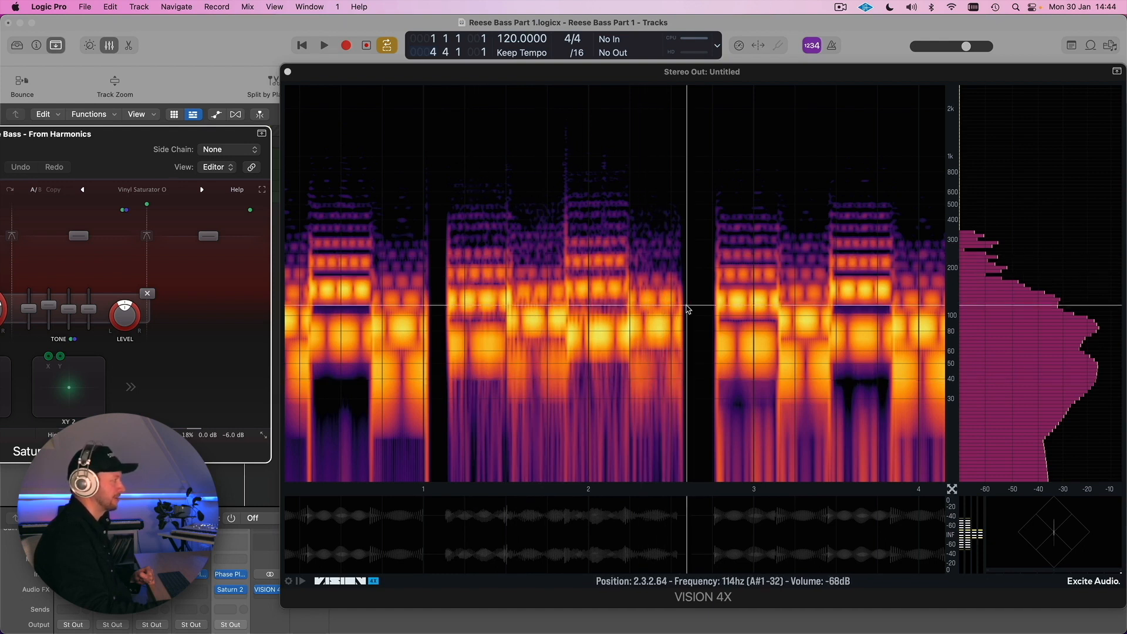
mouse_move(474, 265)
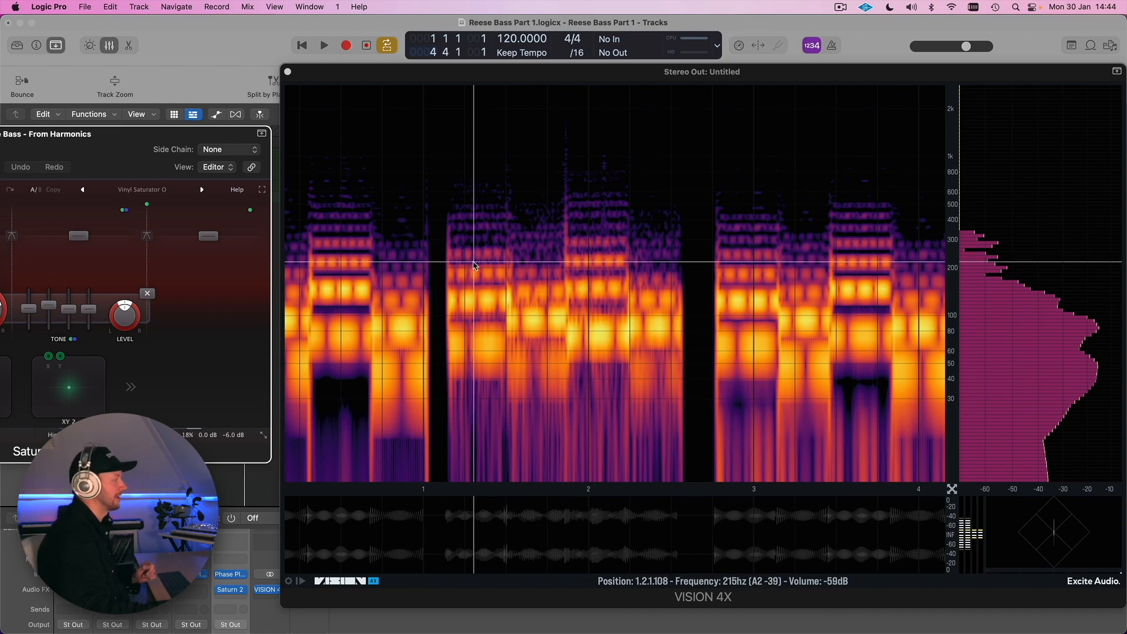
mouse_move(469, 258)
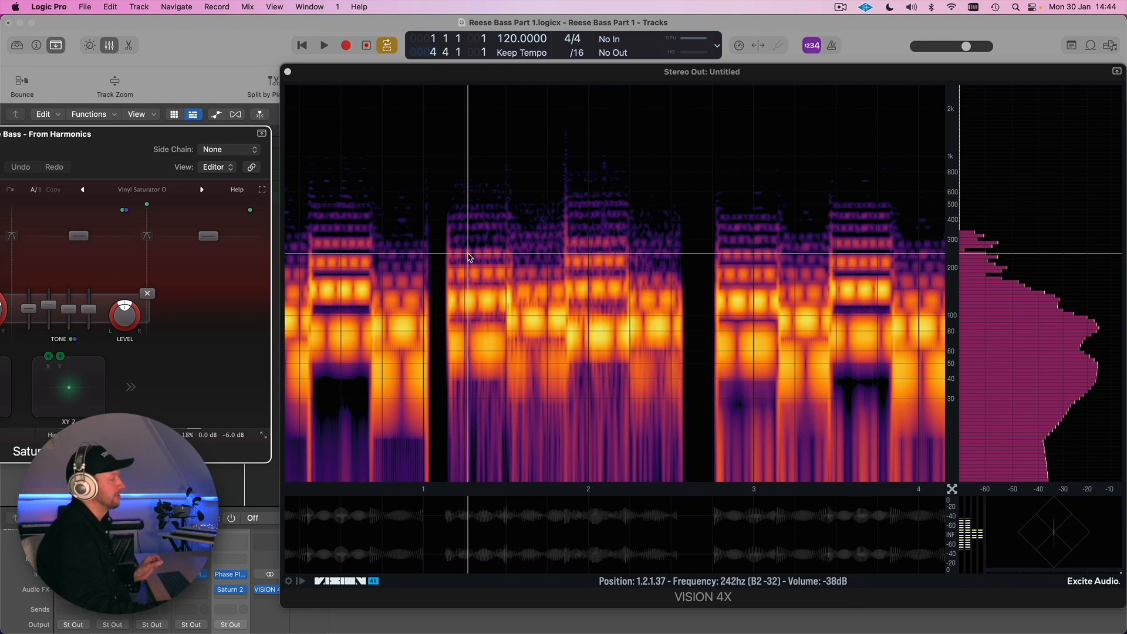
mouse_move(506, 285)
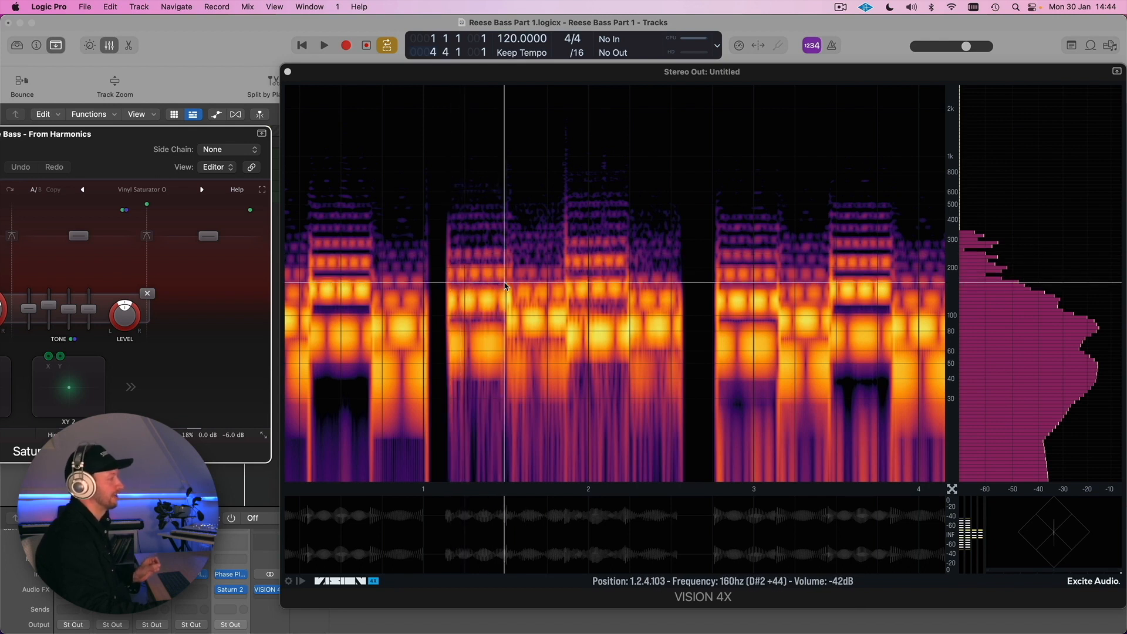
mouse_move(675, 324)
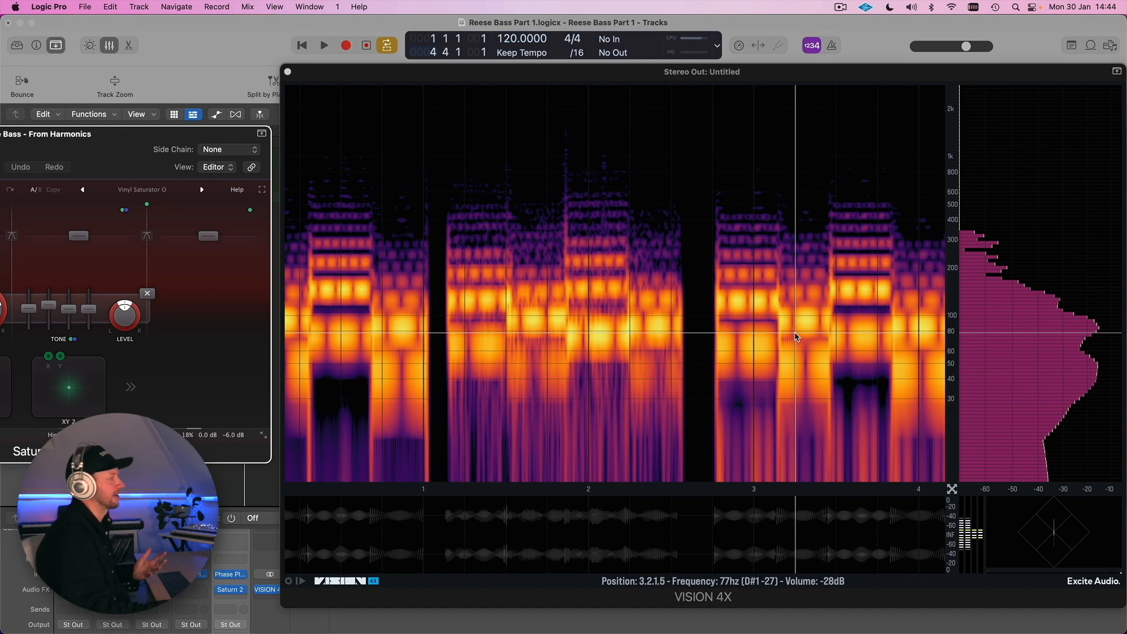
mouse_move(920, 325)
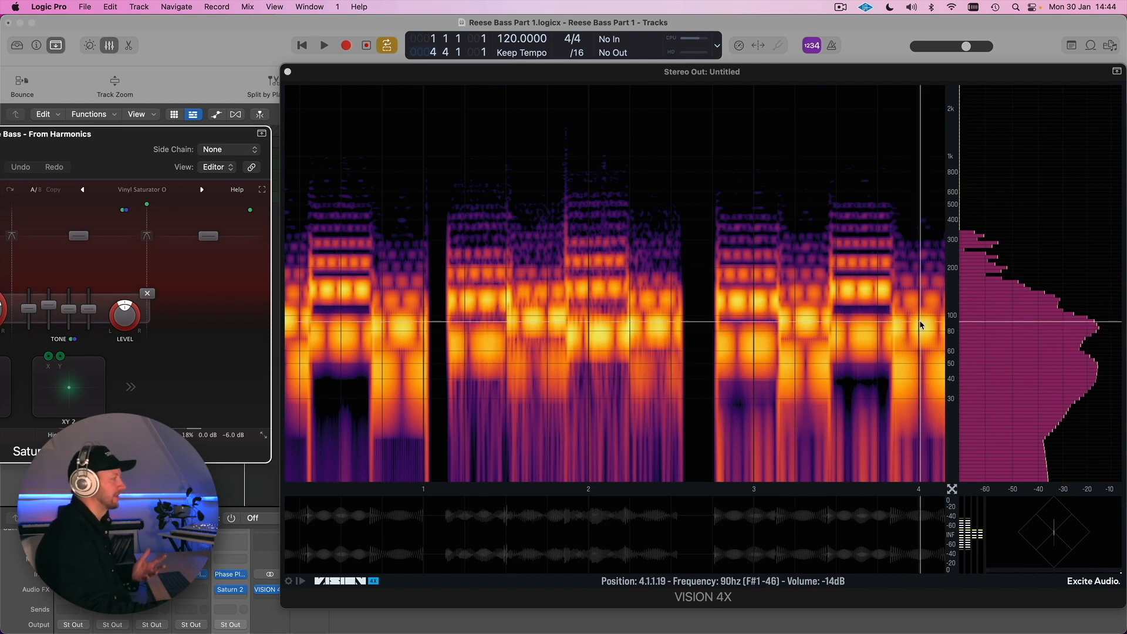
mouse_move(536, 331)
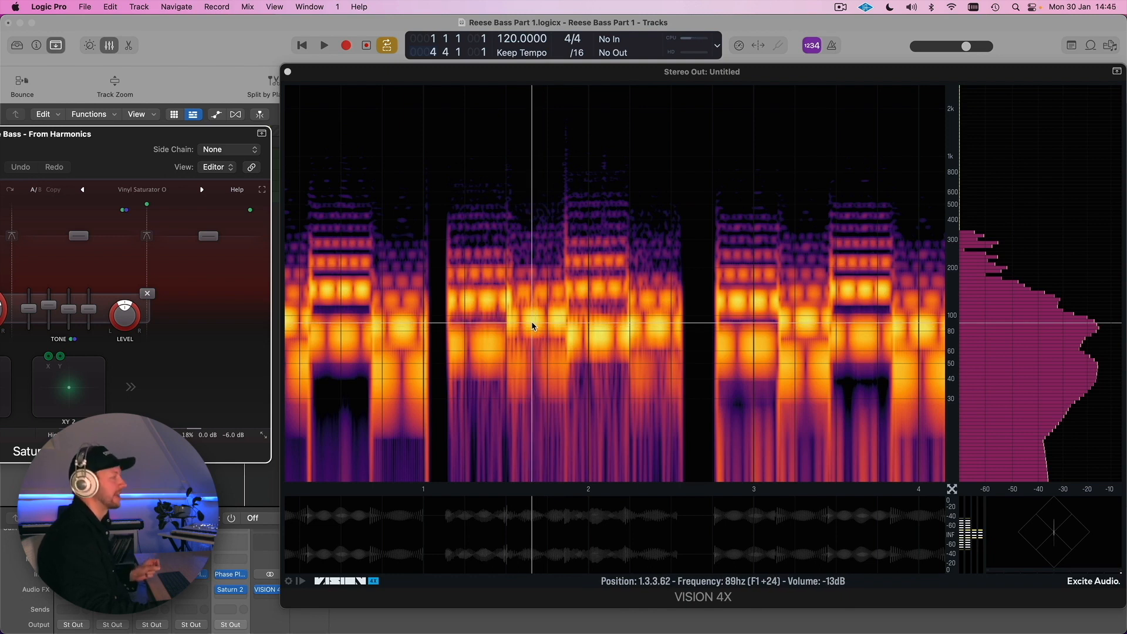
mouse_move(518, 324)
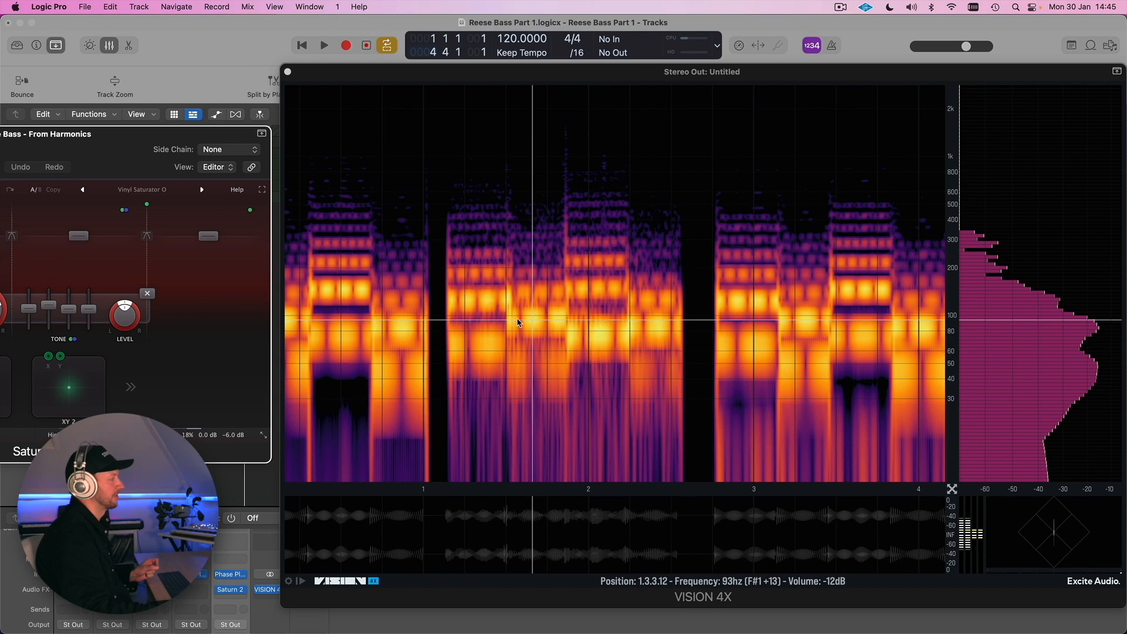
mouse_move(498, 322)
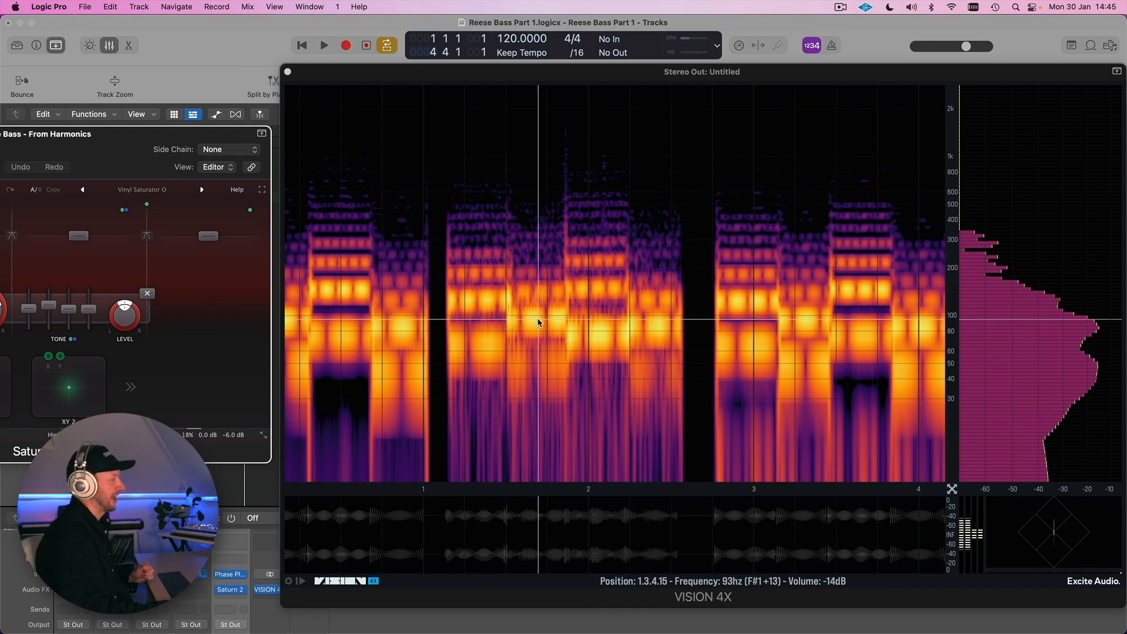
mouse_move(570, 324)
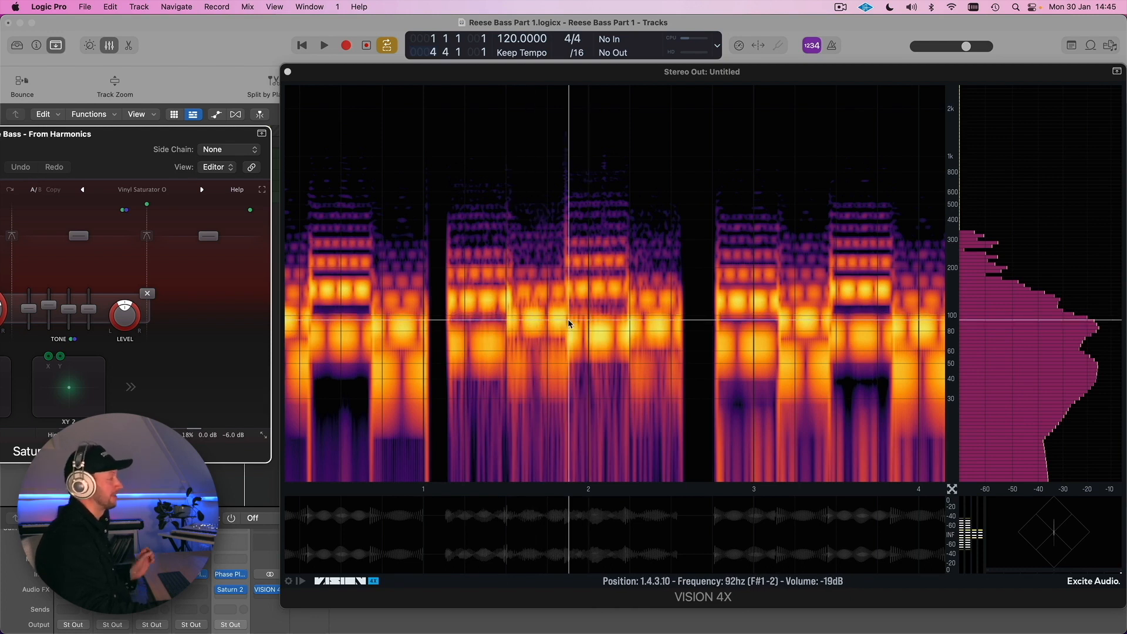
mouse_move(495, 256)
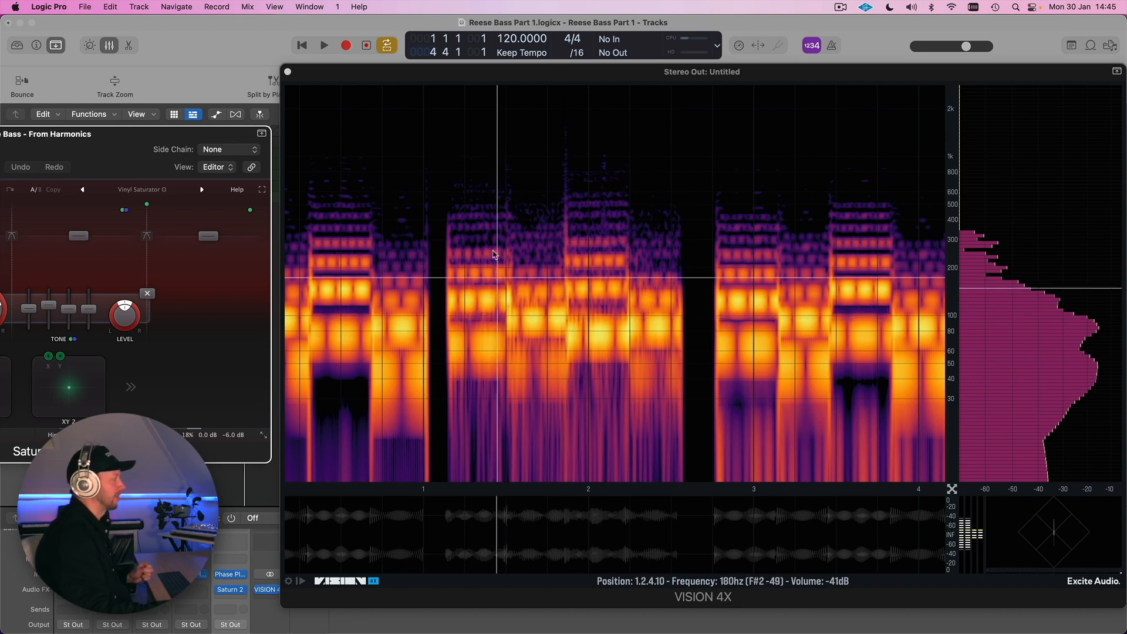
mouse_move(493, 320)
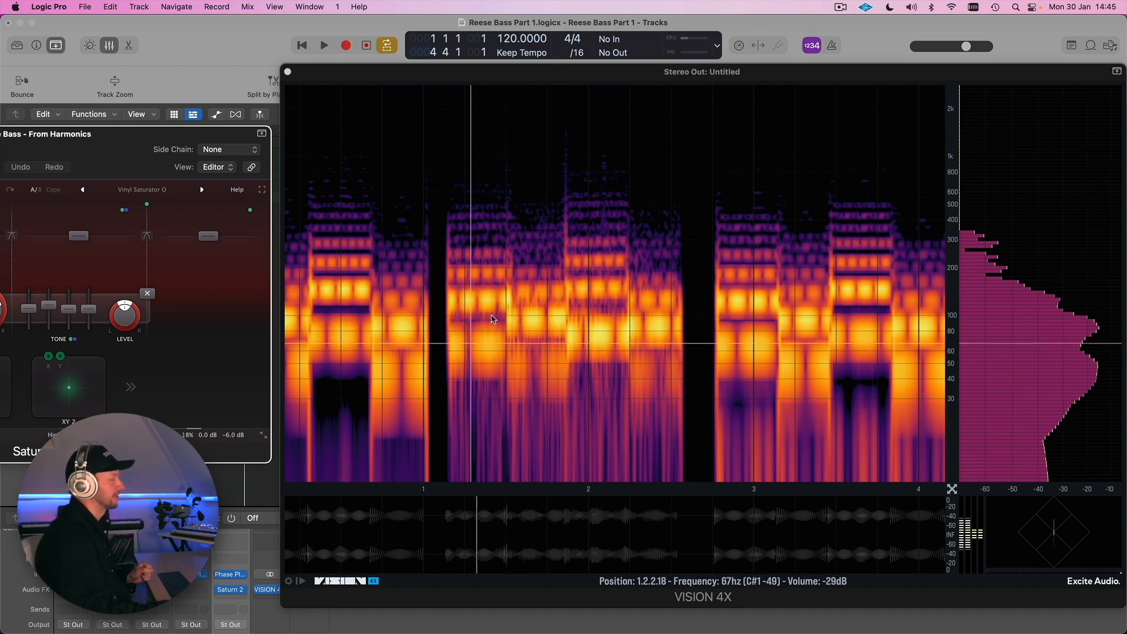